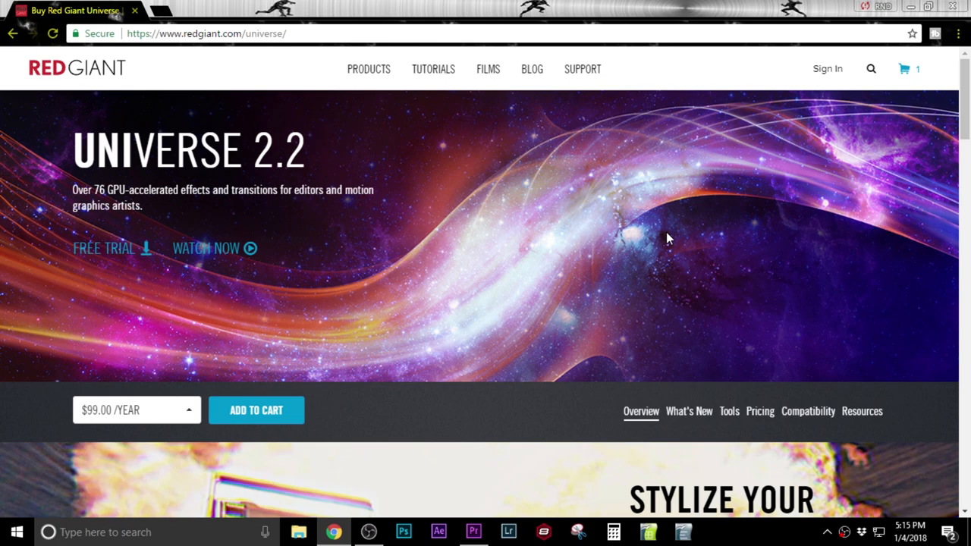
pyautogui.moveTo(591, 234)
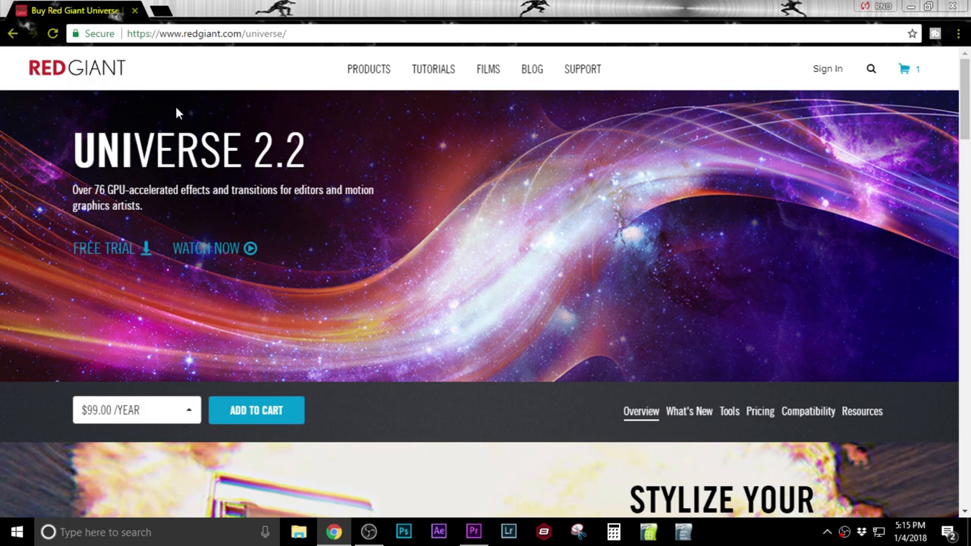
# Browse down the Red Giant Universe page and view the subscription price options
pyautogui.scroll(-3)
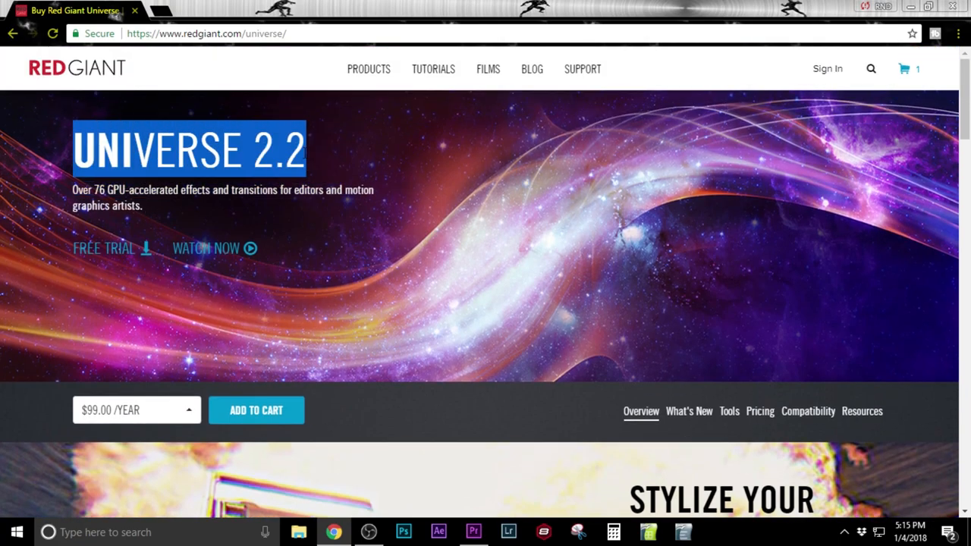
pyautogui.moveTo(310, 156)
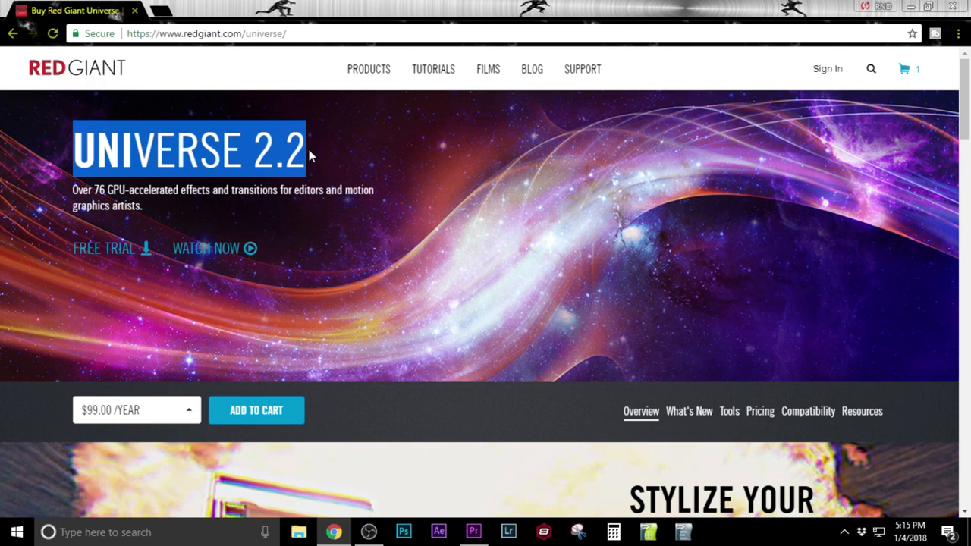
pyautogui.moveTo(322, 150)
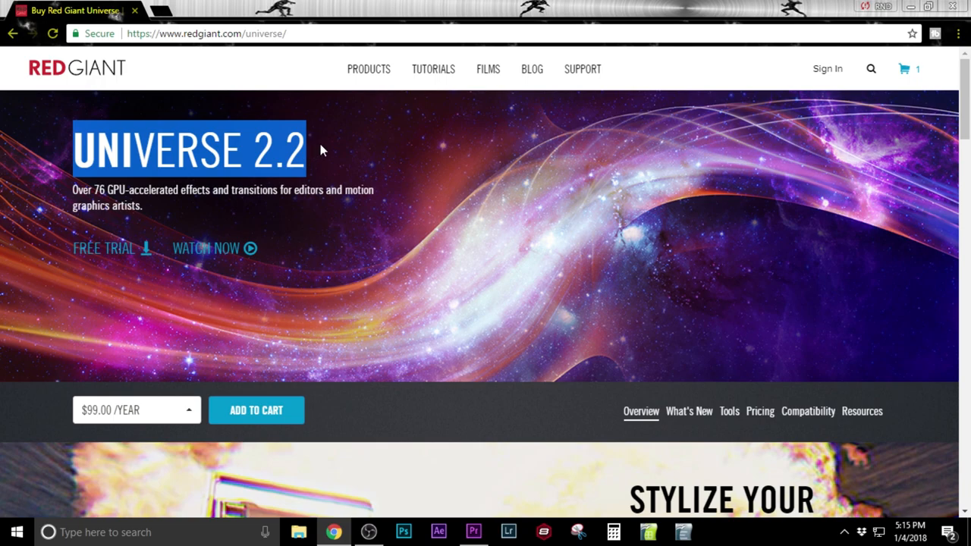
pyautogui.scroll(-3)
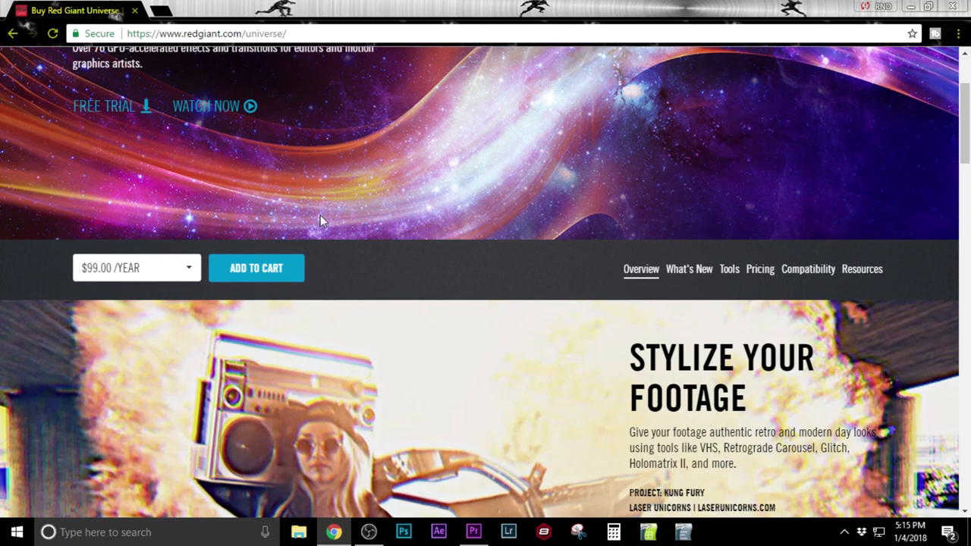
pyautogui.moveTo(591, 279)
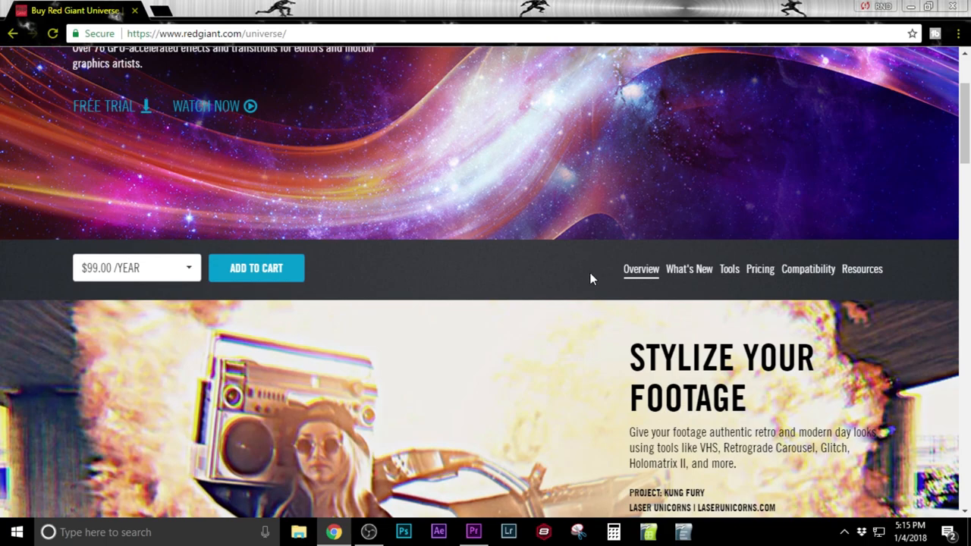
pyautogui.scroll(-3)
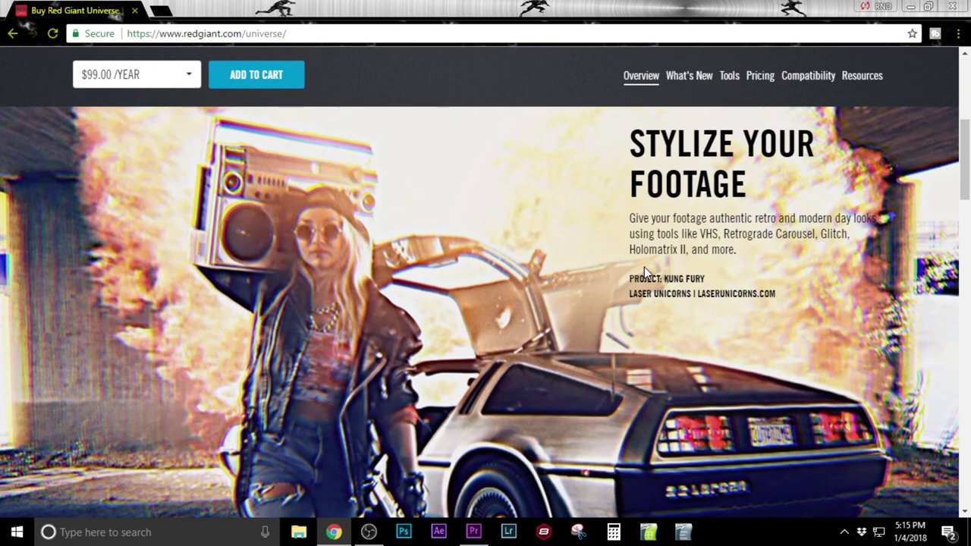
pyautogui.scroll(-3)
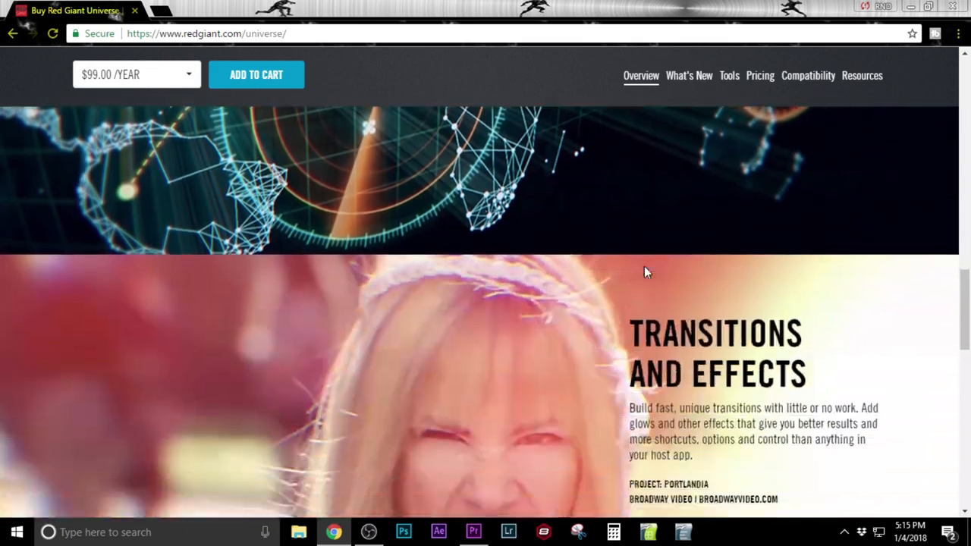
pyautogui.scroll(-3)
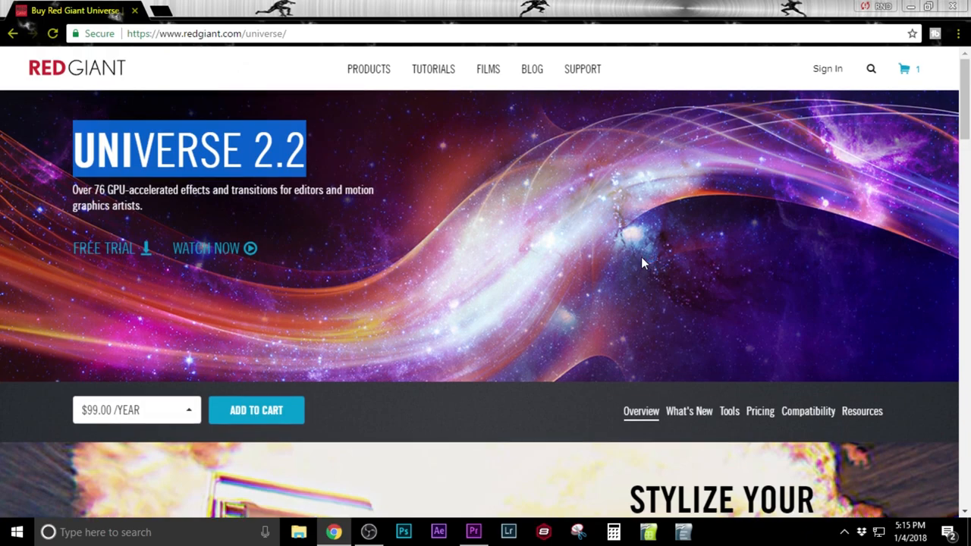
pyautogui.moveTo(424, 176)
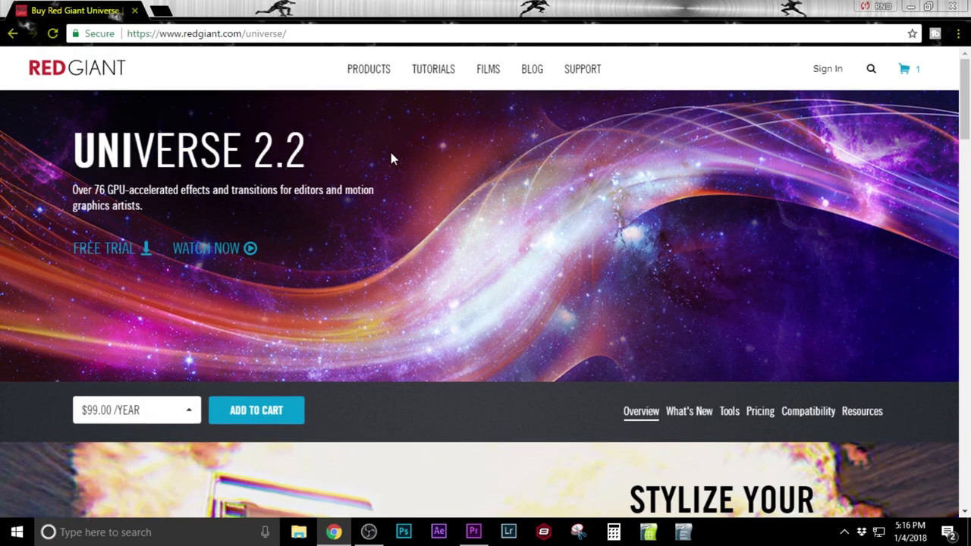
pyautogui.click(137, 410)
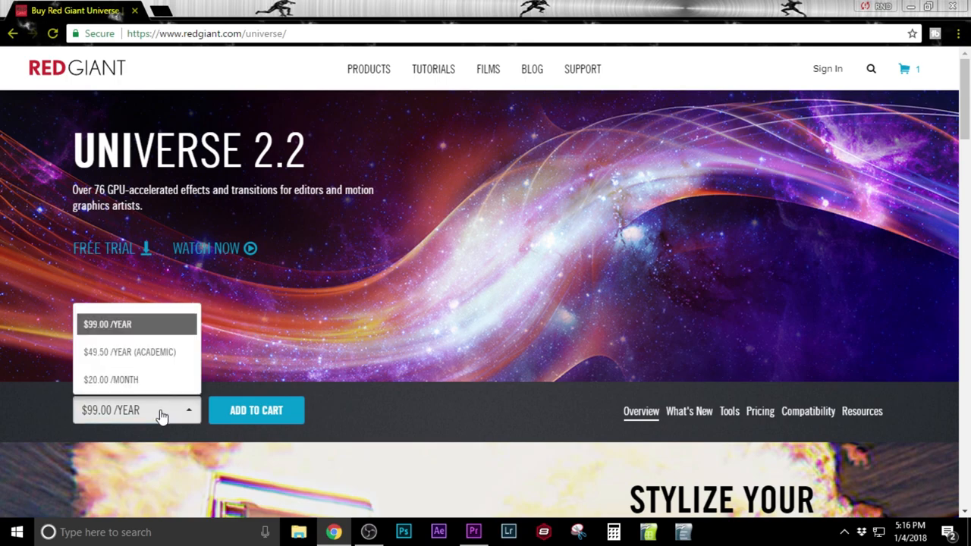
pyautogui.moveTo(152, 324)
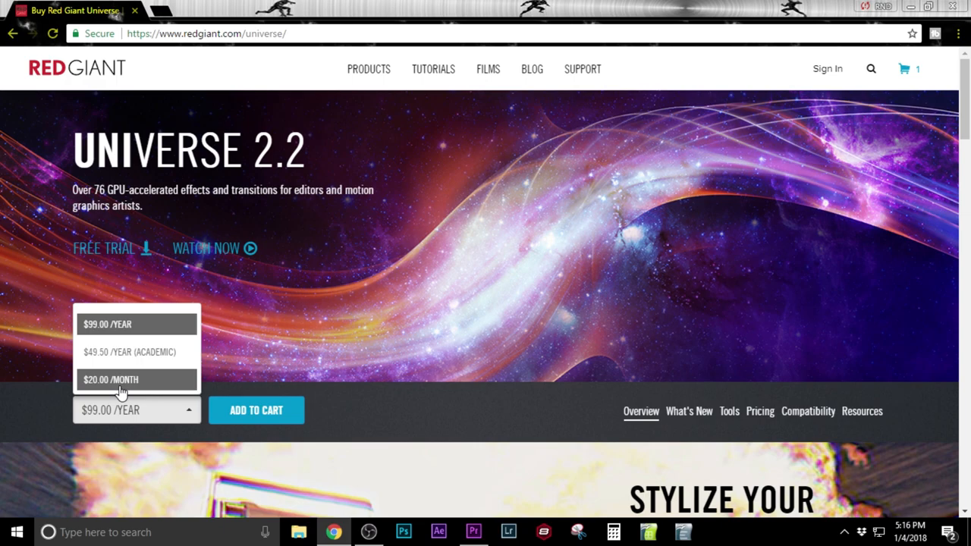
pyautogui.moveTo(105, 357)
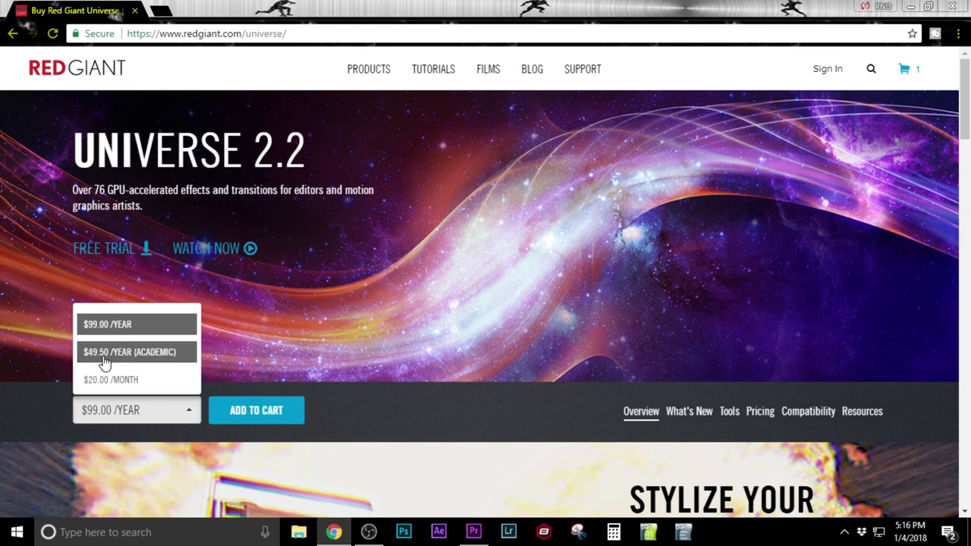
pyautogui.moveTo(137, 325)
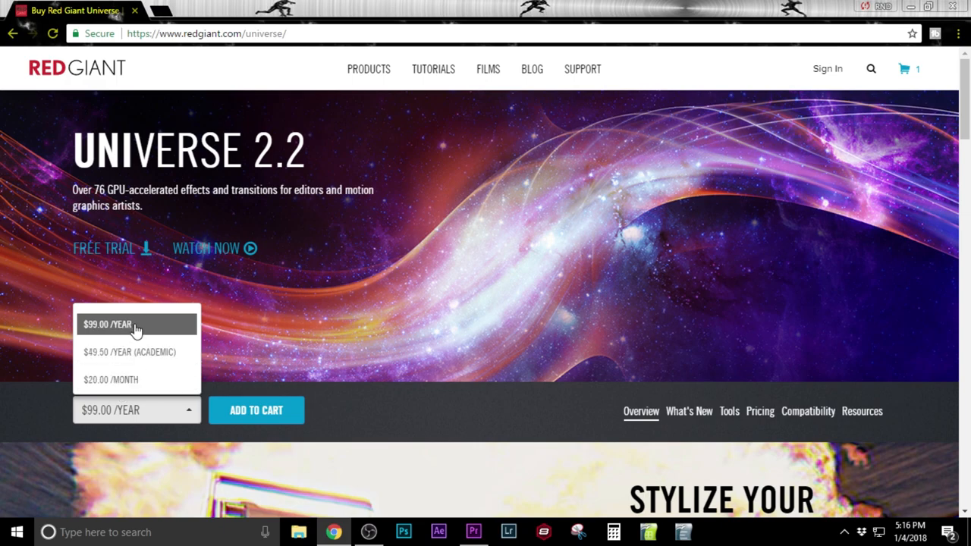
pyautogui.moveTo(100, 364)
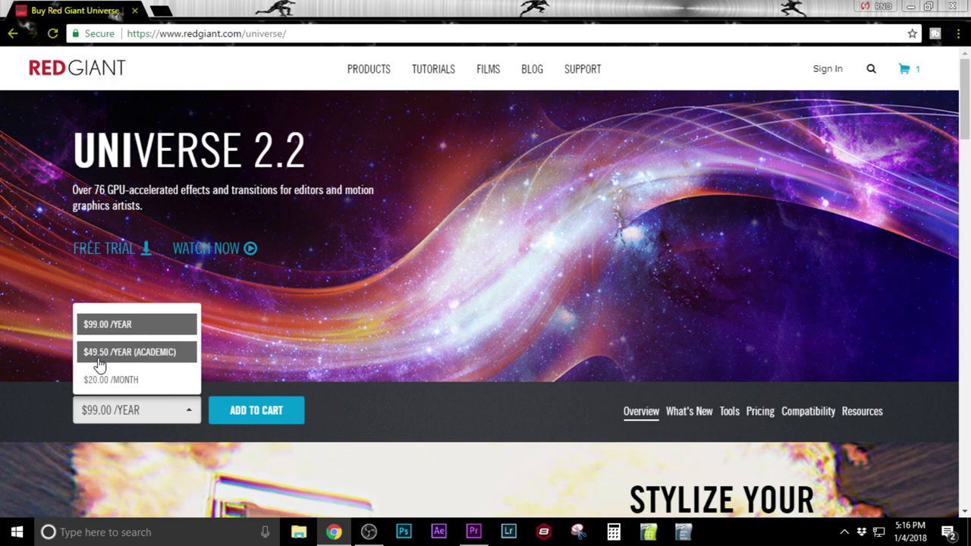
pyautogui.moveTo(157, 366)
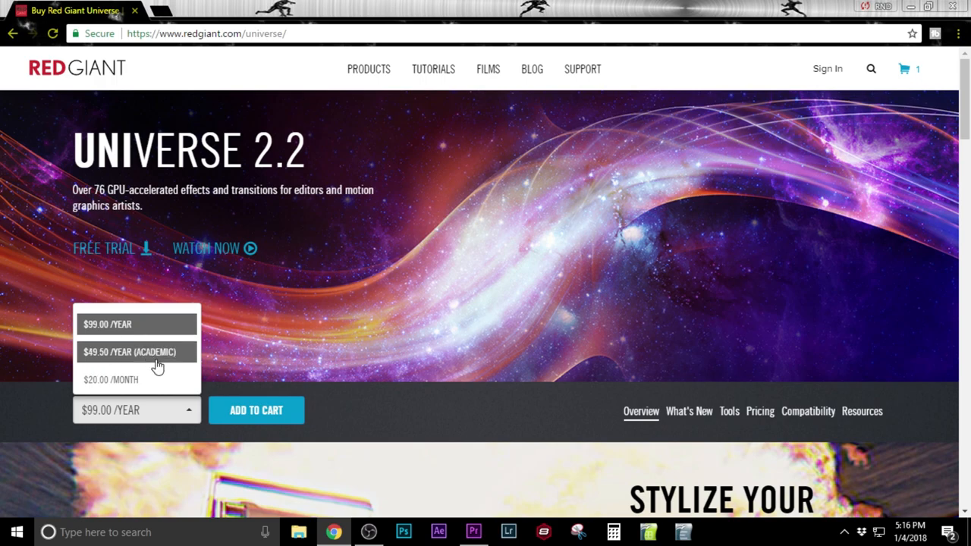
pyautogui.moveTo(146, 358)
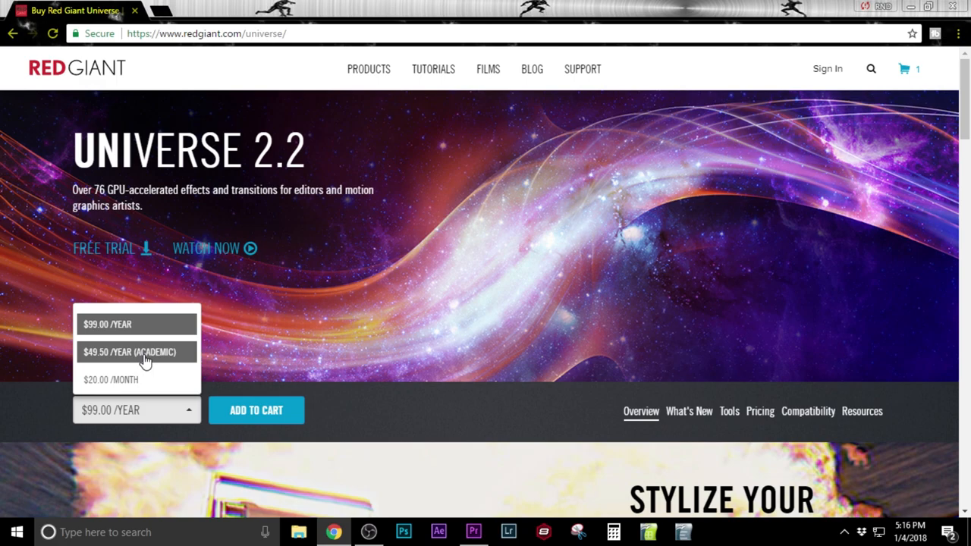
pyautogui.moveTo(159, 357)
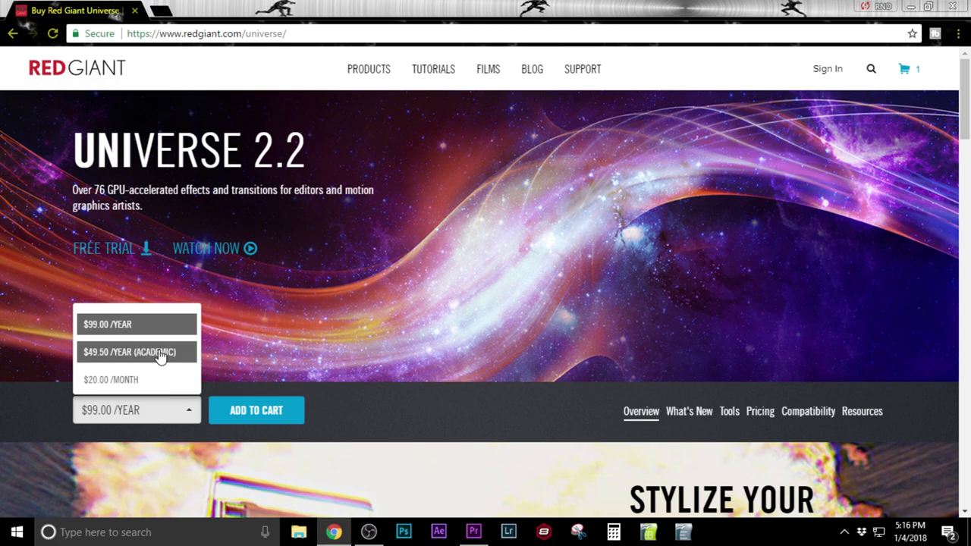
pyautogui.moveTo(136, 379)
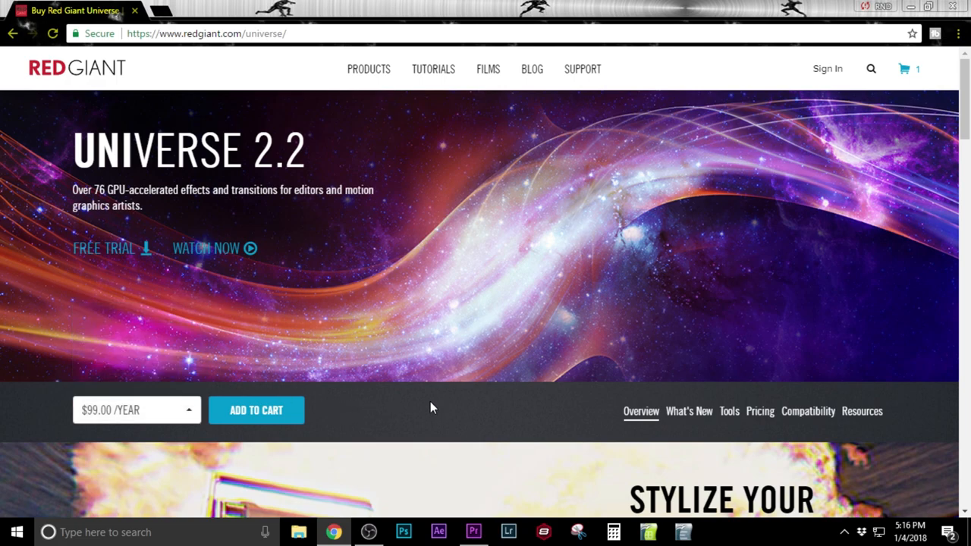
pyautogui.moveTo(431, 406)
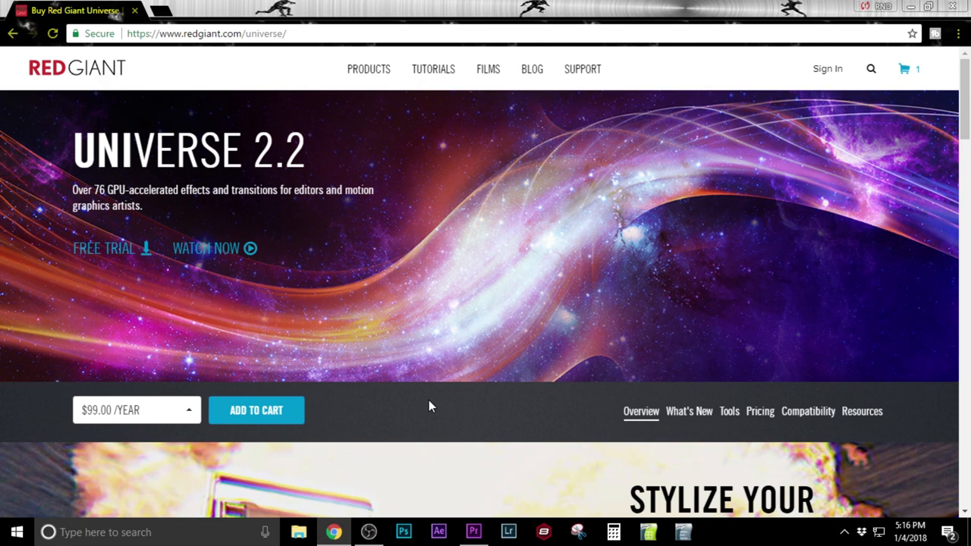
# Watch part of the Universe promo video, then pause and close it
pyautogui.scroll(-3)
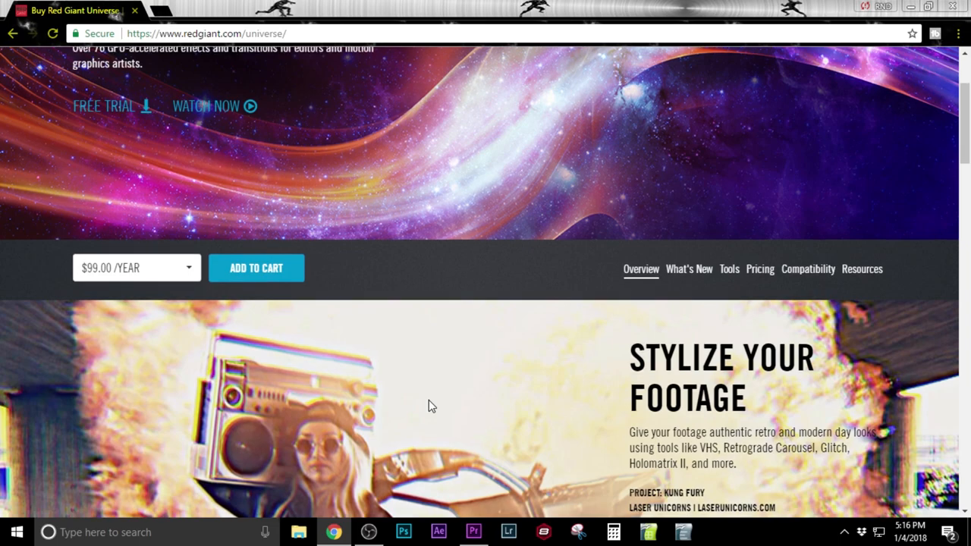
pyautogui.scroll(-3)
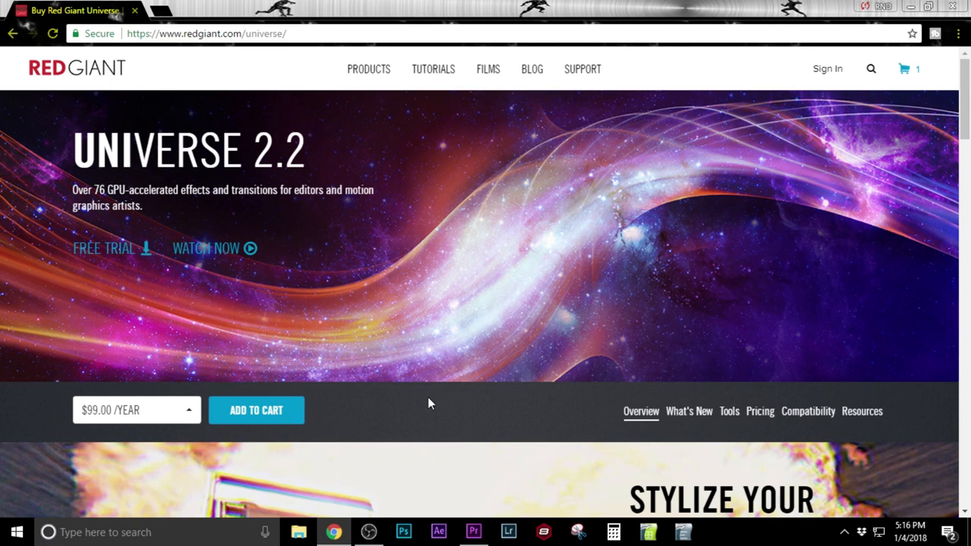
pyautogui.scroll(-3)
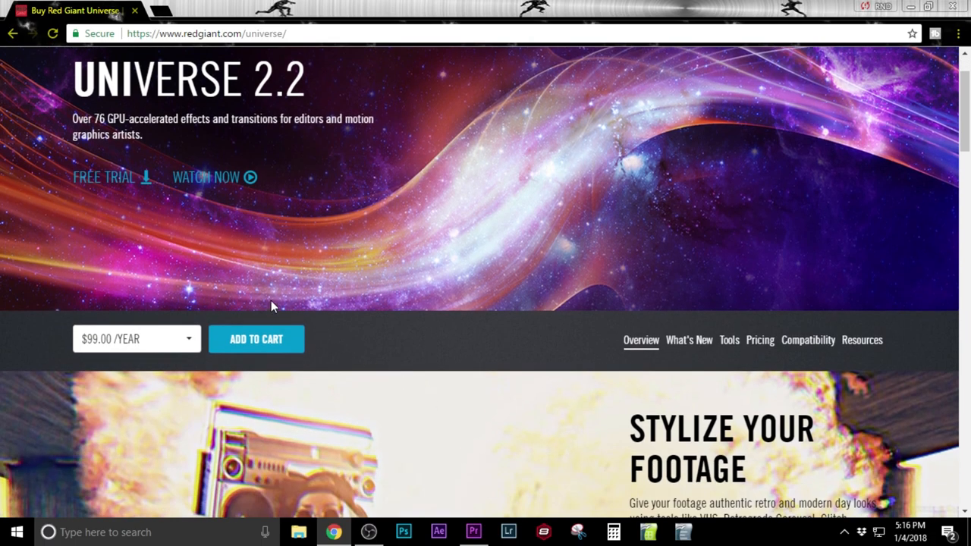
pyautogui.moveTo(443, 326)
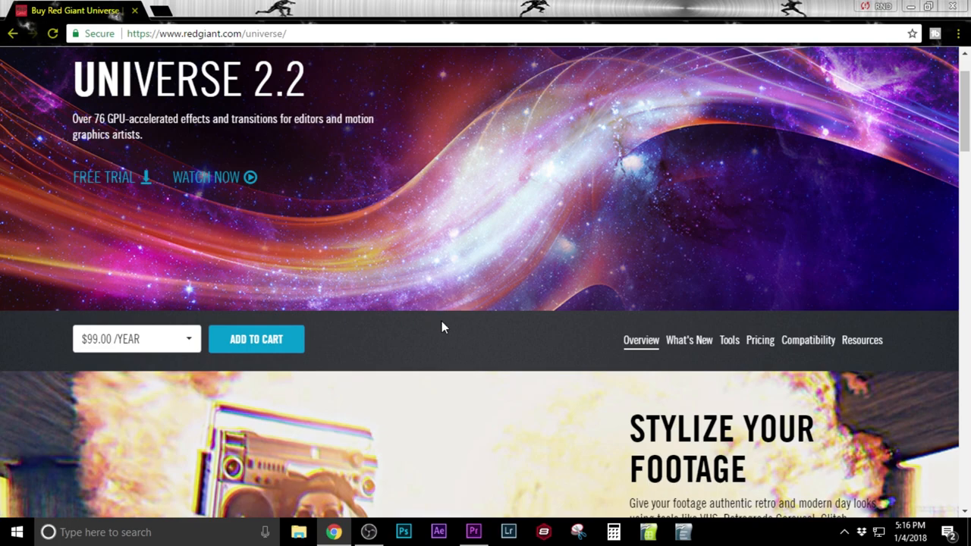
pyautogui.moveTo(291, 230)
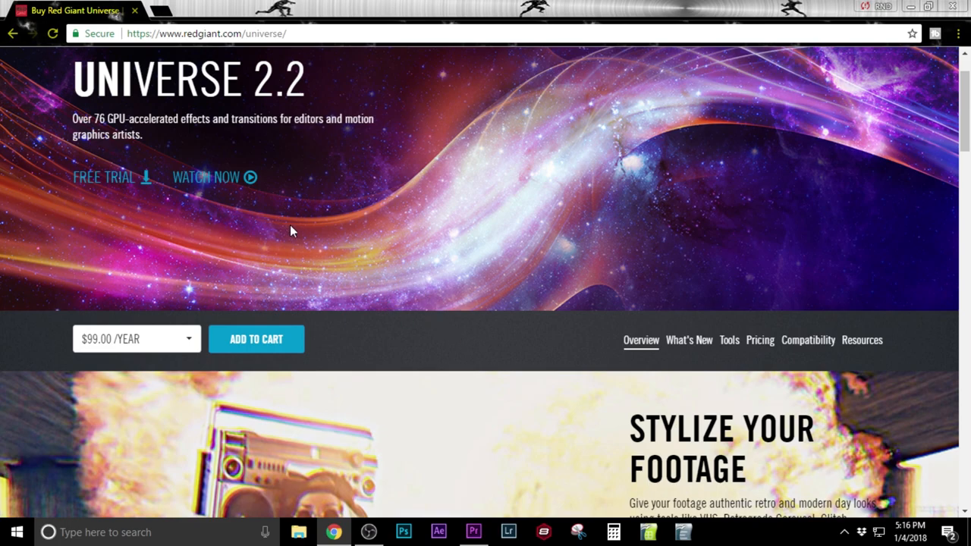
pyautogui.click(206, 176)
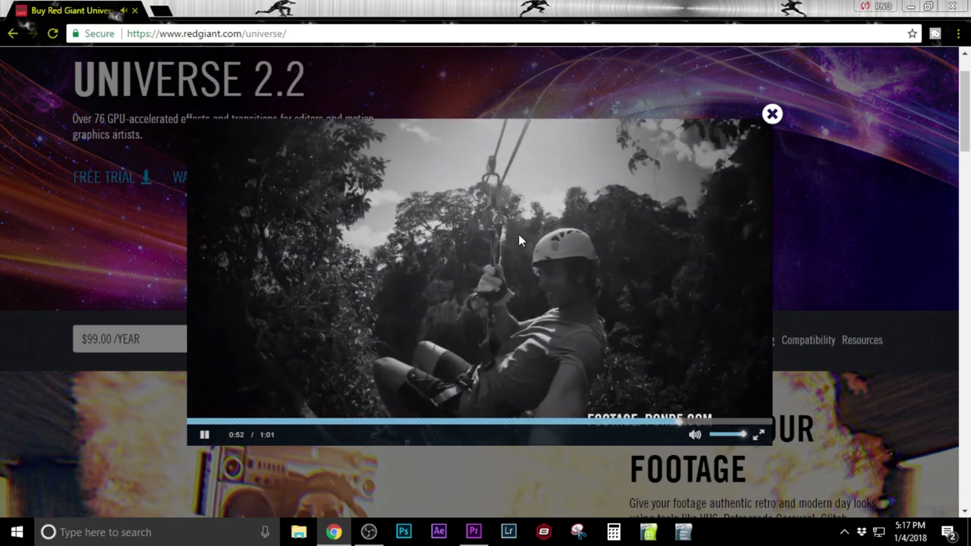
pyautogui.click(203, 434)
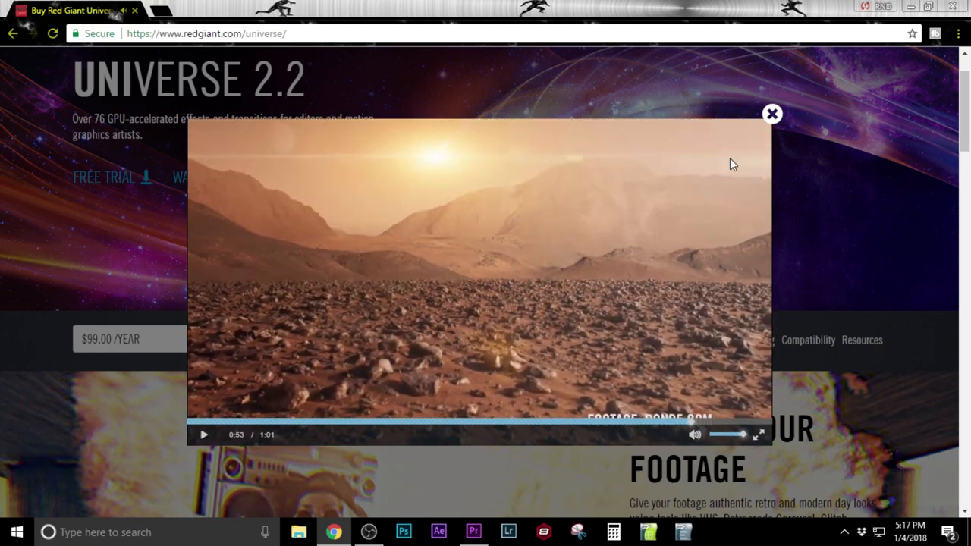
pyautogui.click(770, 114)
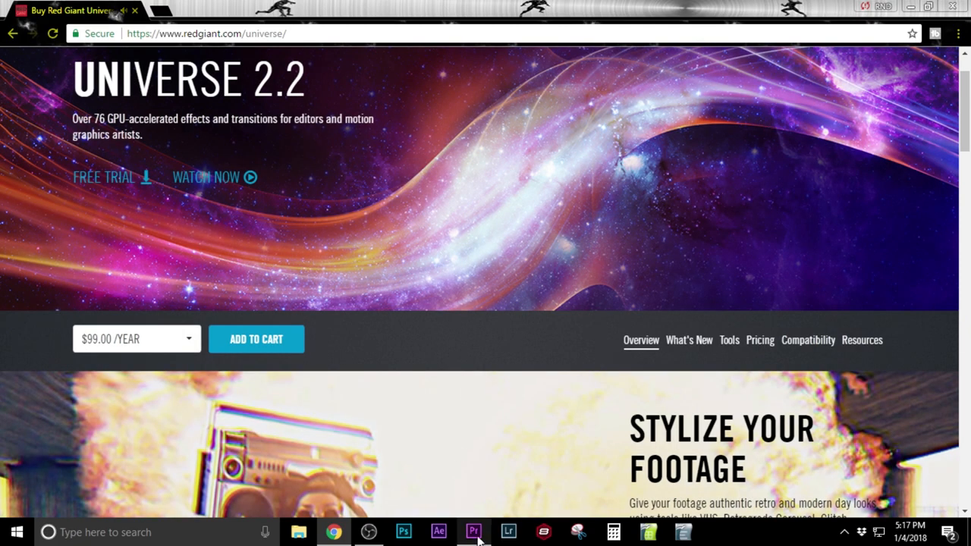
# Back in Premiere Pro, start importing media and look through the Downloads folder
pyautogui.click(473, 530)
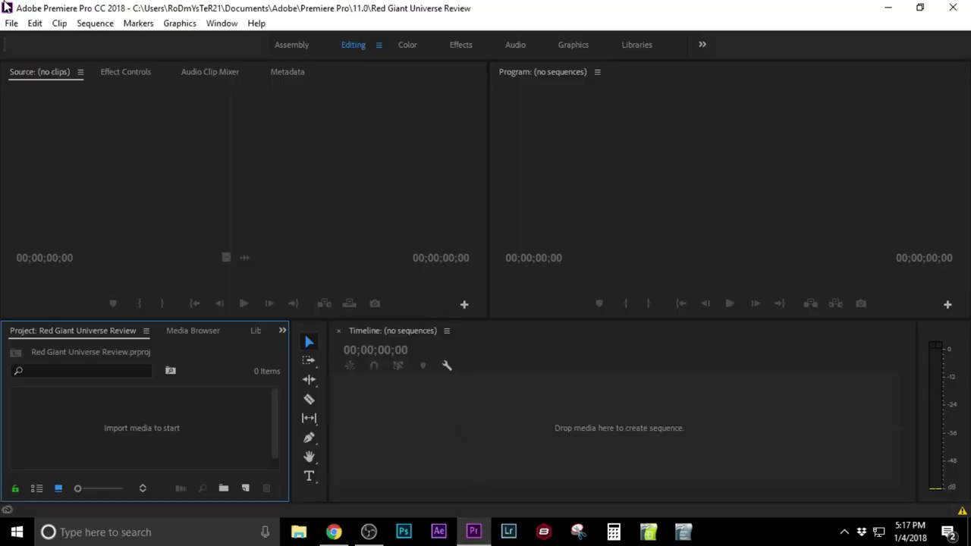
pyautogui.click(12, 23)
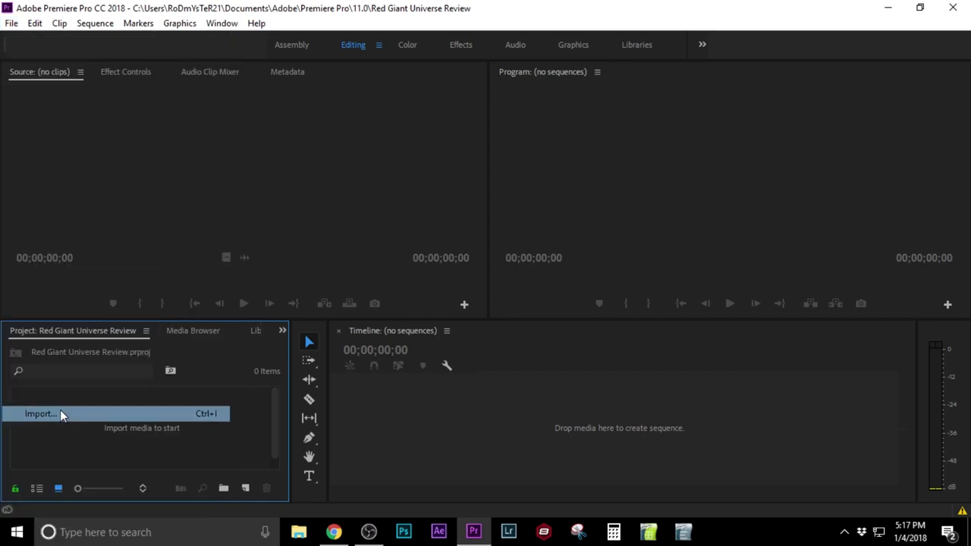
pyautogui.click(40, 413)
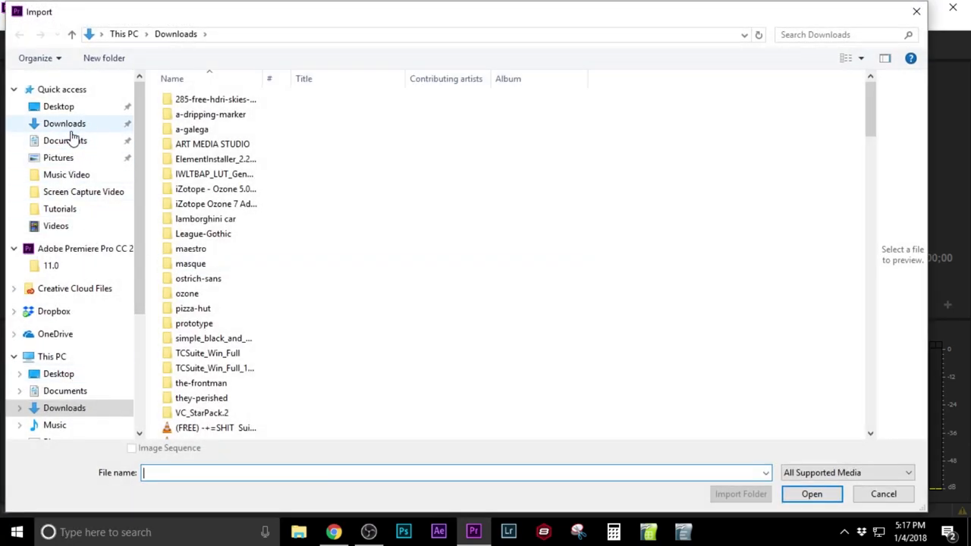
pyautogui.click(63, 123)
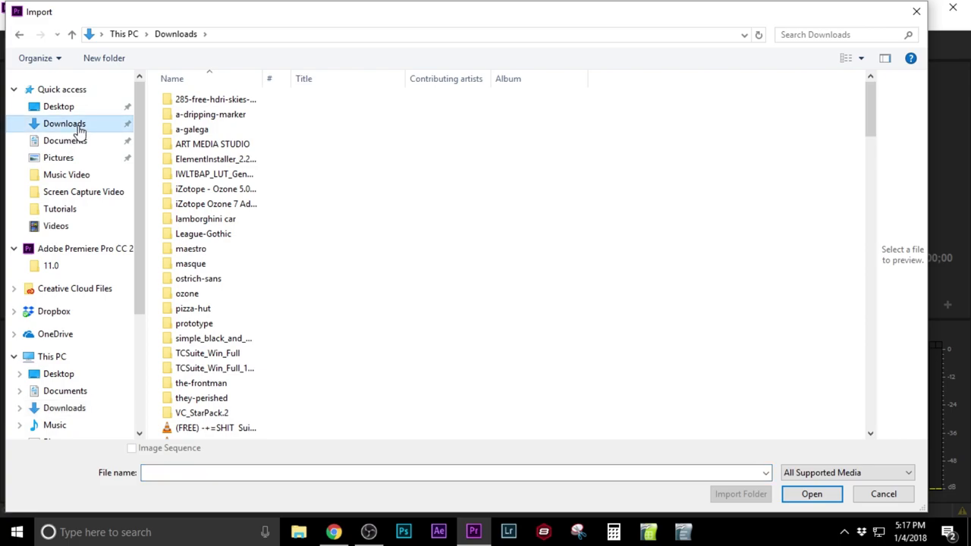
pyautogui.scroll(-3)
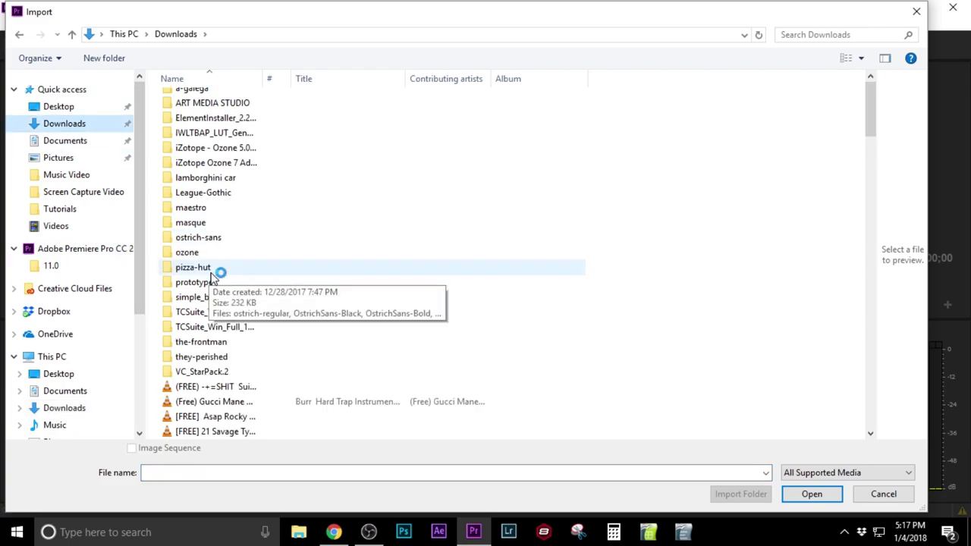
pyautogui.scroll(-3)
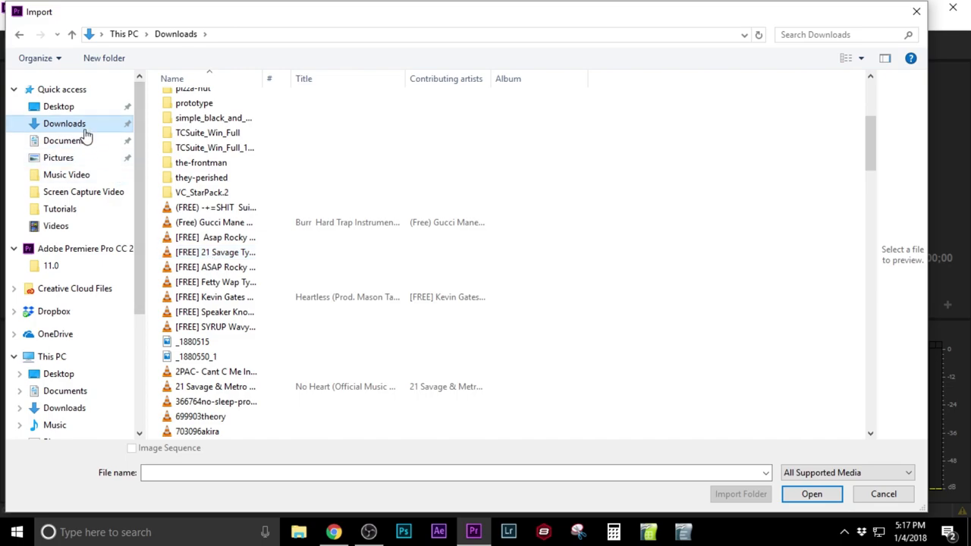
# Browse Desktop > New folder (4) > 190_PANA and import clips P1900198 and P1900190
pyautogui.click(58, 106)
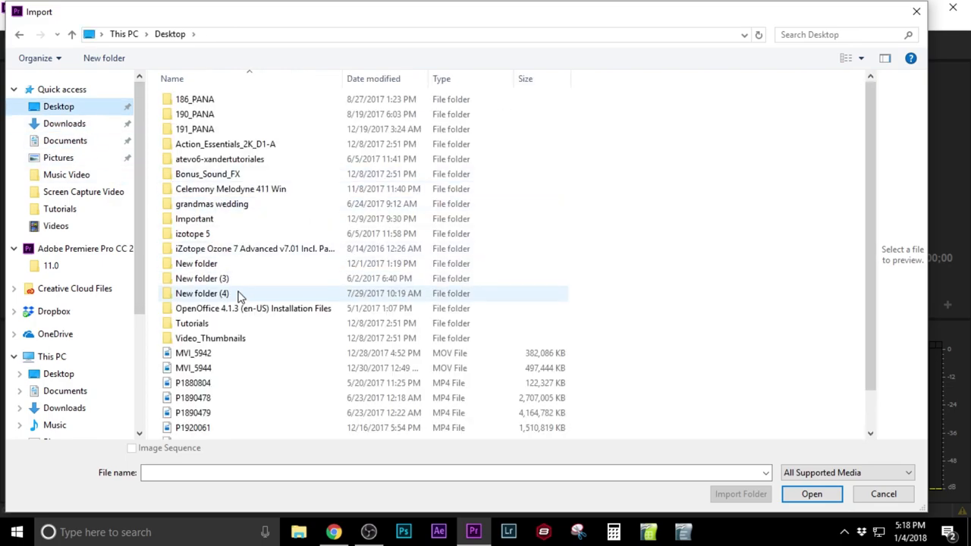
pyautogui.moveTo(202, 294)
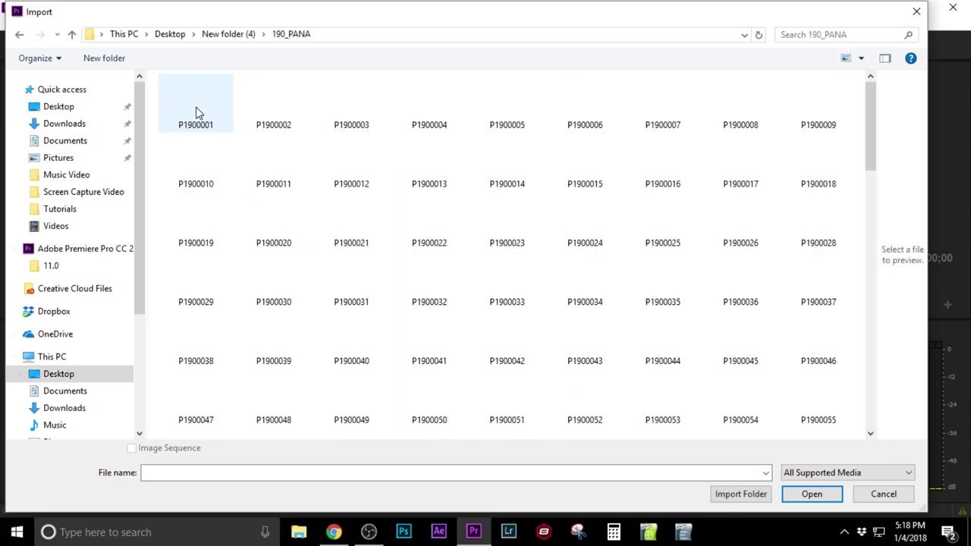
pyautogui.scroll(-3)
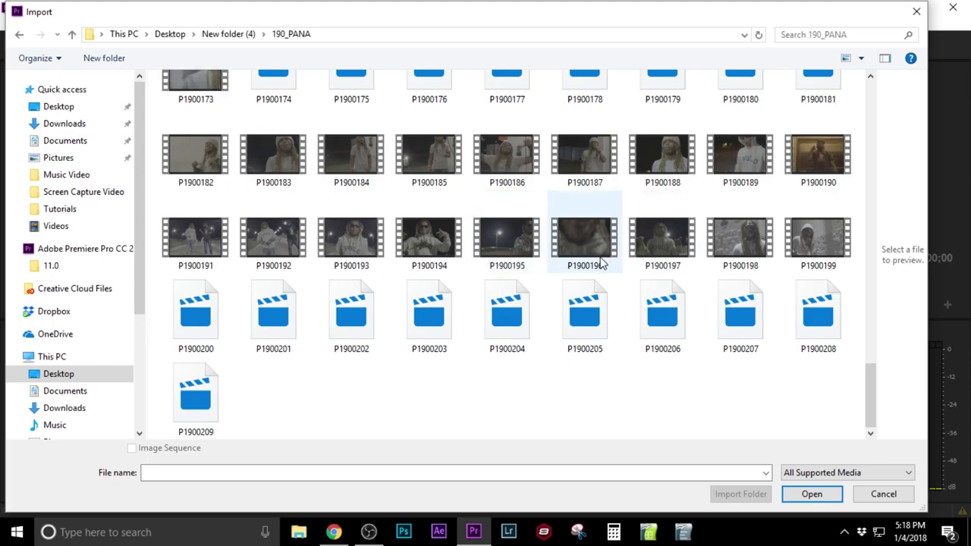
pyautogui.moveTo(740, 240)
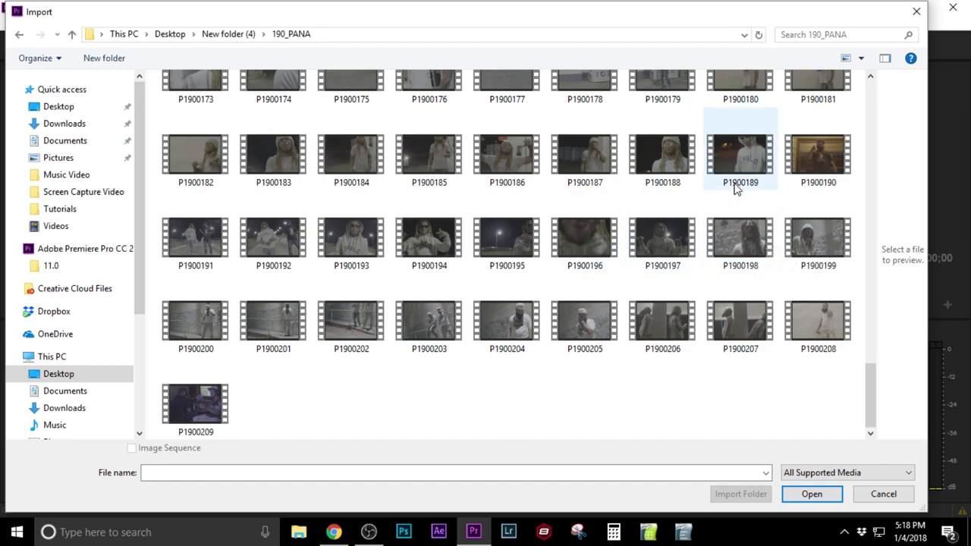
pyautogui.click(817, 156)
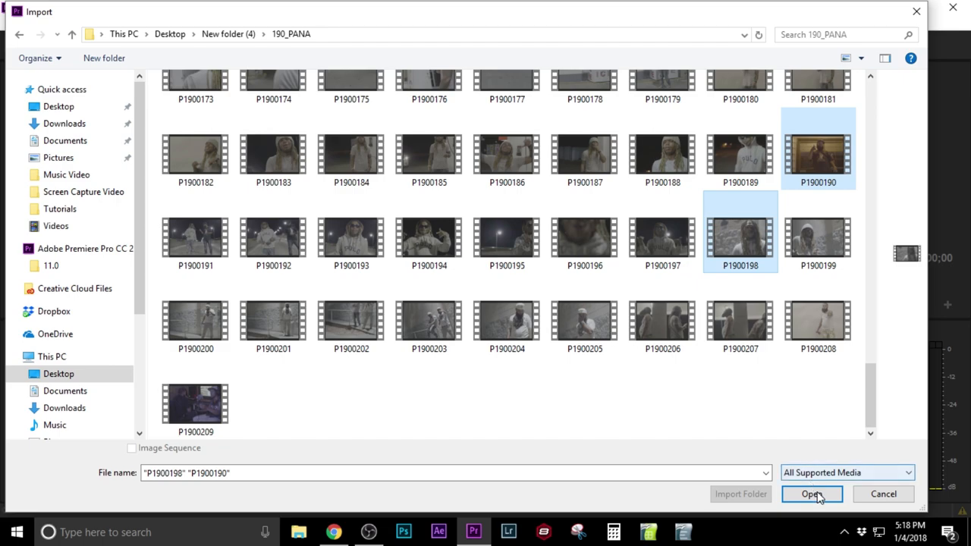
pyautogui.click(812, 495)
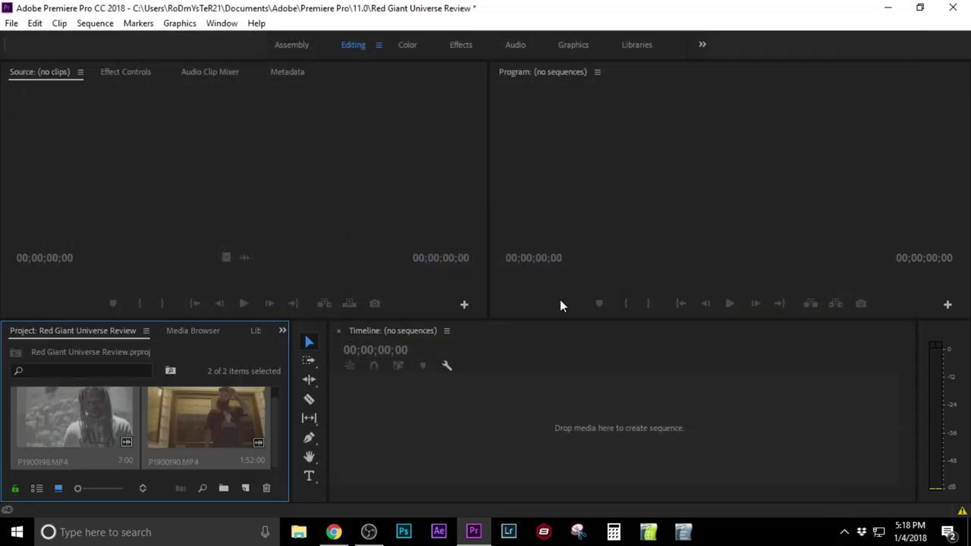
pyautogui.moveTo(376, 440)
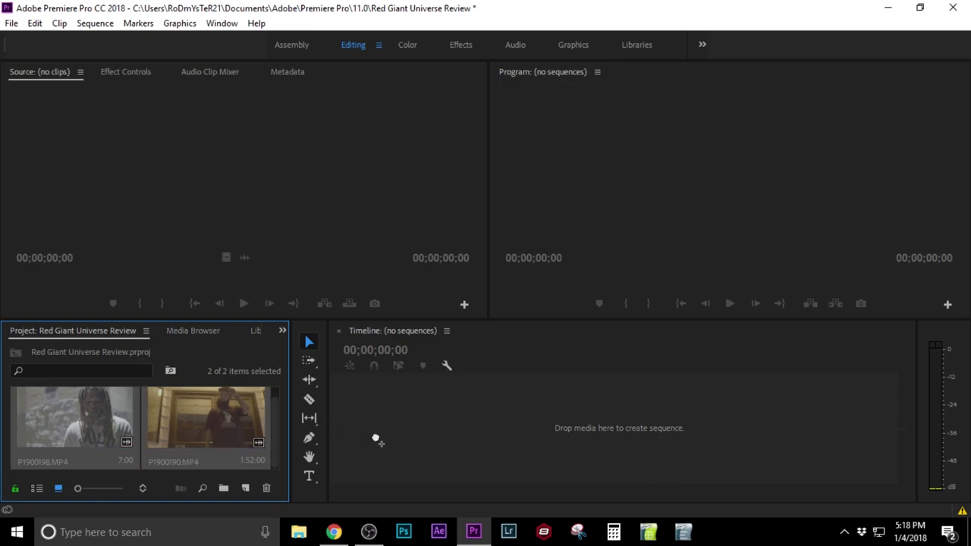
# Create sequence P1900190 from the clips, show the Program Monitor at 25%, and reveal the Effects list
pyautogui.moveTo(204, 417); pyautogui.dragTo(592, 424)
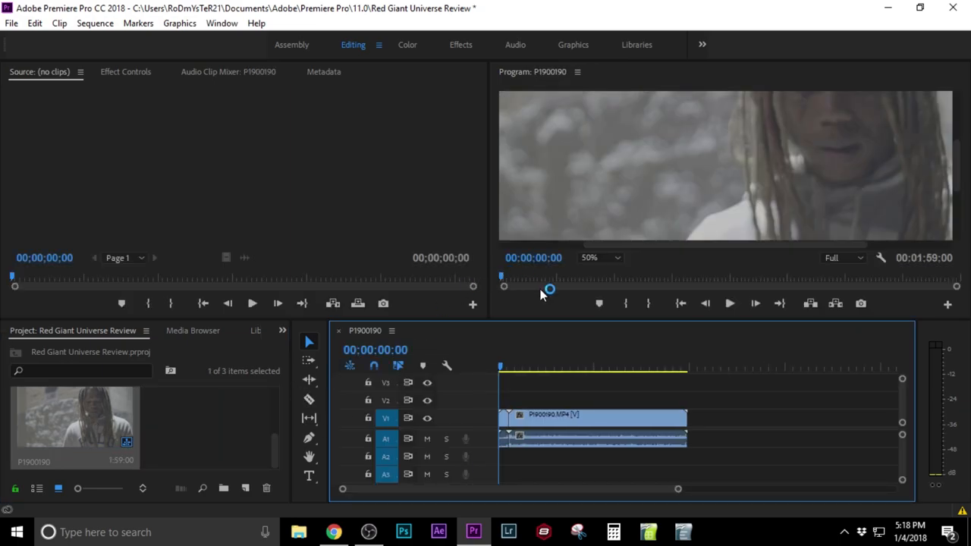
pyautogui.click(600, 257)
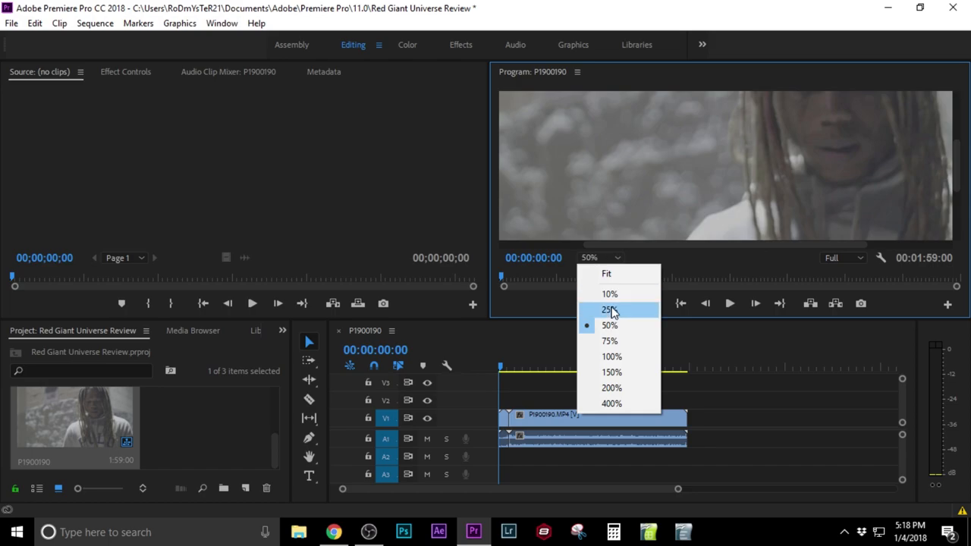
pyautogui.click(609, 309)
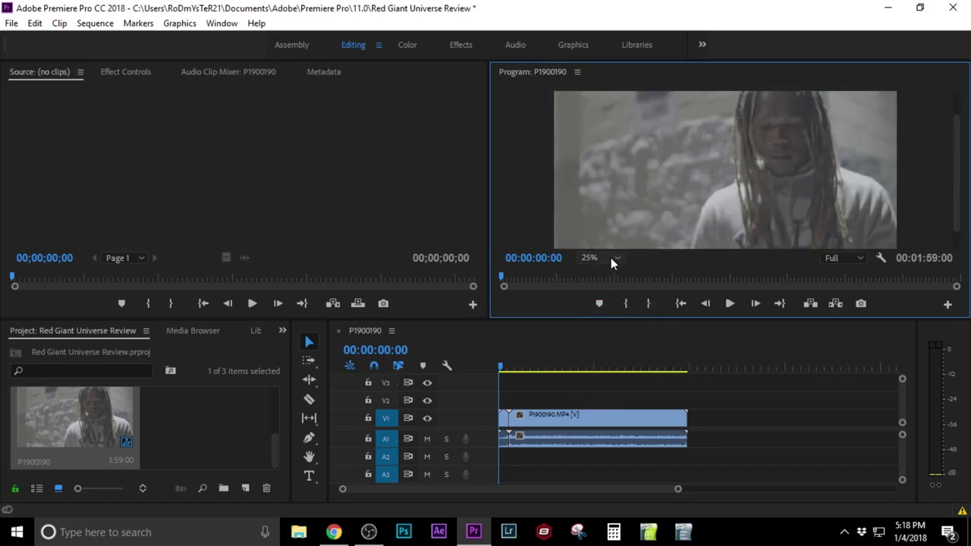
pyautogui.click(600, 258)
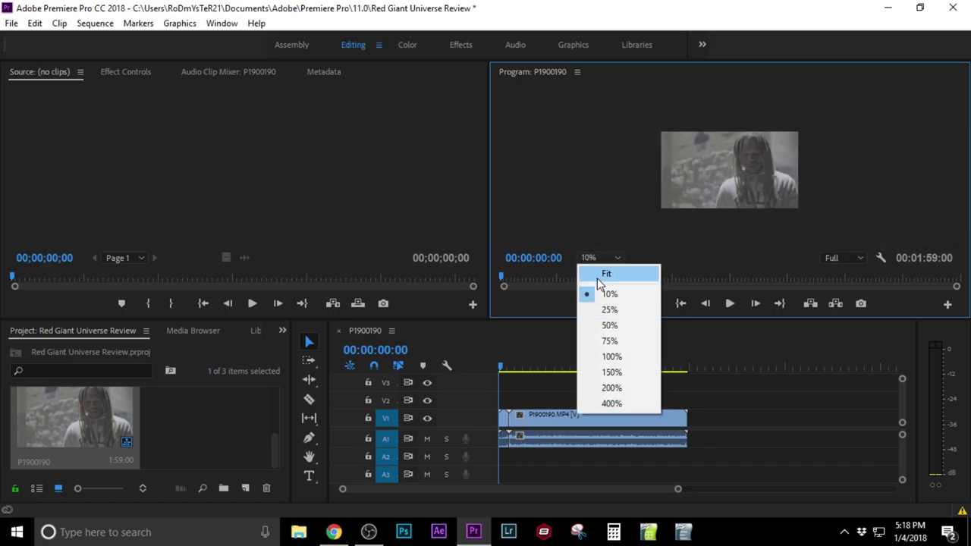
pyautogui.click(610, 309)
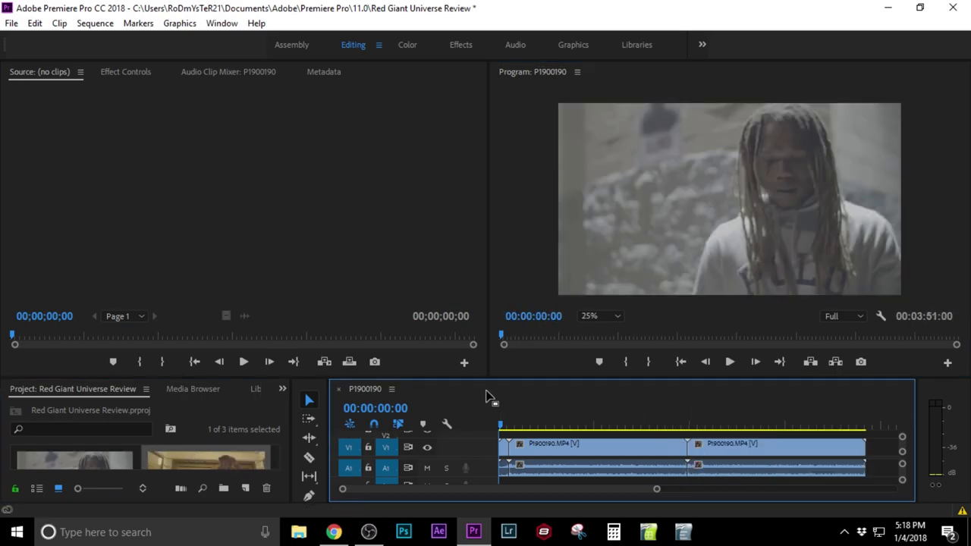
pyautogui.click(282, 388)
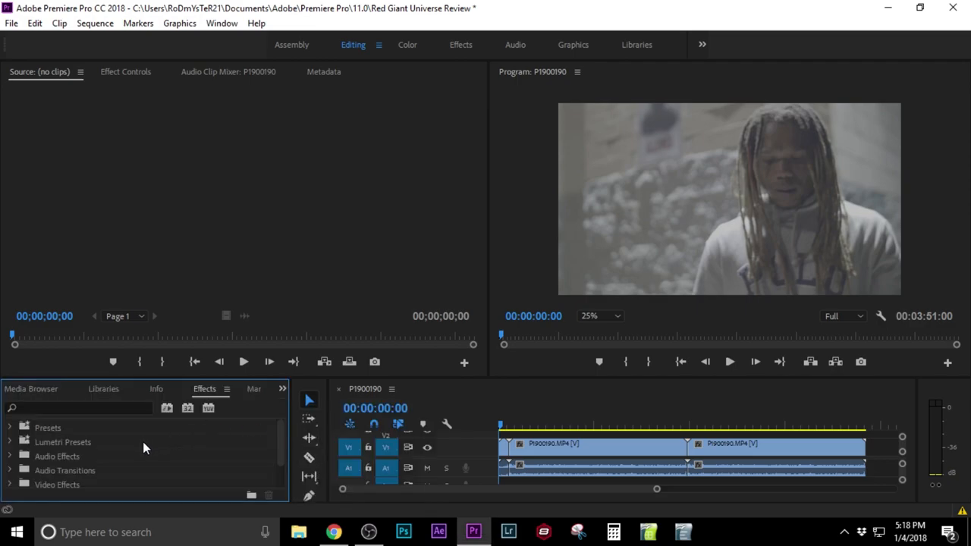
# Apply uni.Blur from RG Universe Blur to the first clip and show its Effect Controls
pyautogui.scroll(-3)
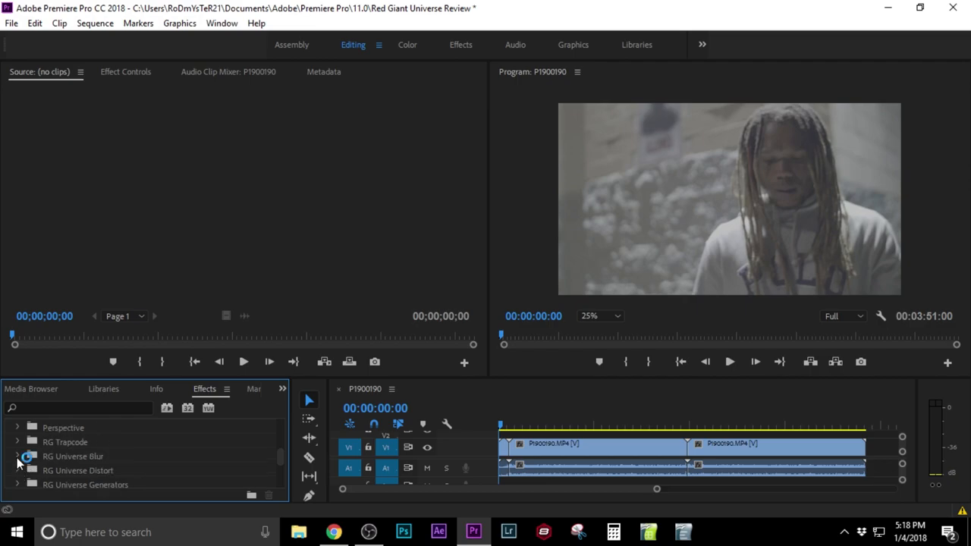
pyautogui.scroll(-3)
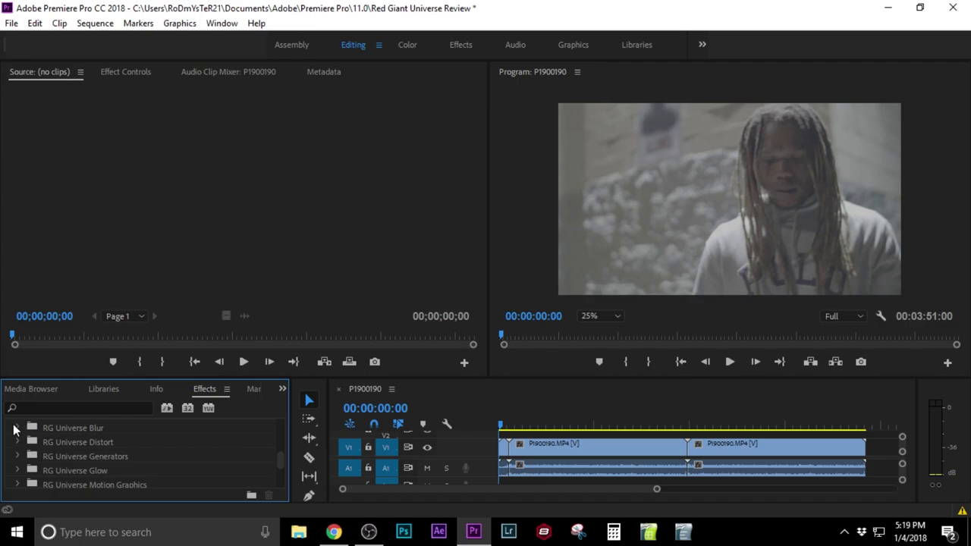
pyautogui.click(18, 427)
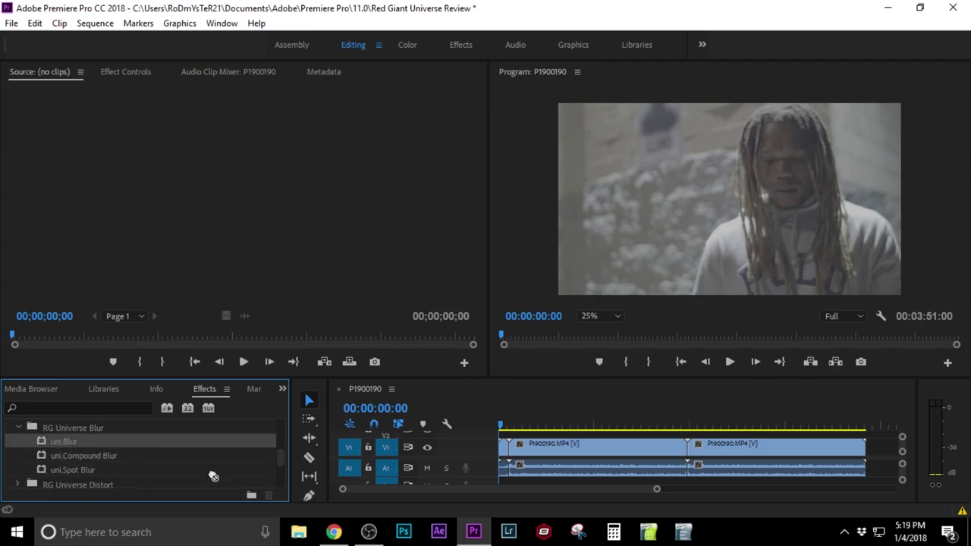
pyautogui.moveTo(64, 440); pyautogui.dragTo(570, 452)
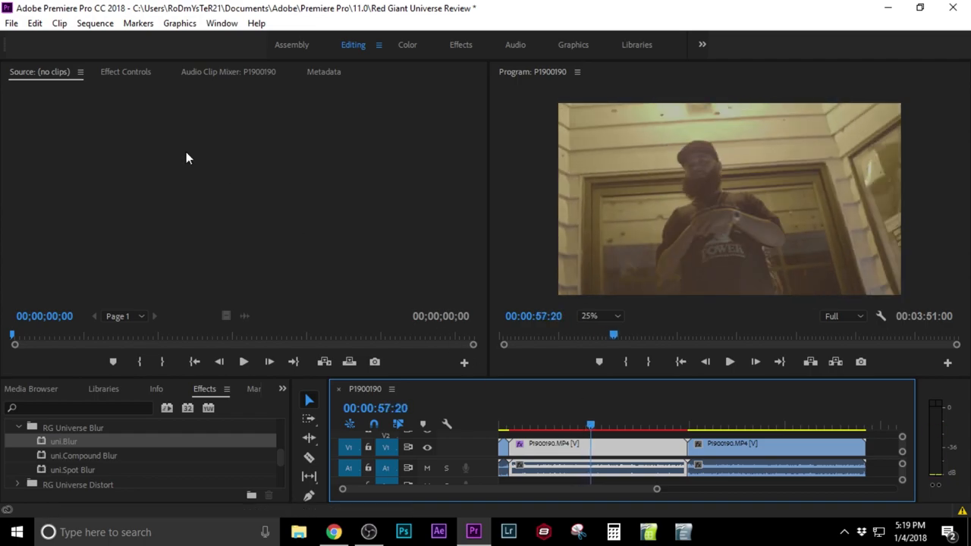
pyautogui.click(124, 72)
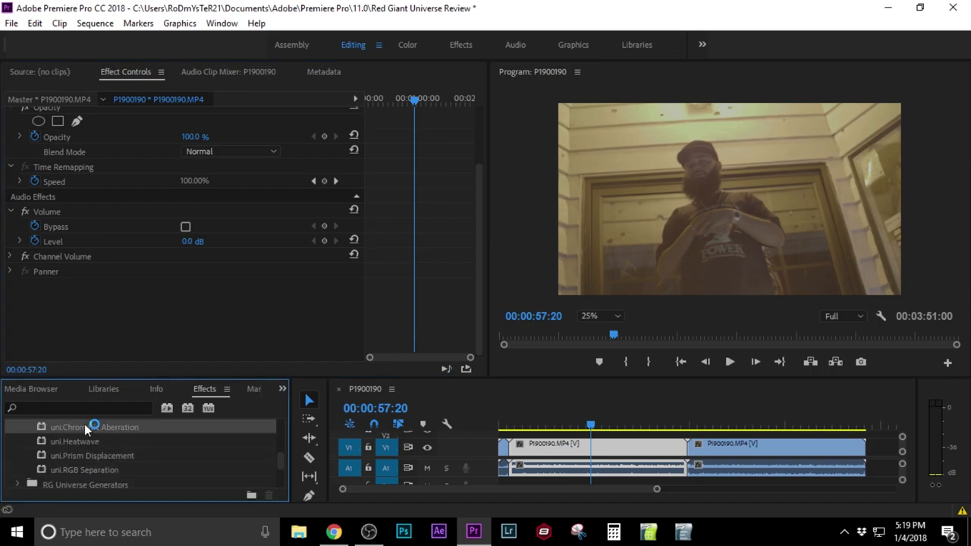
pyautogui.moveTo(94, 426); pyautogui.dragTo(594, 447)
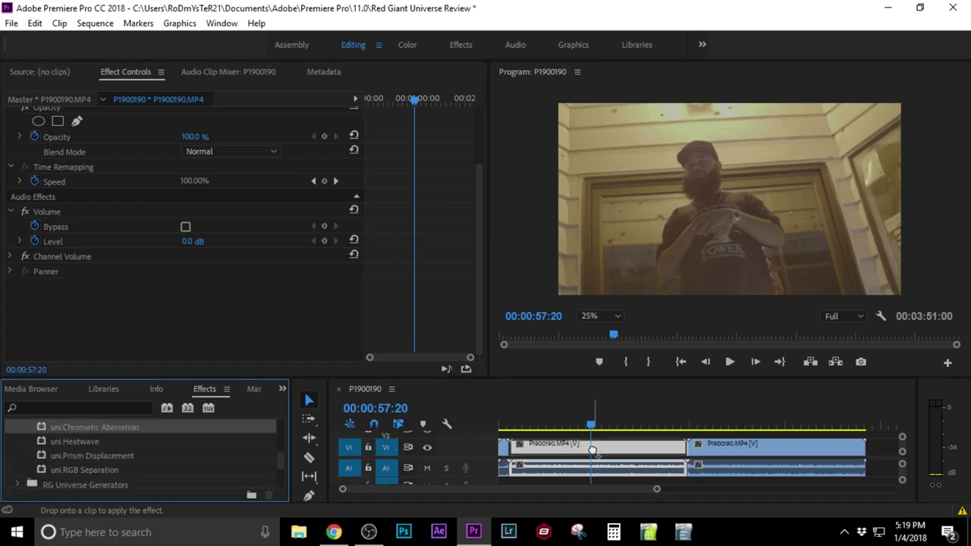
pyautogui.moveTo(94, 426); pyautogui.dragTo(594, 446)
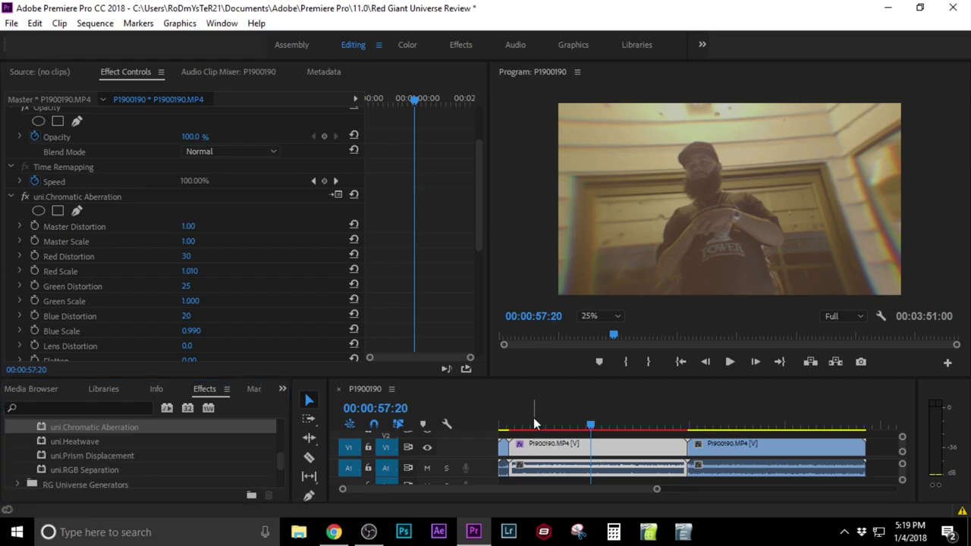
pyautogui.click(579, 422)
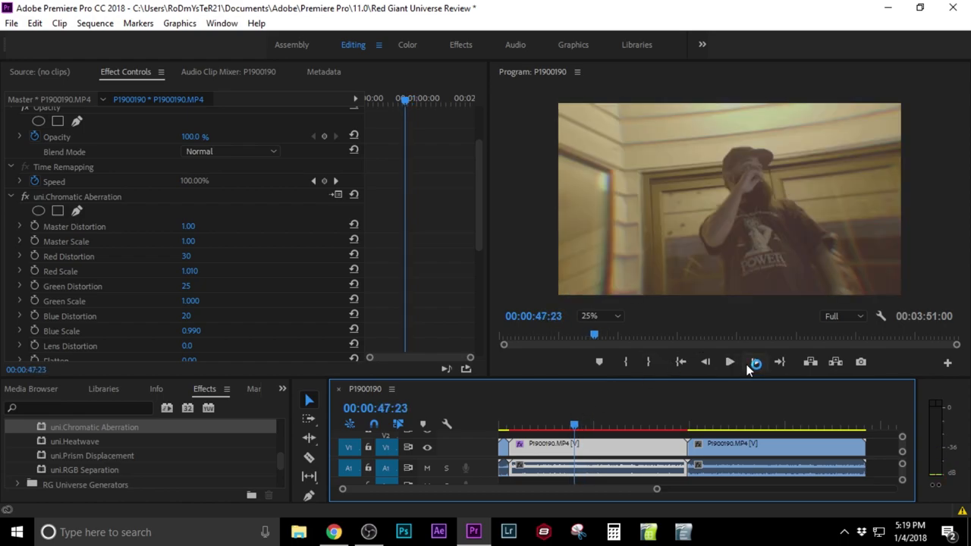
pyautogui.click(728, 361)
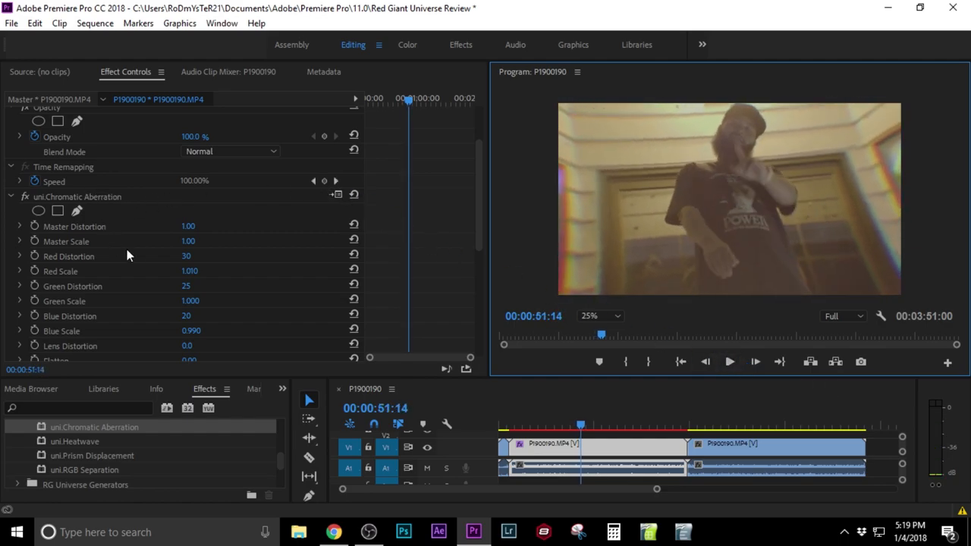
pyautogui.moveTo(188, 226); pyautogui.dragTo(212, 226)
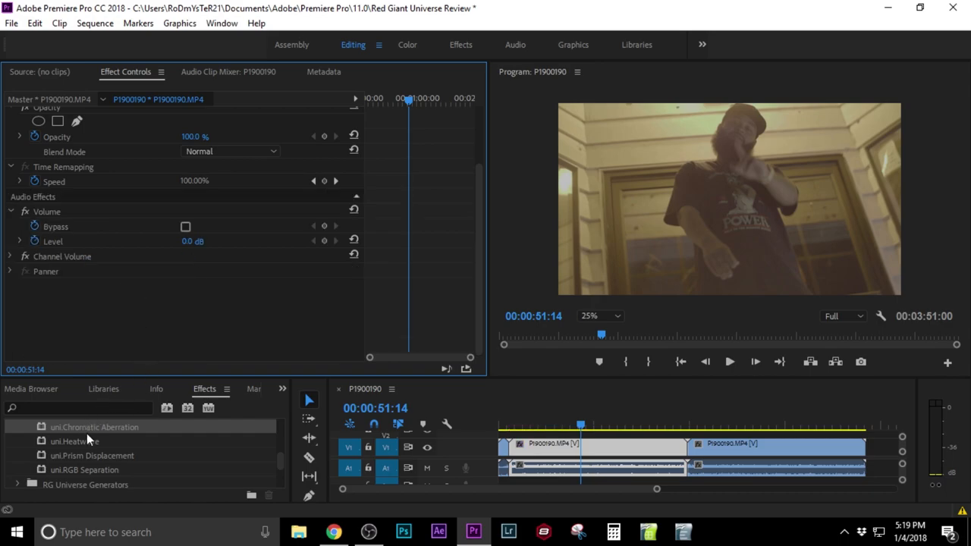
# Apply uni.Heatwave to the first clip and play it back in the Program Monitor
pyautogui.click(74, 441)
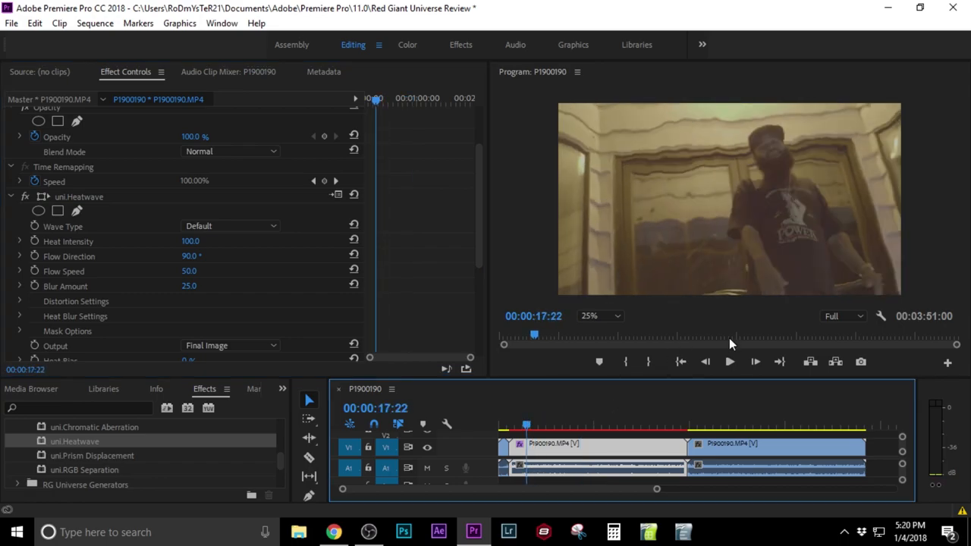
pyautogui.click(728, 361)
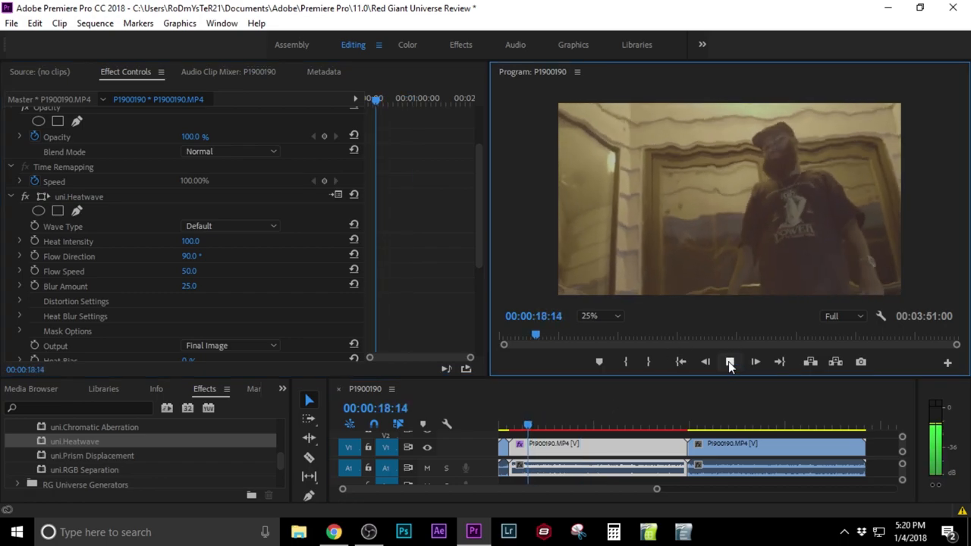
pyautogui.click(756, 361)
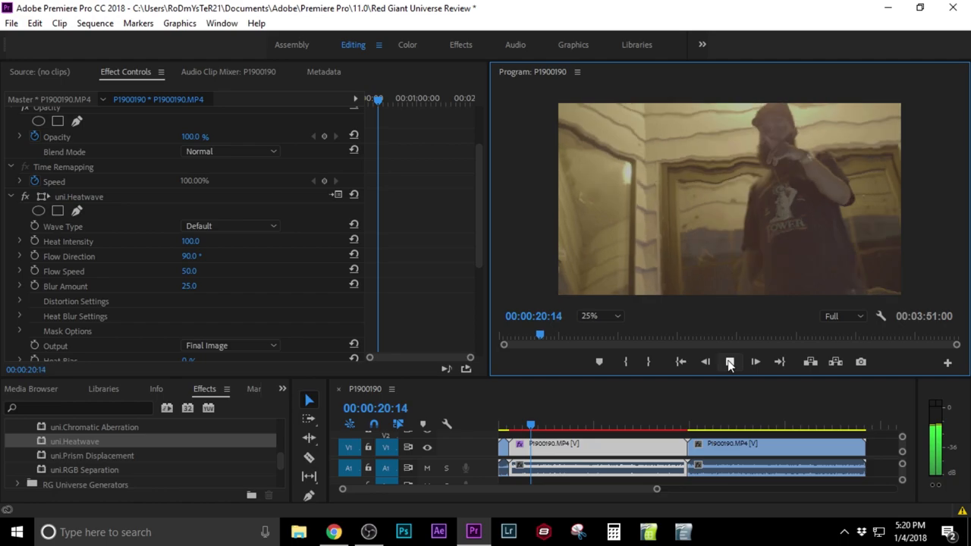
pyautogui.click(755, 361)
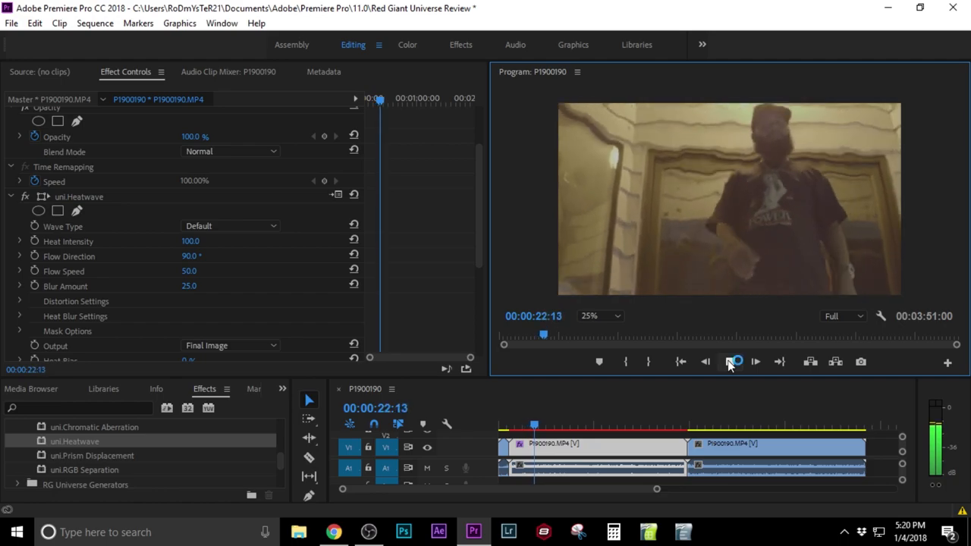
pyautogui.click(734, 361)
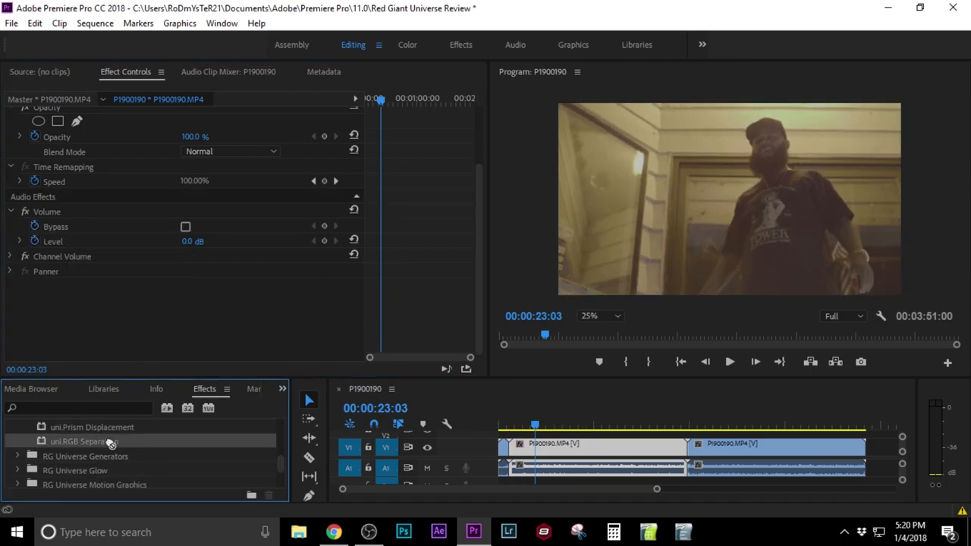
pyautogui.doubleClick(83, 441)
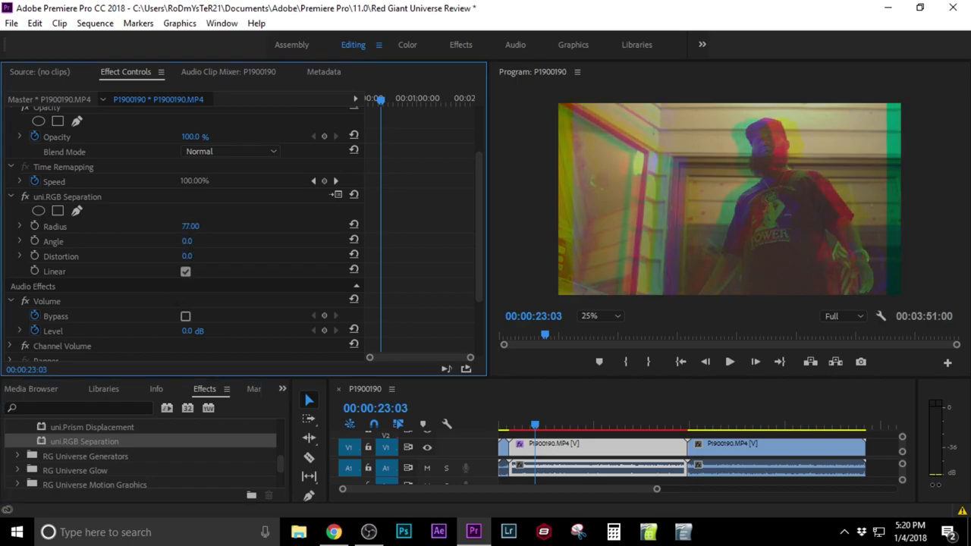
pyautogui.moveTo(191, 224); pyautogui.dragTo(174, 224)
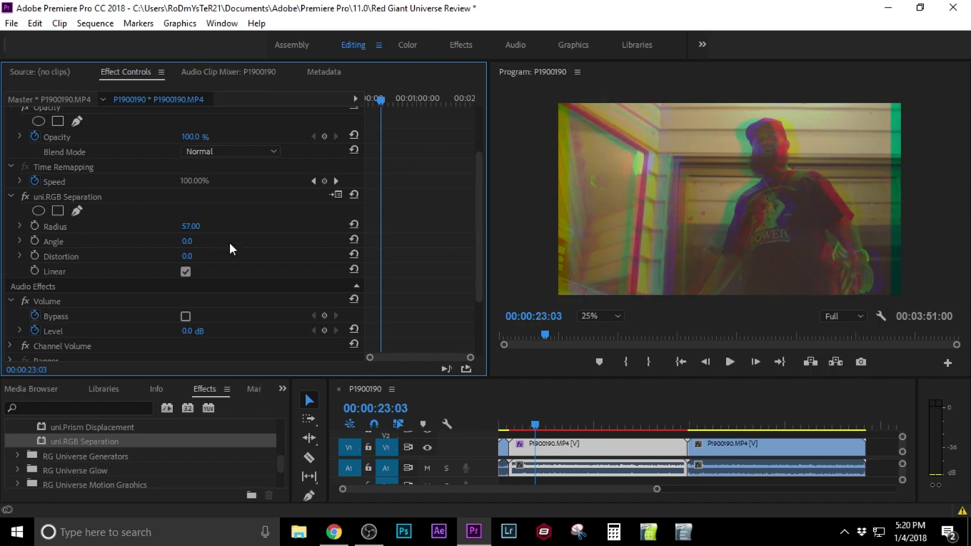
pyautogui.moveTo(728, 371)
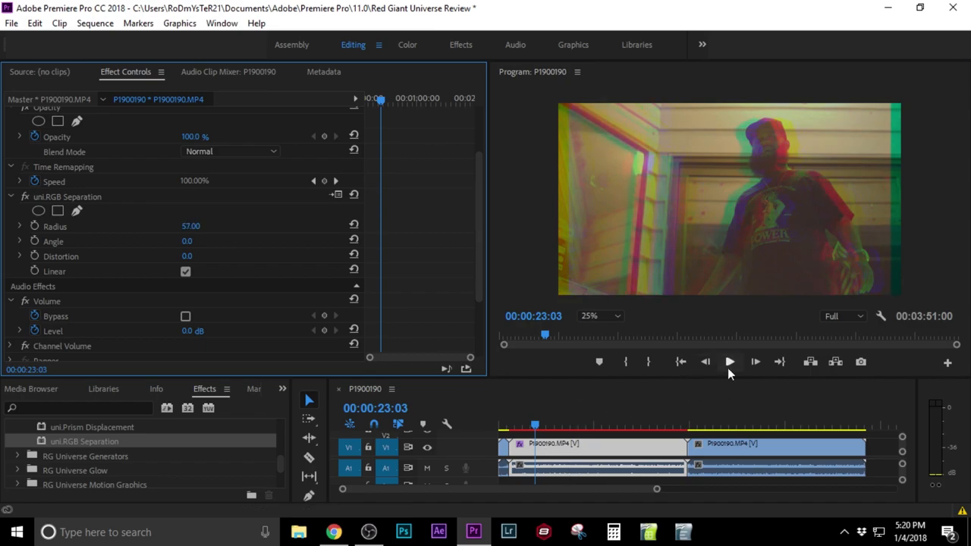
pyautogui.click(728, 361)
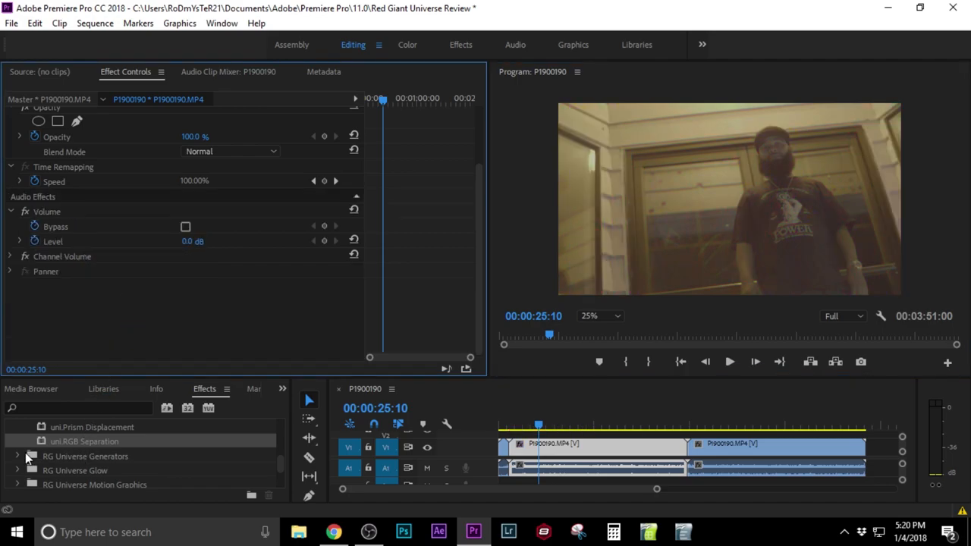
pyautogui.scroll(-3)
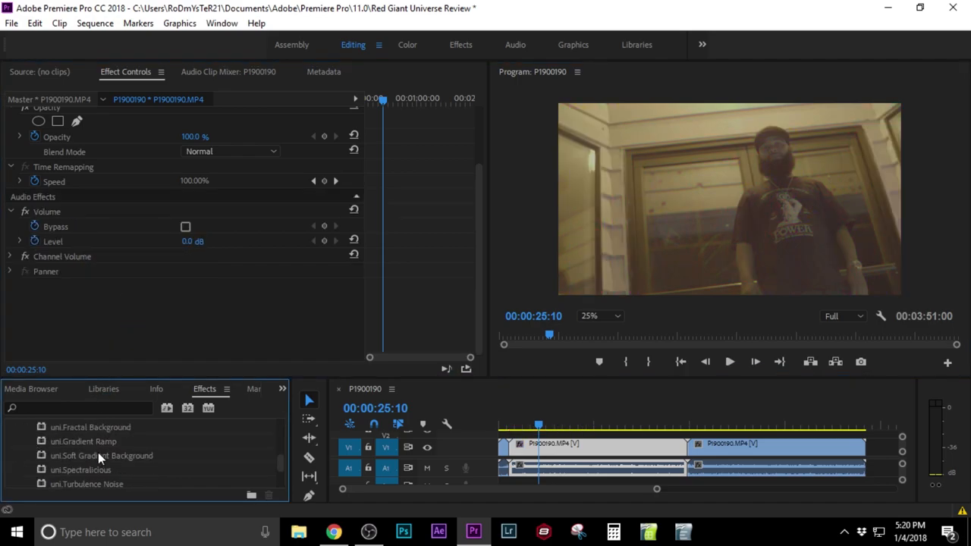
pyautogui.scroll(-3)
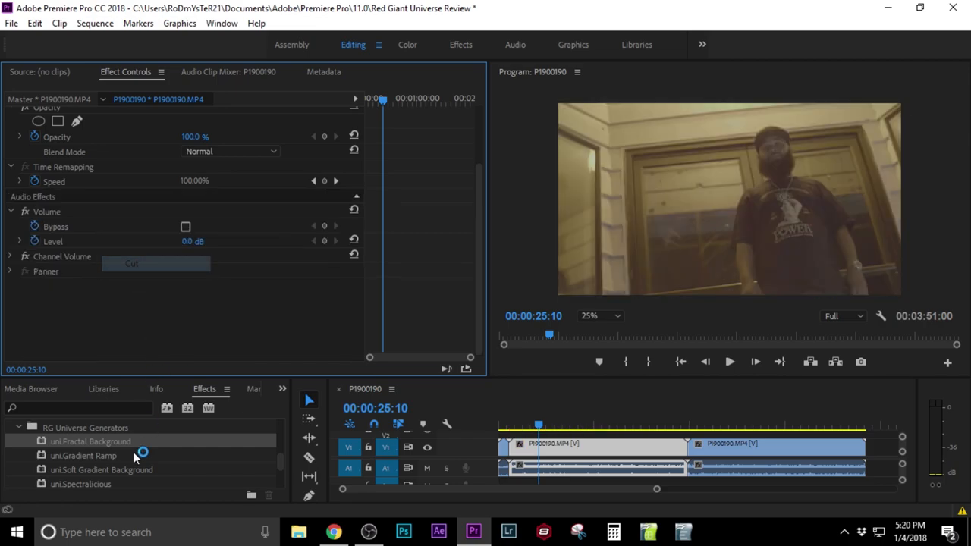
pyautogui.doubleClick(83, 455)
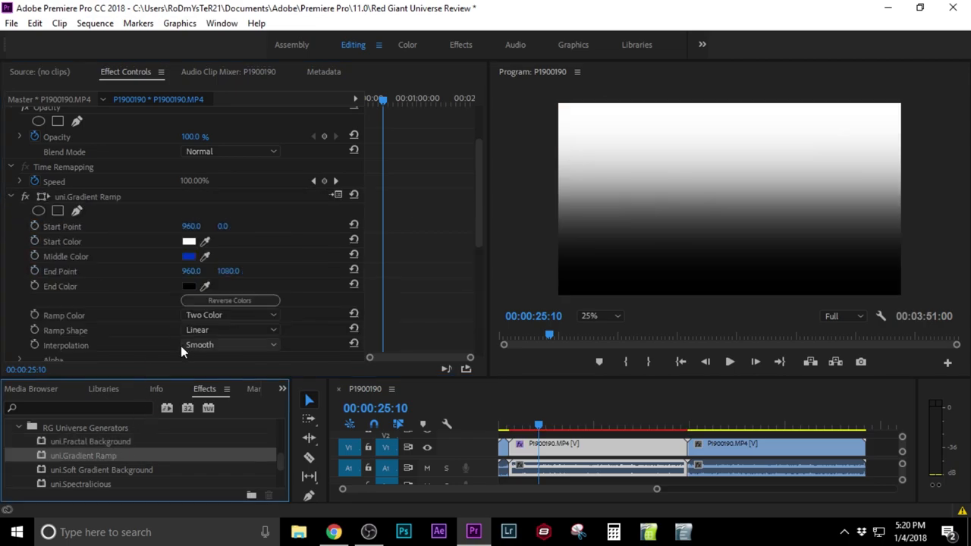
pyautogui.rightClick(88, 197)
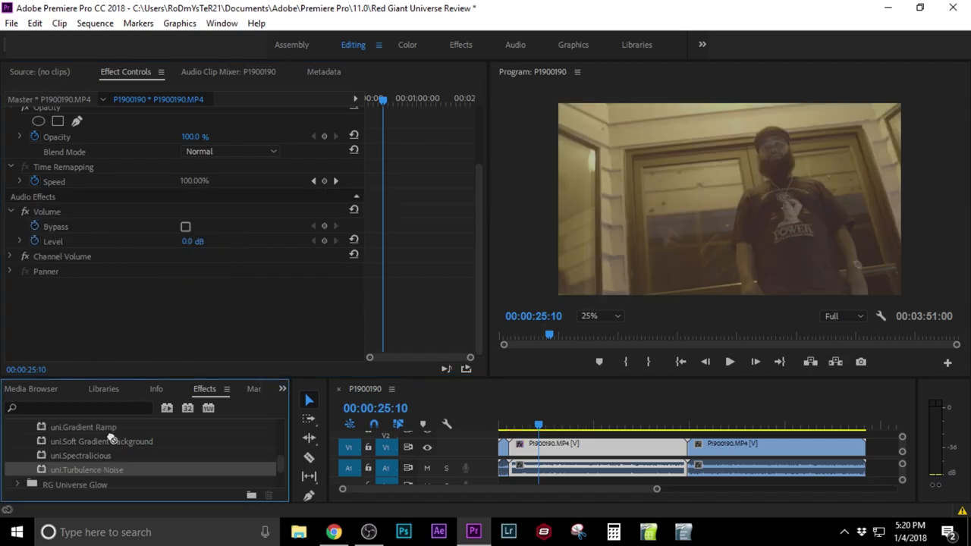
pyautogui.rightClick(69, 198)
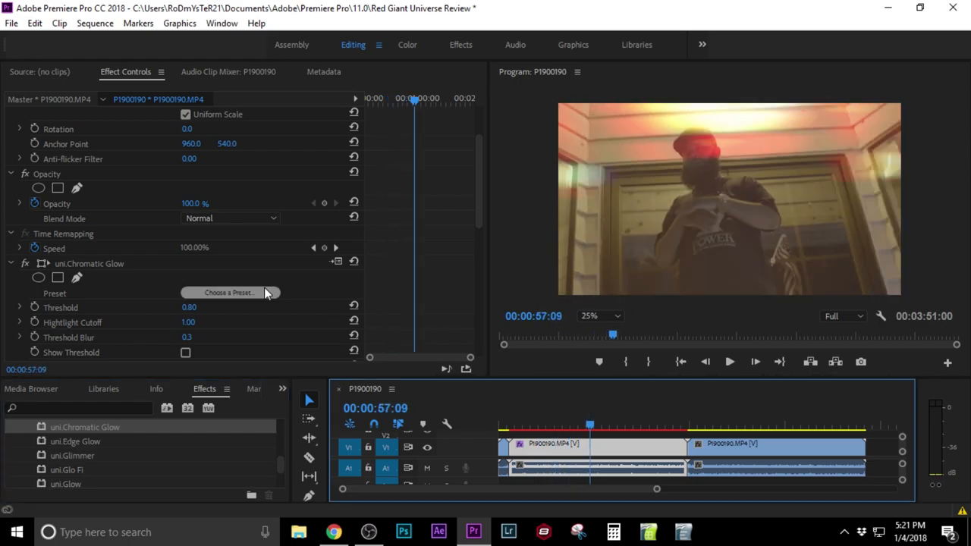
# Pick the Split Add preset for uni.Chromatic Glow on the first clip
pyautogui.click(231, 293)
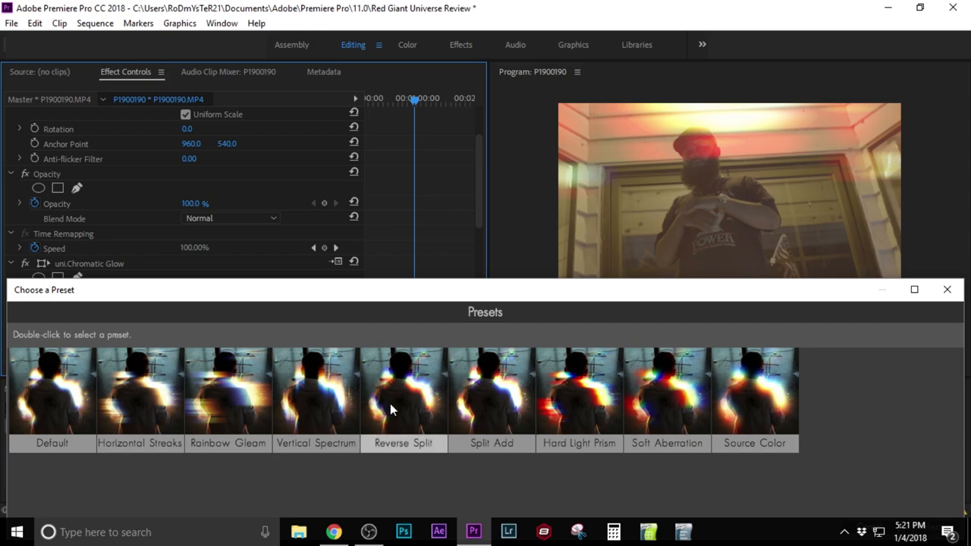
pyautogui.moveTo(428, 303)
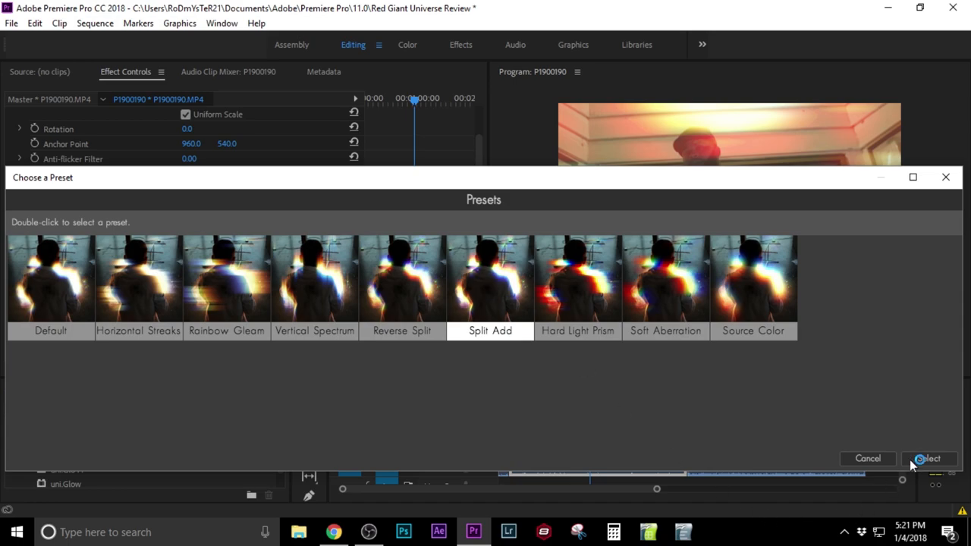
pyautogui.click(928, 458)
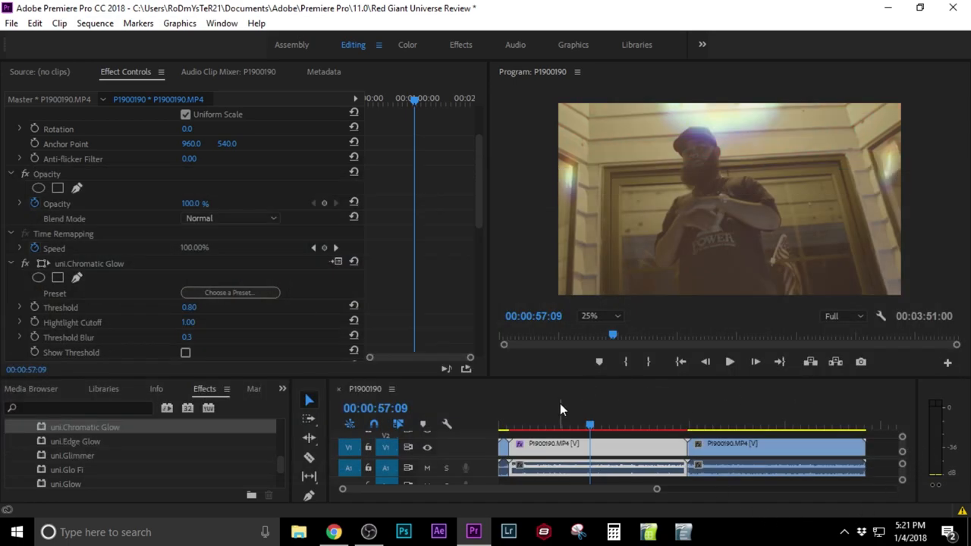
# At the 37-second mark, apply uni.HUD Components and choose its Target 3D 3 overlay preset
pyautogui.click(562, 426)
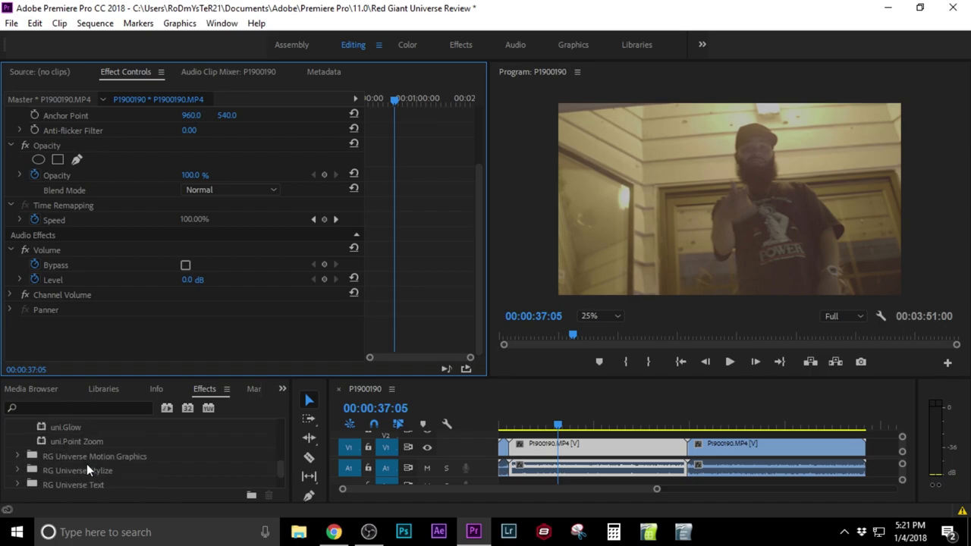
pyautogui.moveTo(30, 467)
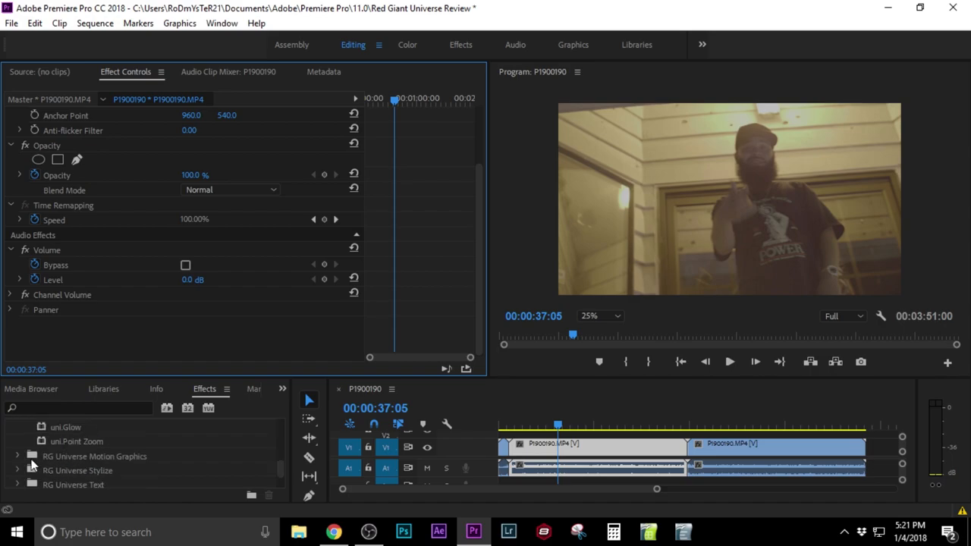
pyautogui.click(18, 455)
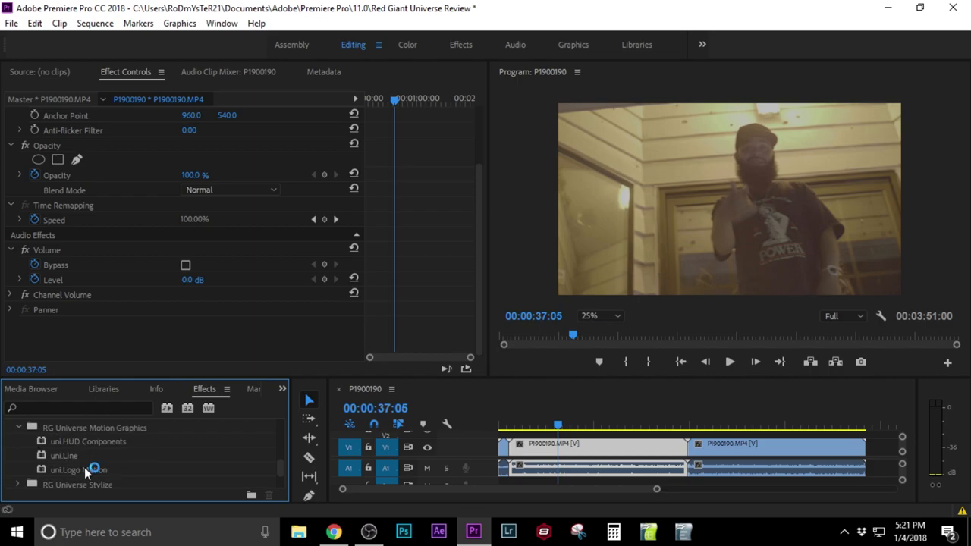
pyautogui.moveTo(99, 454)
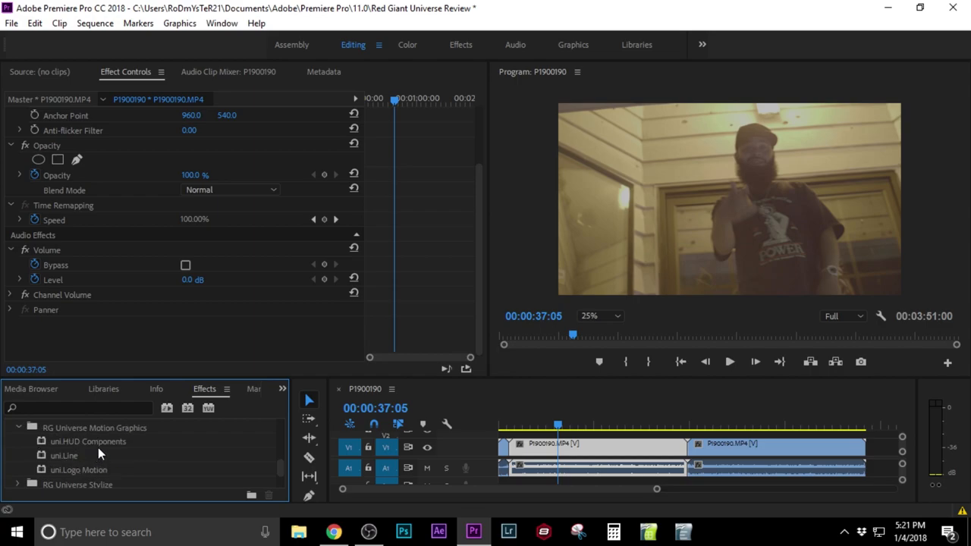
pyautogui.click(88, 442)
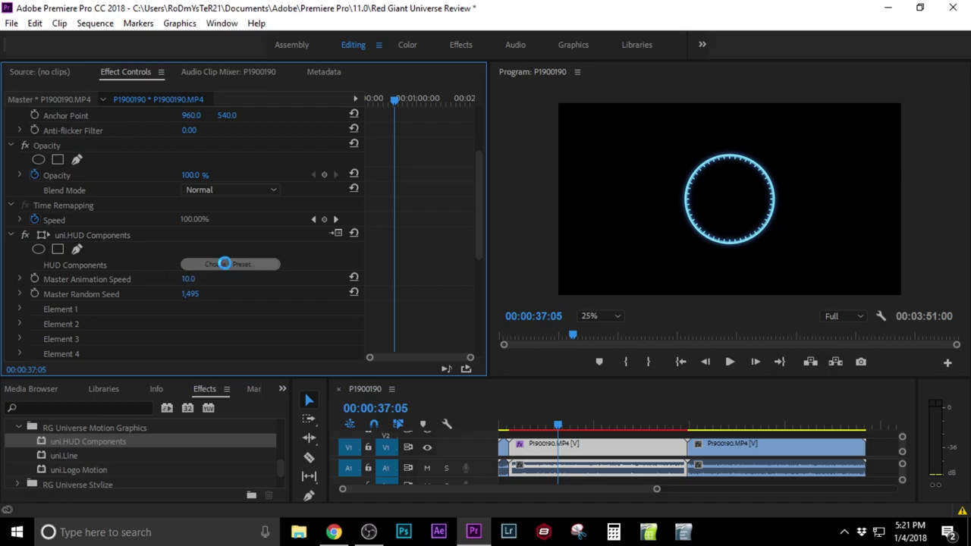
pyautogui.click(231, 264)
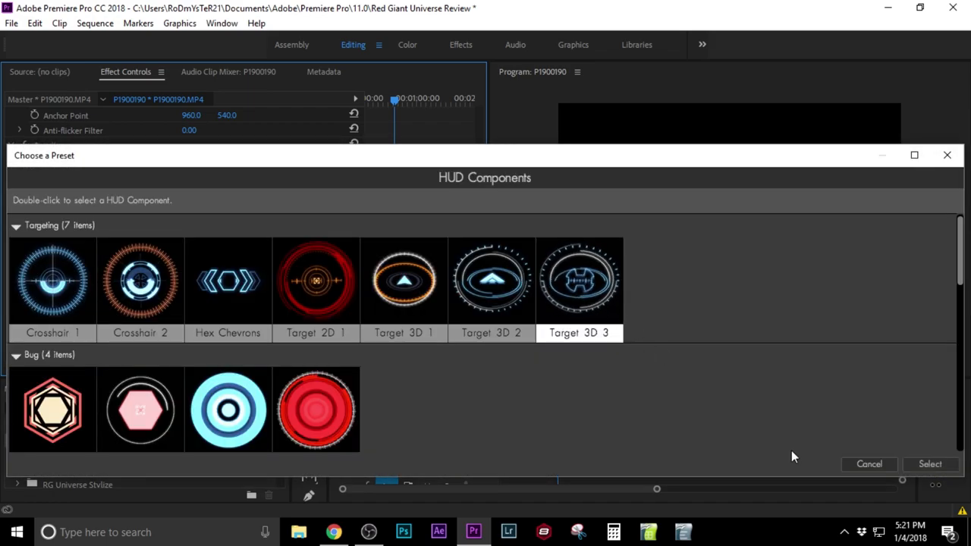
pyautogui.doubleClick(579, 280)
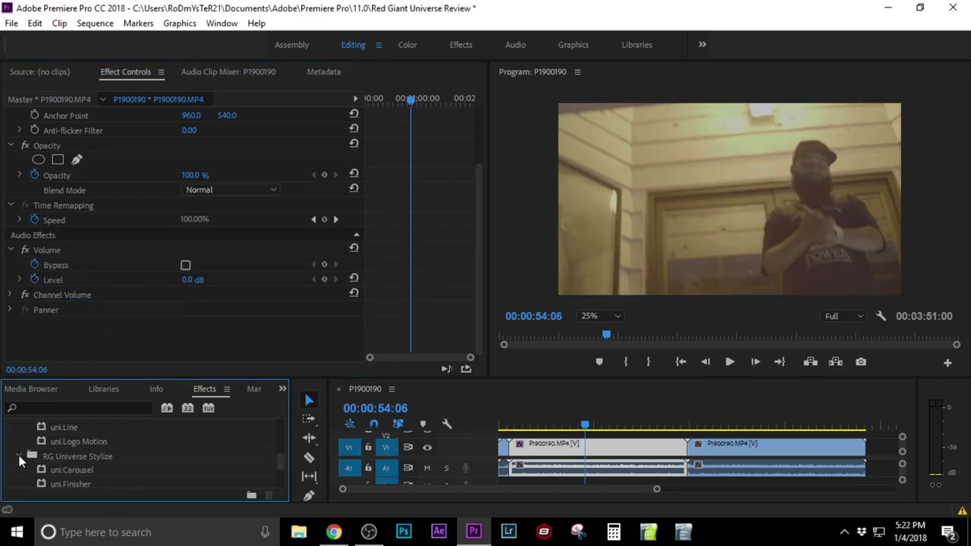
# Apply uni.Holomatrix II to the clip with the Going Rogue hologram preset
pyautogui.scroll(-3)
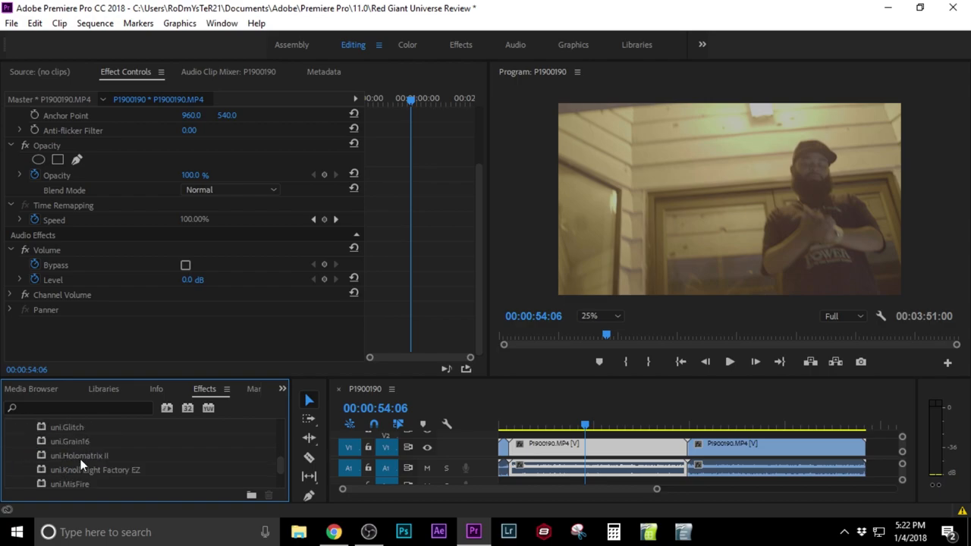
pyautogui.moveTo(78, 455); pyautogui.dragTo(553, 447)
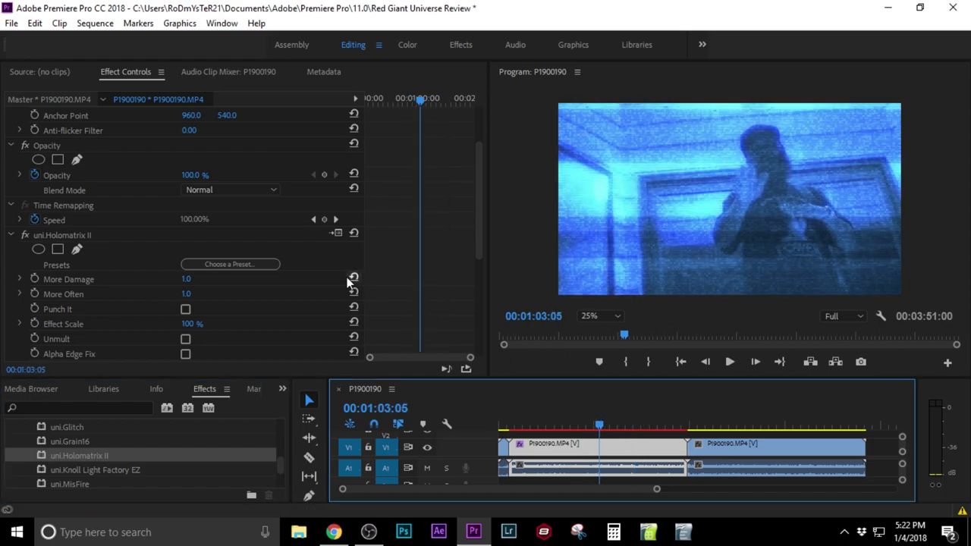
pyautogui.click(230, 264)
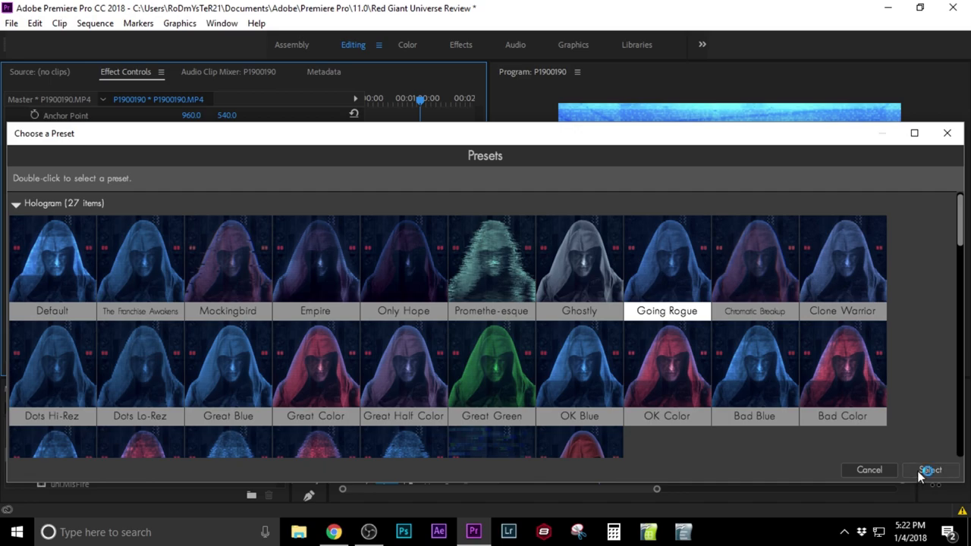
pyautogui.click(931, 470)
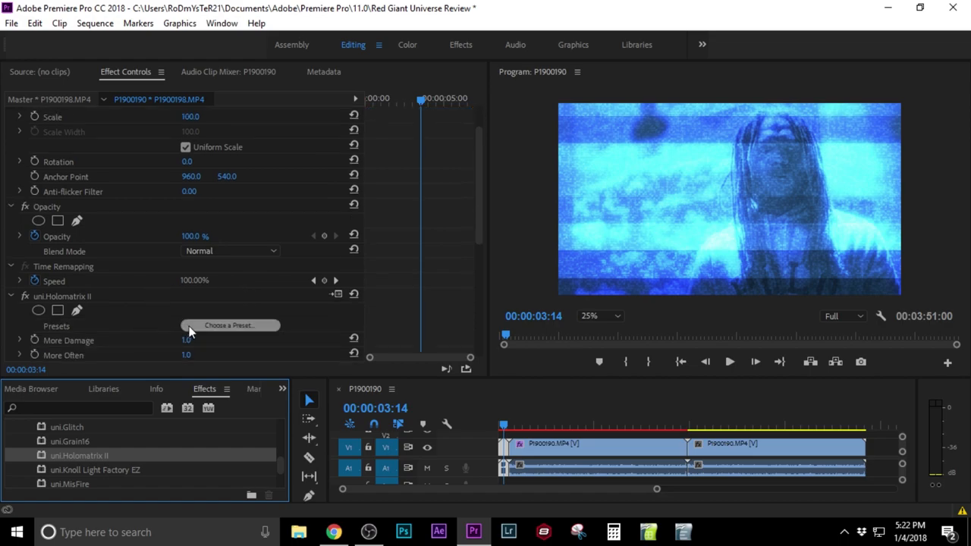
# Set Holomatrix II Effect Scale to 41% and More Damage to 3.0
pyautogui.click(229, 324)
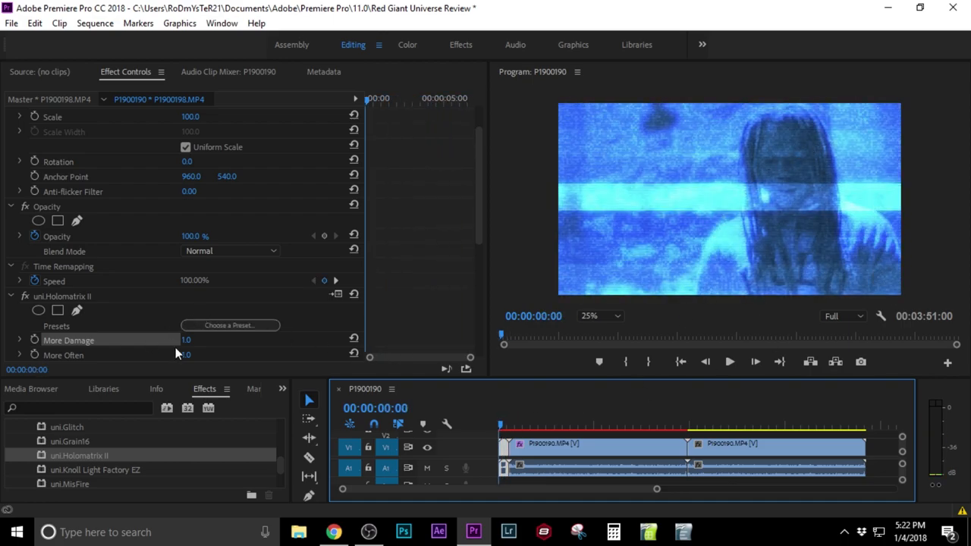
pyautogui.scroll(-3)
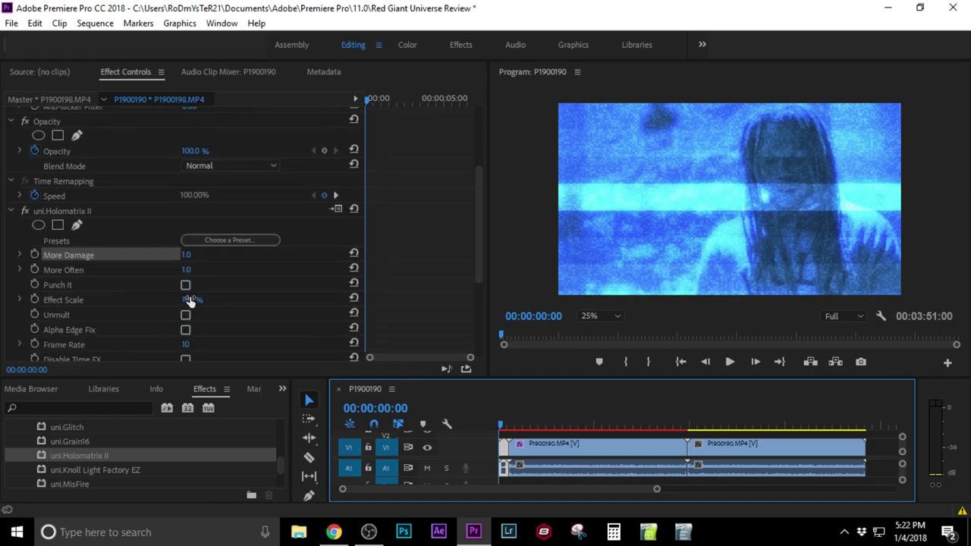
pyautogui.moveTo(190, 300); pyautogui.dragTo(200, 300)
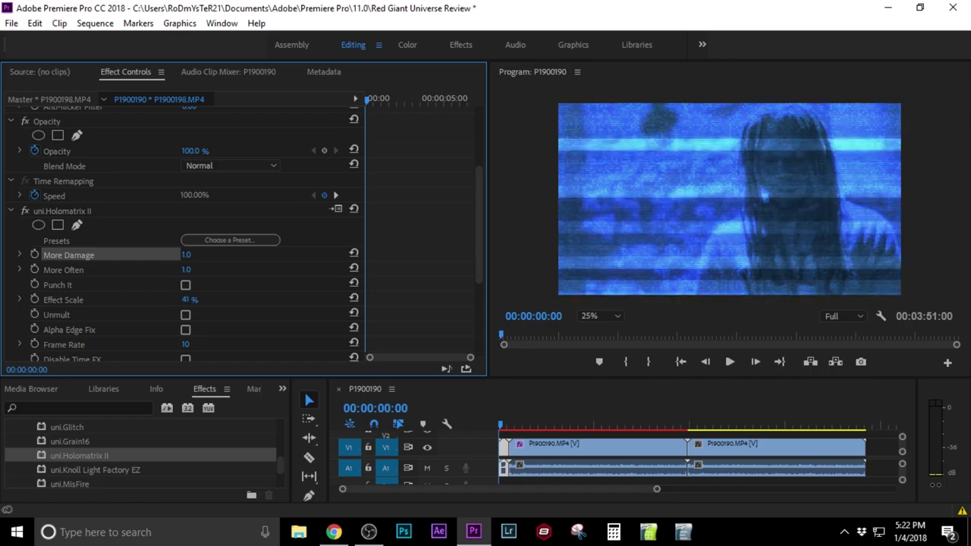
pyautogui.moveTo(190, 300); pyautogui.dragTo(200, 300)
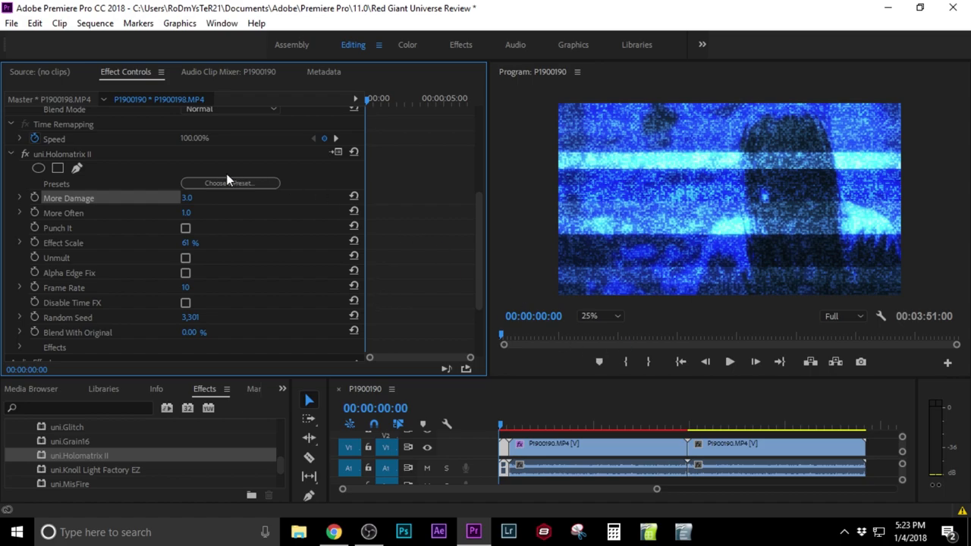
pyautogui.moveTo(161, 165)
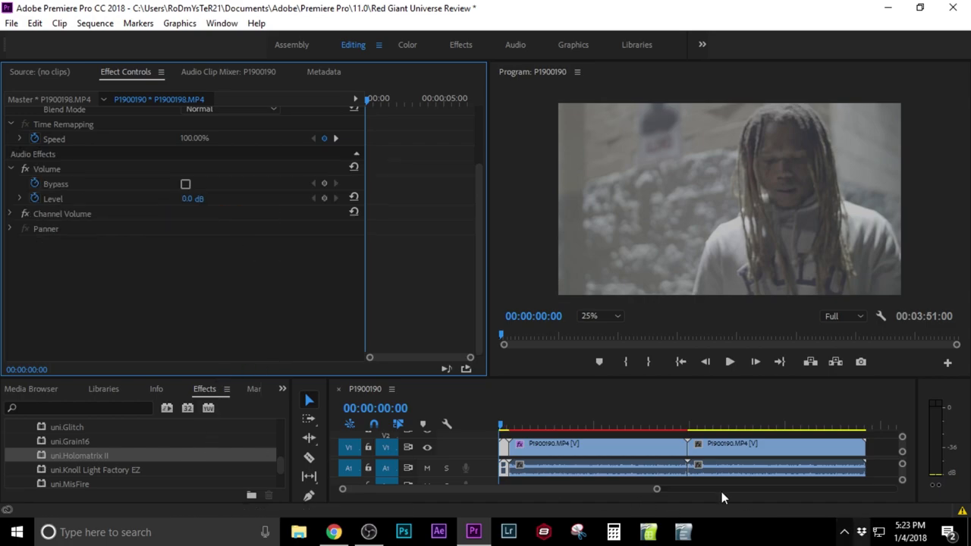
pyautogui.moveTo(79, 443)
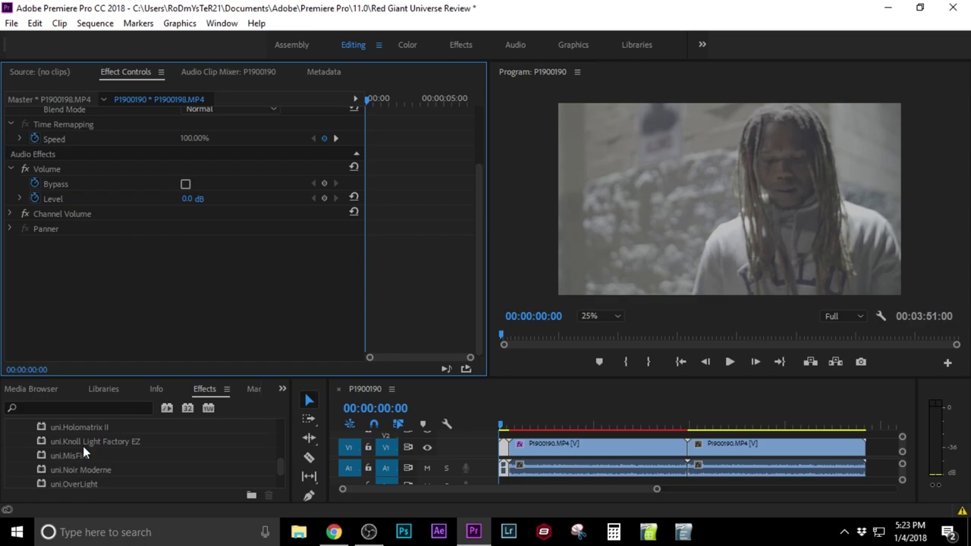
# Apply uni.OverLight to the clip and switch it to the Sparkle preset
pyautogui.scroll(-3)
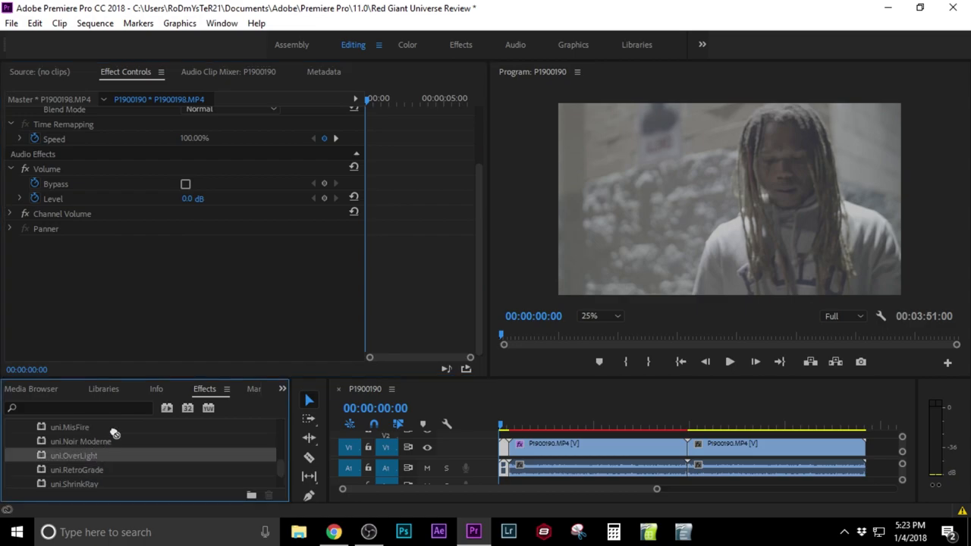
pyautogui.doubleClick(73, 455)
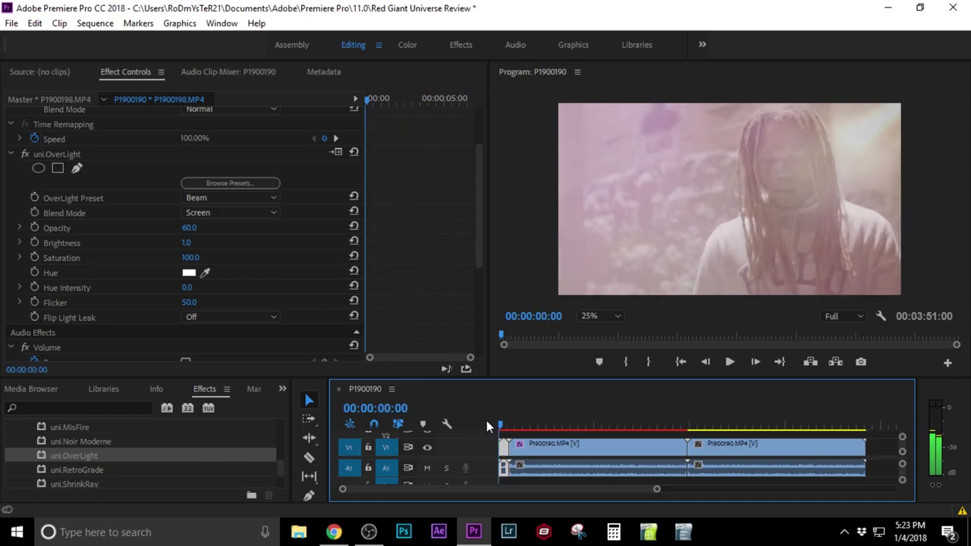
pyautogui.click(231, 182)
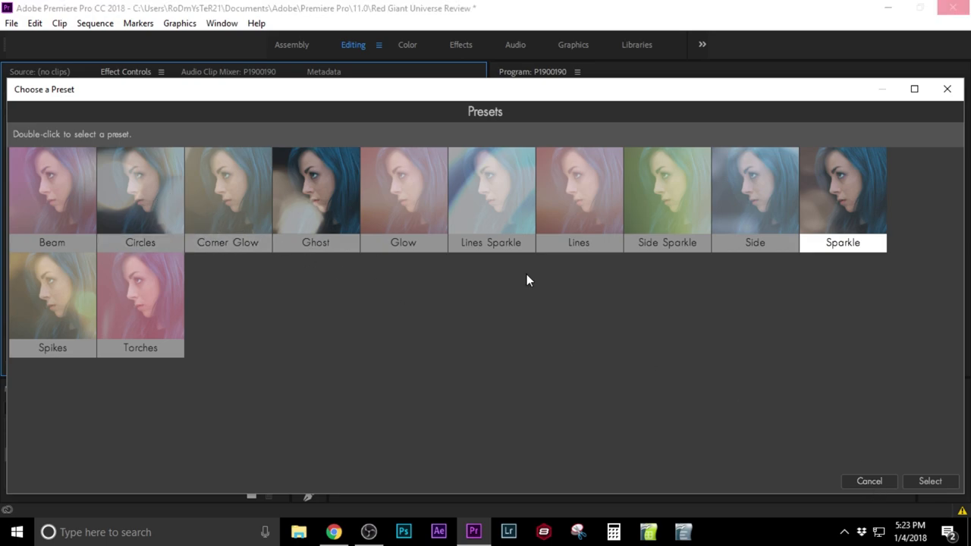
pyautogui.doubleClick(843, 190)
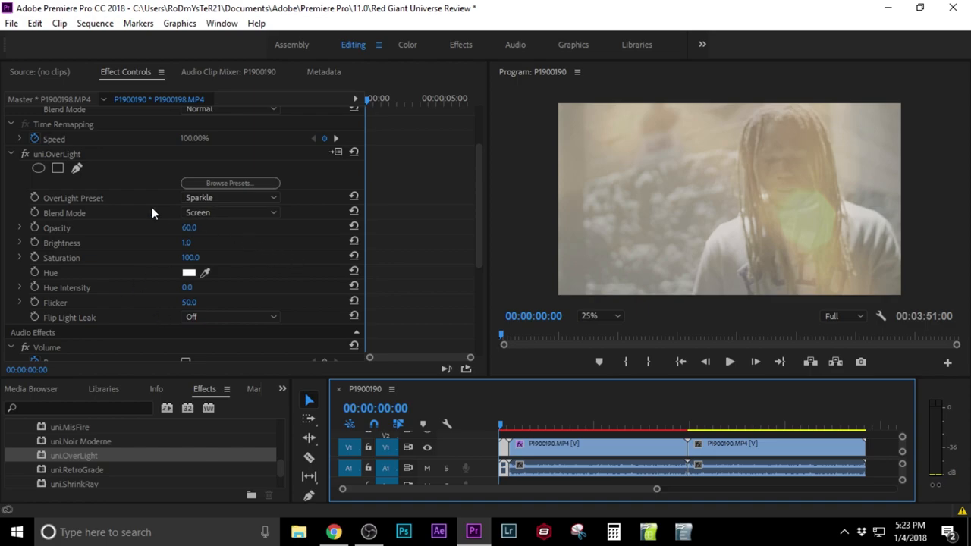
pyautogui.rightClick(58, 153)
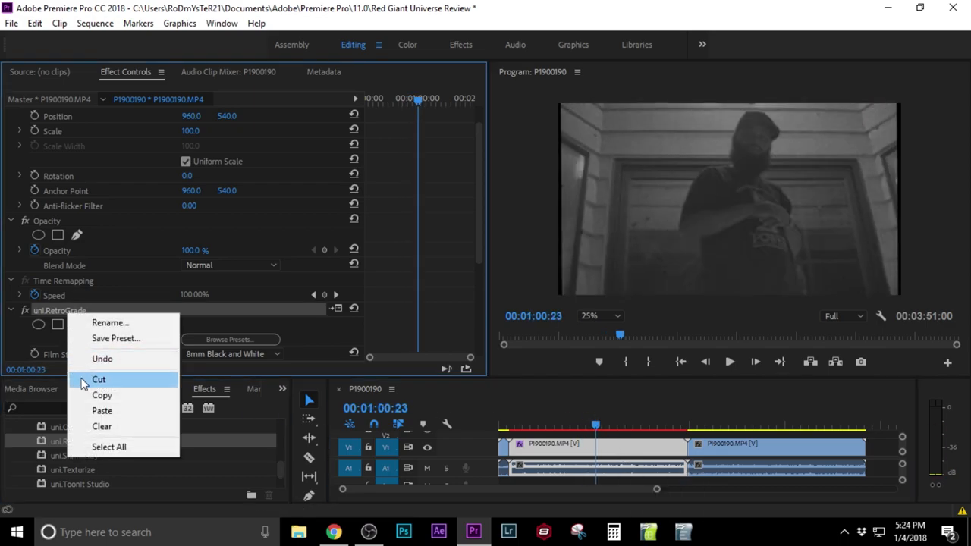
# Remove uni.RetroGrade and bring uni.Camera Shake in from RG Universe Utilities
pyautogui.click(99, 379)
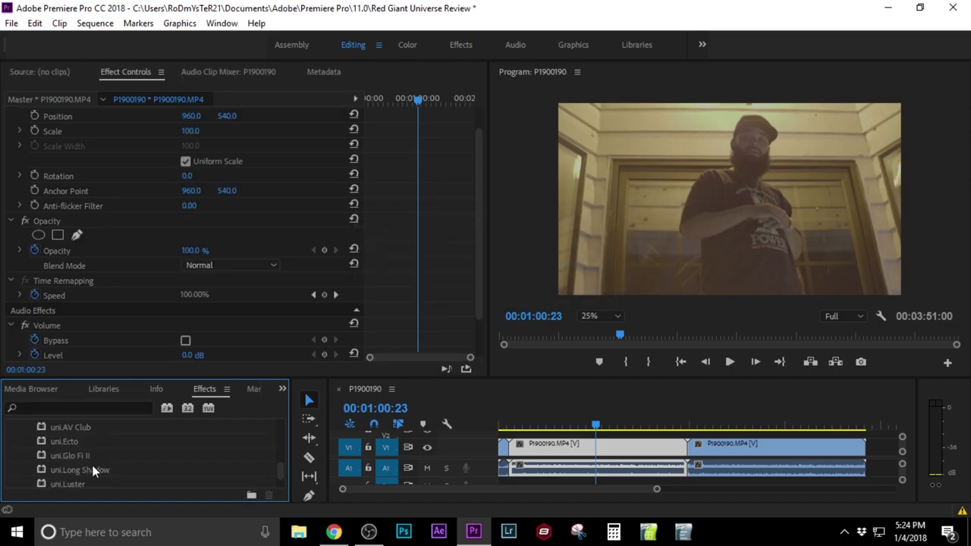
pyautogui.scroll(-3)
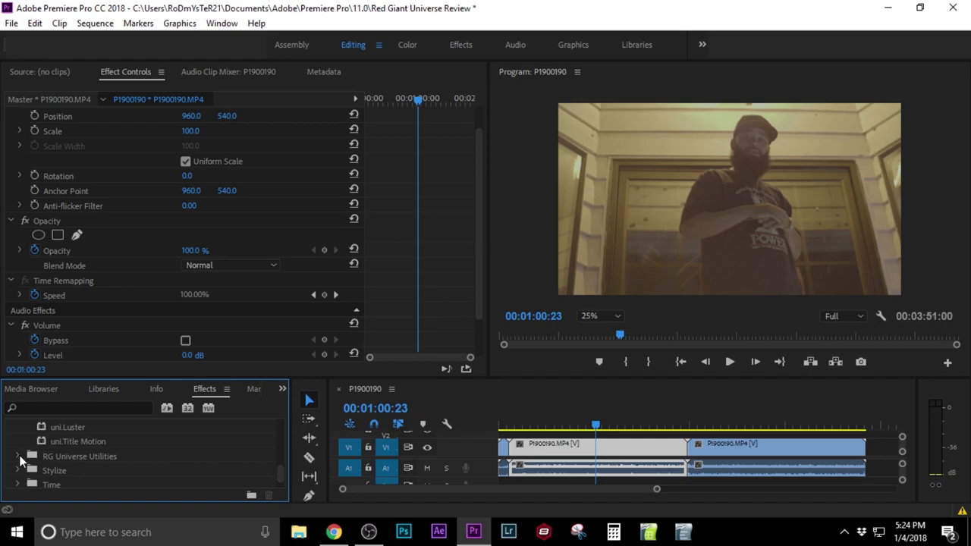
pyautogui.click(18, 455)
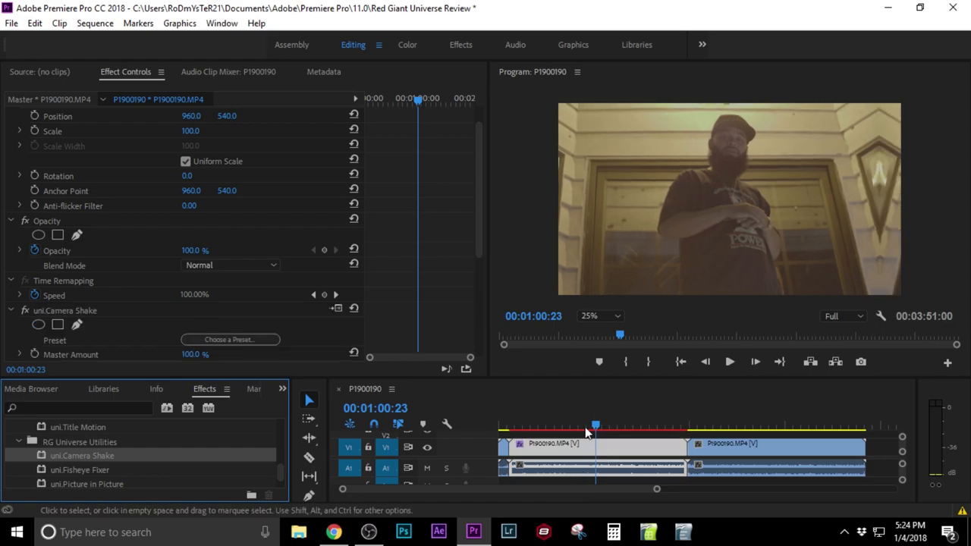
# Play the clip from about 13 seconds to preview Camera Shake, then stop
pyautogui.click(728, 361)
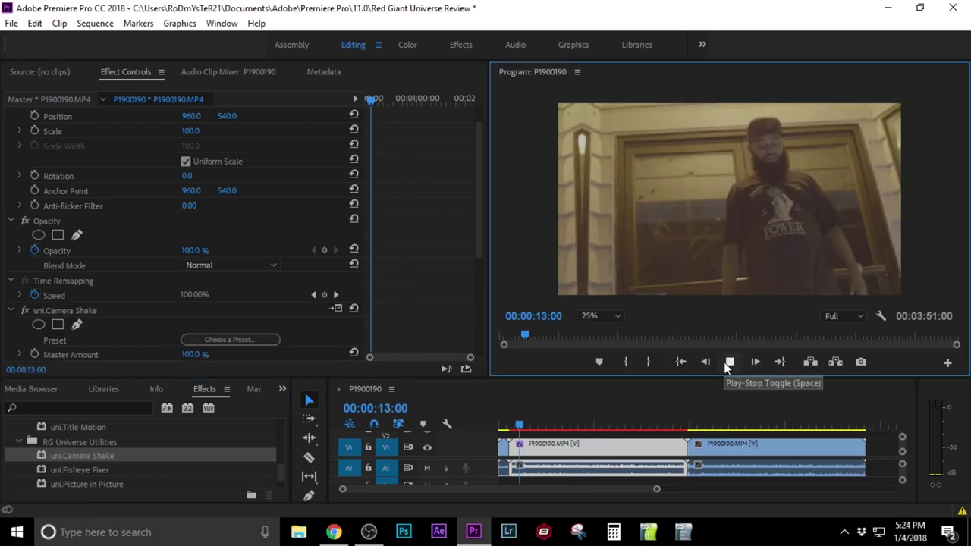
pyautogui.click(728, 361)
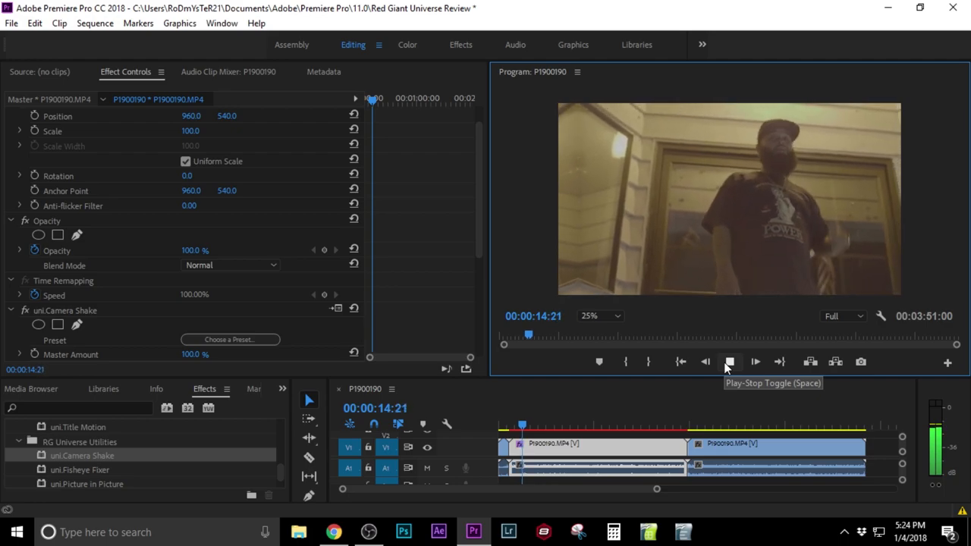
pyautogui.click(728, 361)
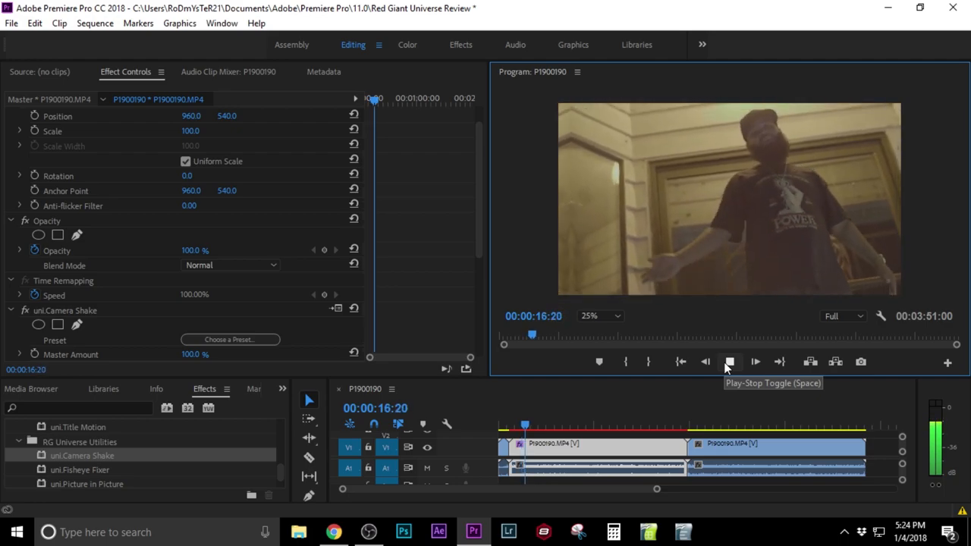
pyautogui.click(727, 361)
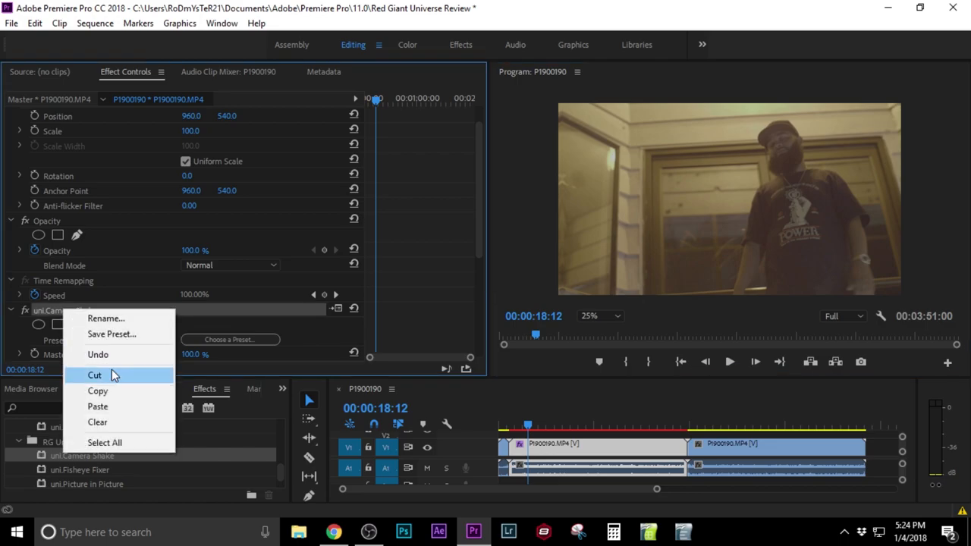
# Remove uni.Camera Shake from the clip's effects
pyautogui.click(94, 375)
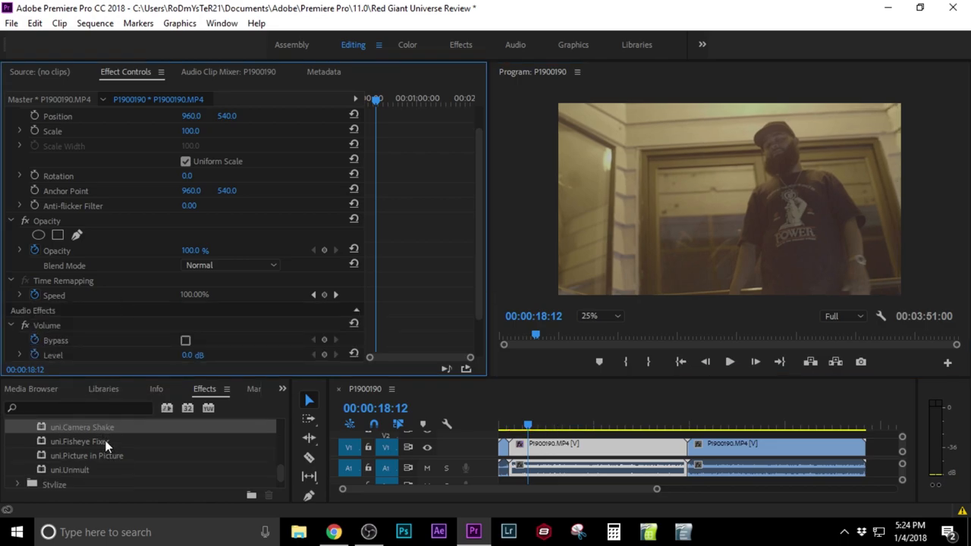
pyautogui.click(79, 441)
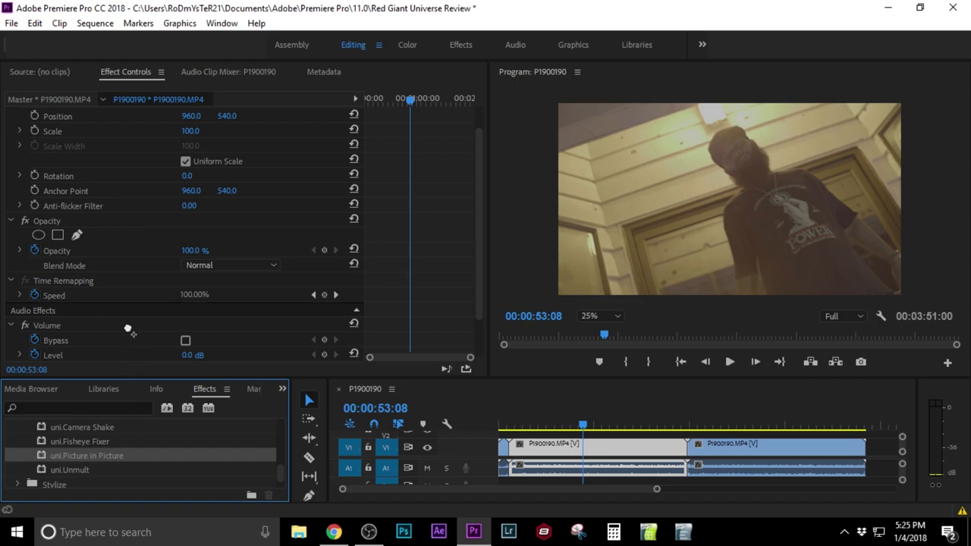
pyautogui.doubleClick(86, 455)
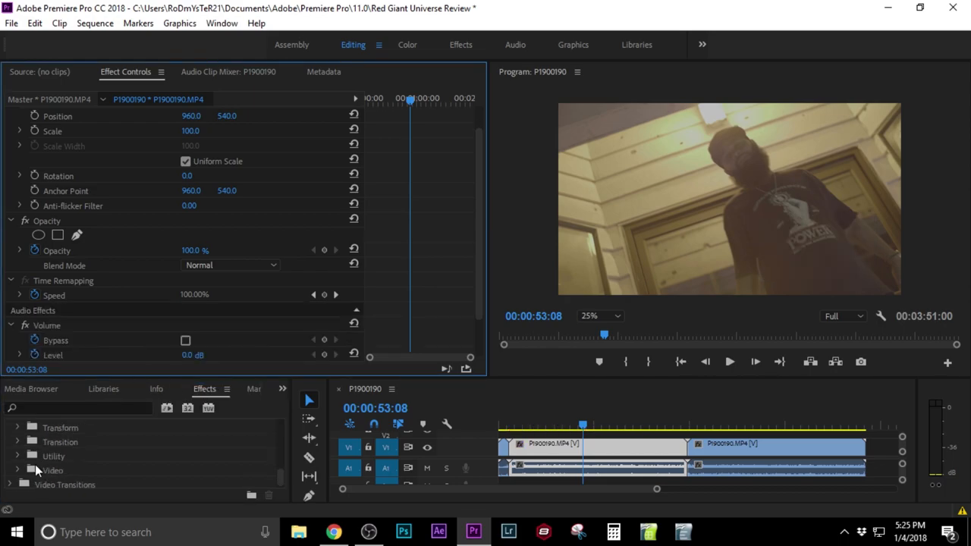
# Place an RG Universe transition on the cut between the clips, accepting the Insufficient media warnings
pyautogui.click(18, 467)
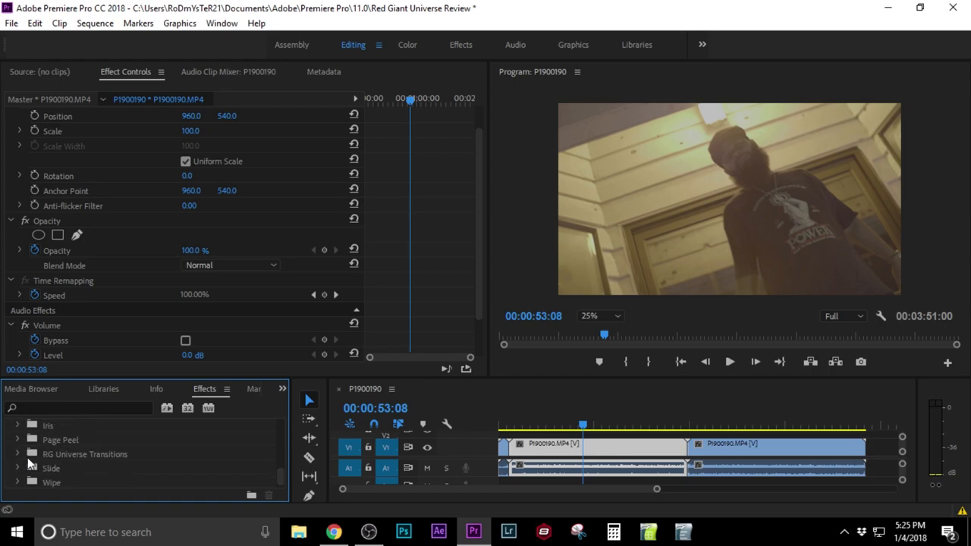
pyautogui.click(18, 453)
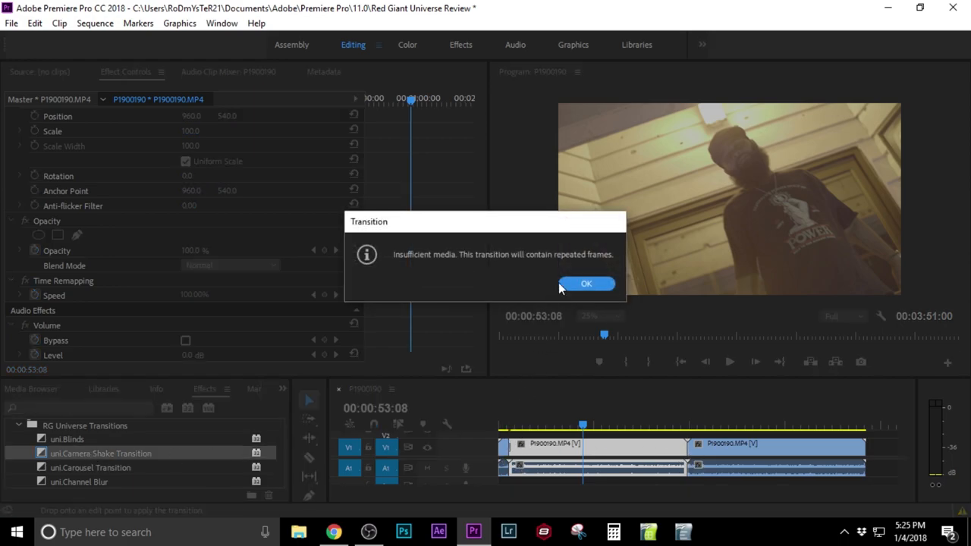
pyautogui.click(585, 284)
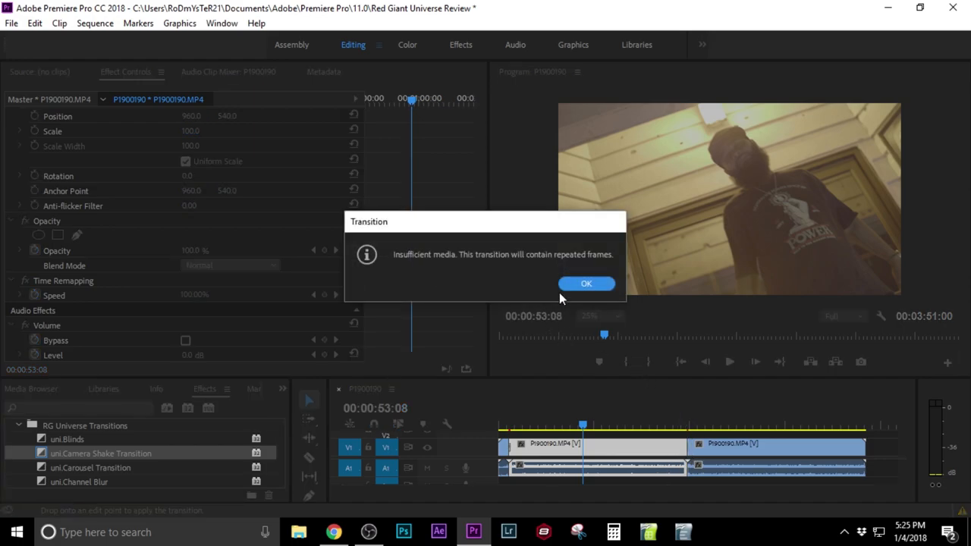
pyautogui.click(586, 283)
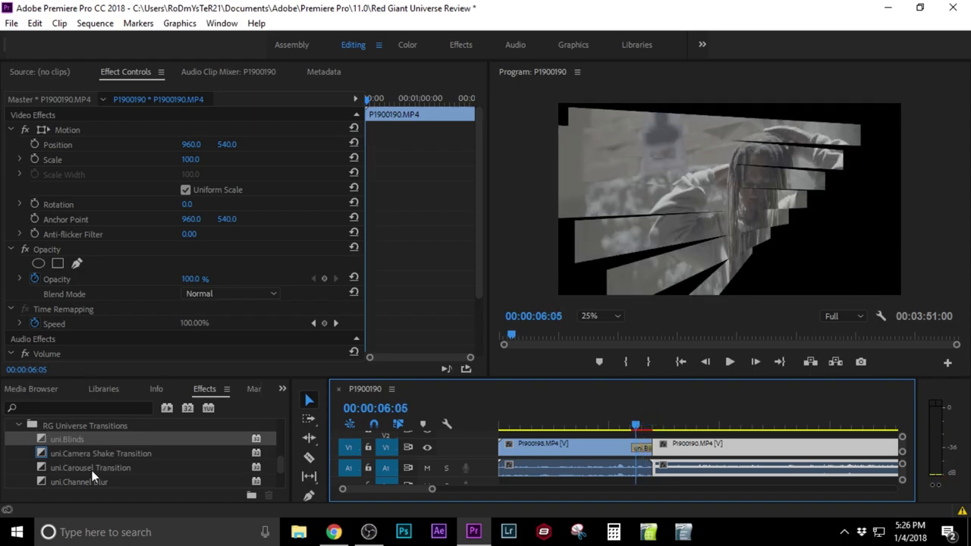
# Apply the uni.Dolly Fade transition from the RG Universe list onto the cut between the clips
pyautogui.scroll(-3)
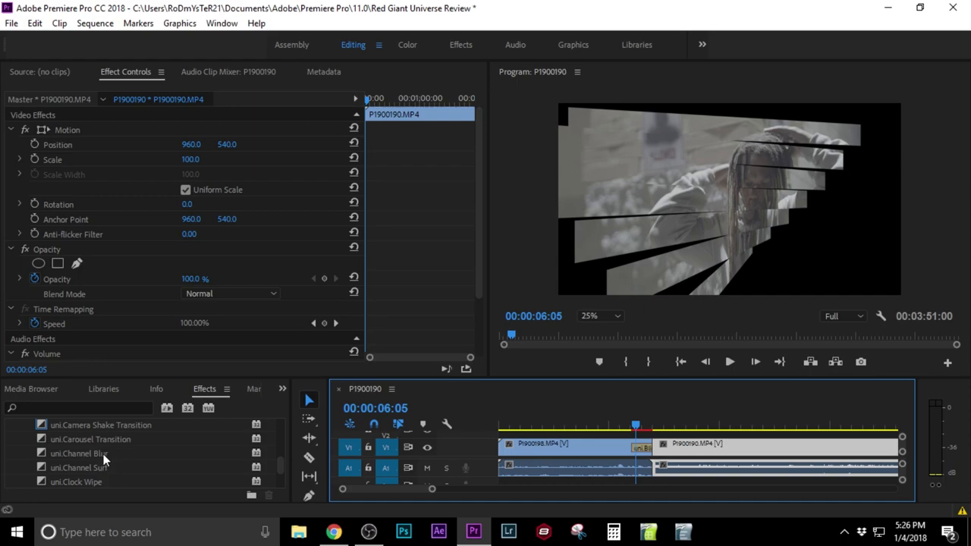
pyautogui.scroll(-3)
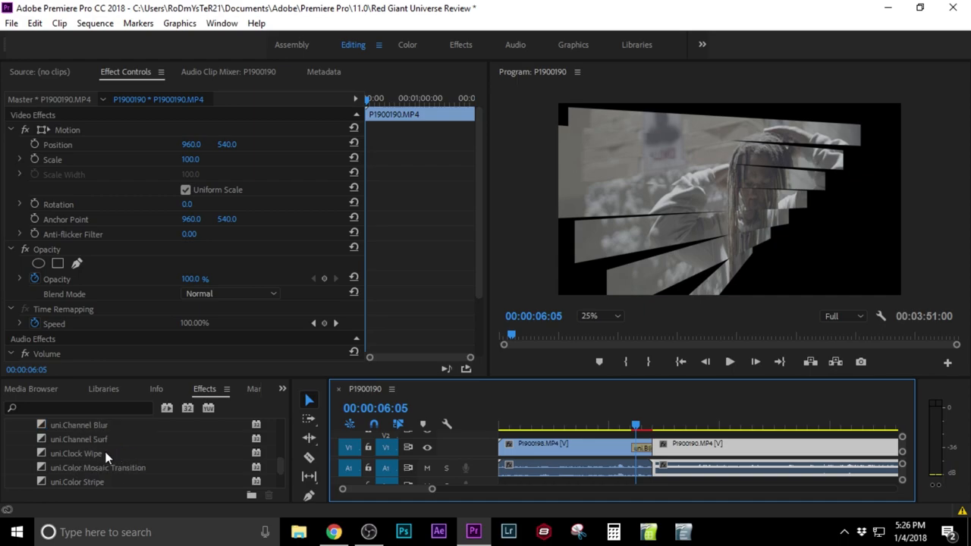
pyautogui.scroll(-3)
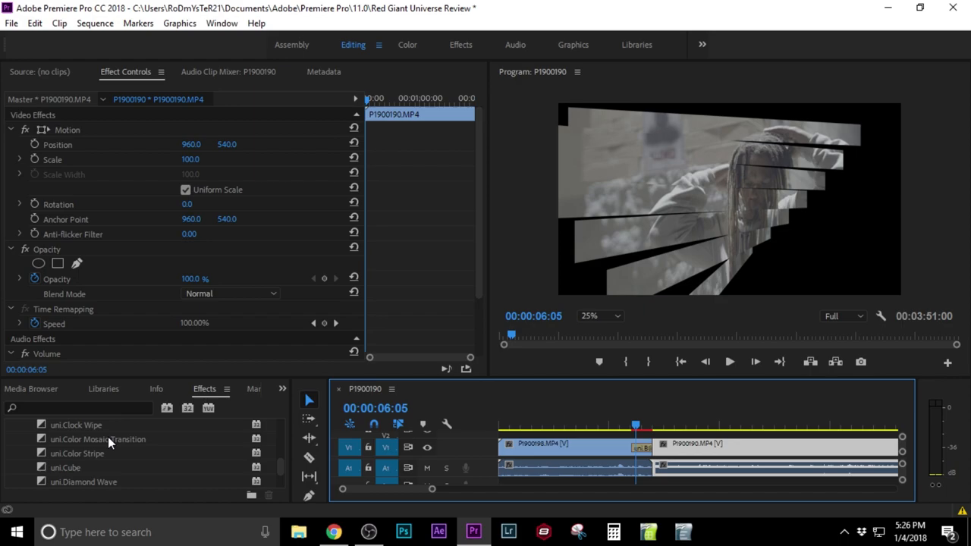
pyautogui.scroll(-3)
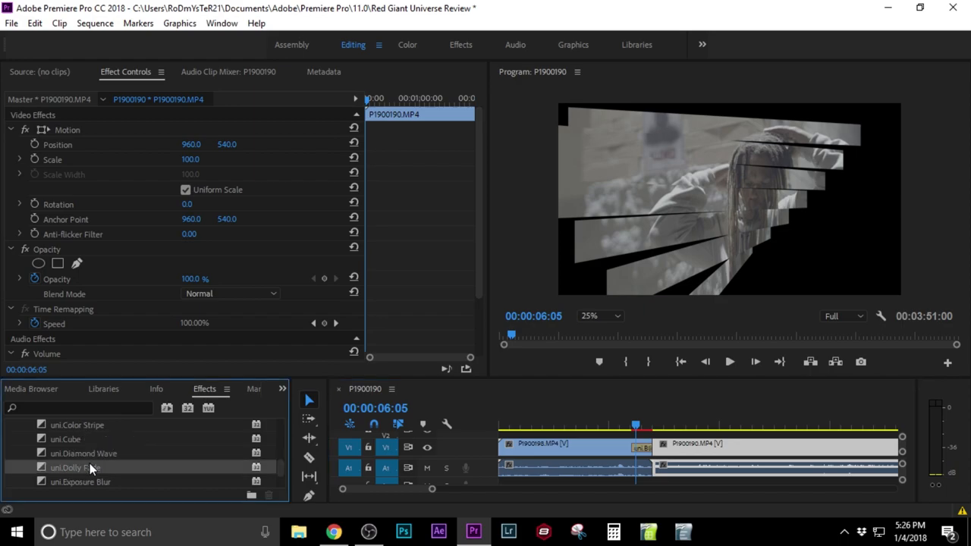
pyautogui.moveTo(74, 467); pyautogui.dragTo(625, 461)
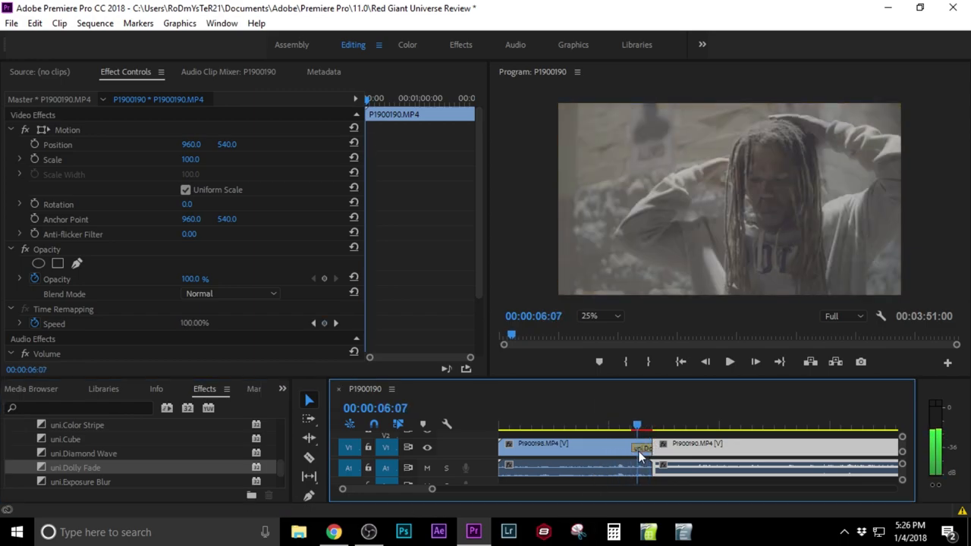
# Replace it with the uni.Knoll Light Transition on the same cut
pyautogui.click(728, 360)
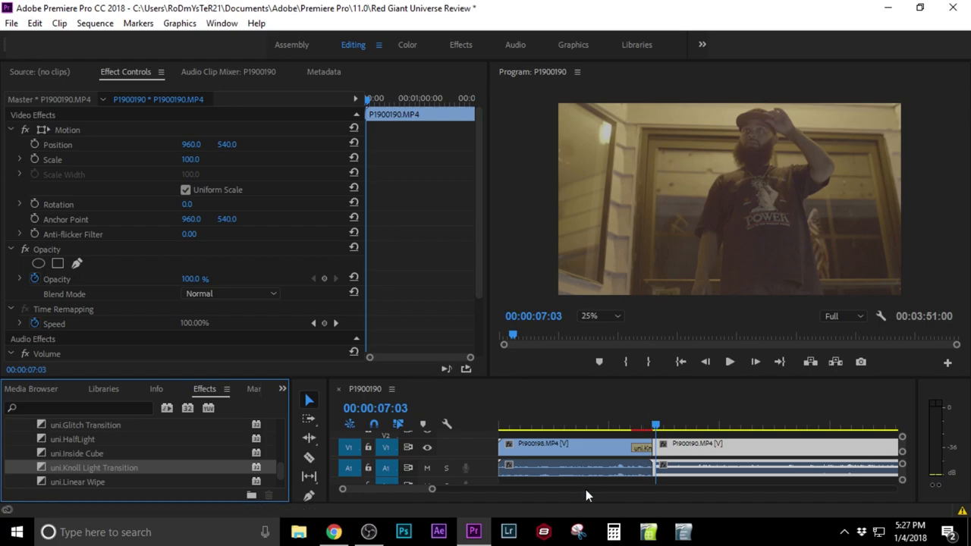
pyautogui.moveTo(655, 423); pyautogui.dragTo(637, 424)
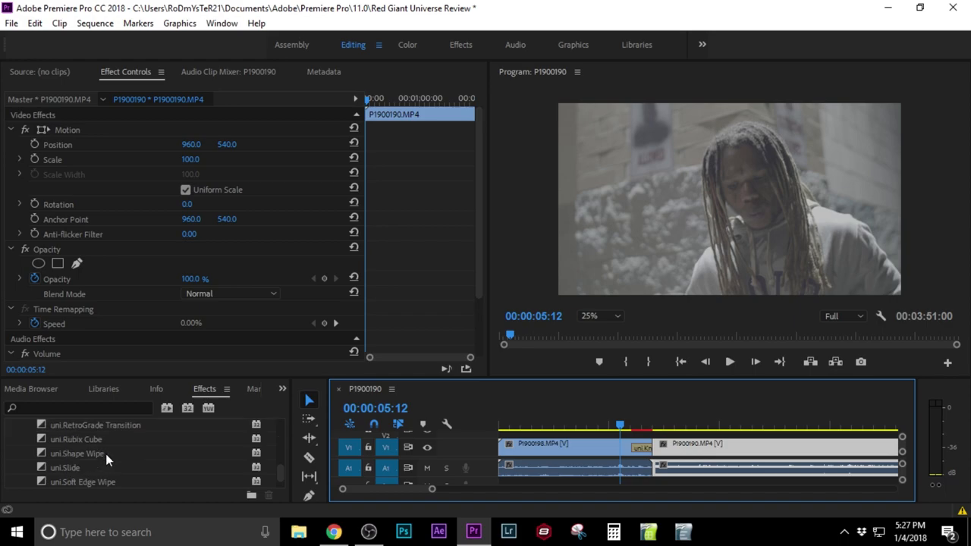
# Browse further down the Universe transitions list and clear the Knoll Light transition from the cut
pyautogui.scroll(-3)
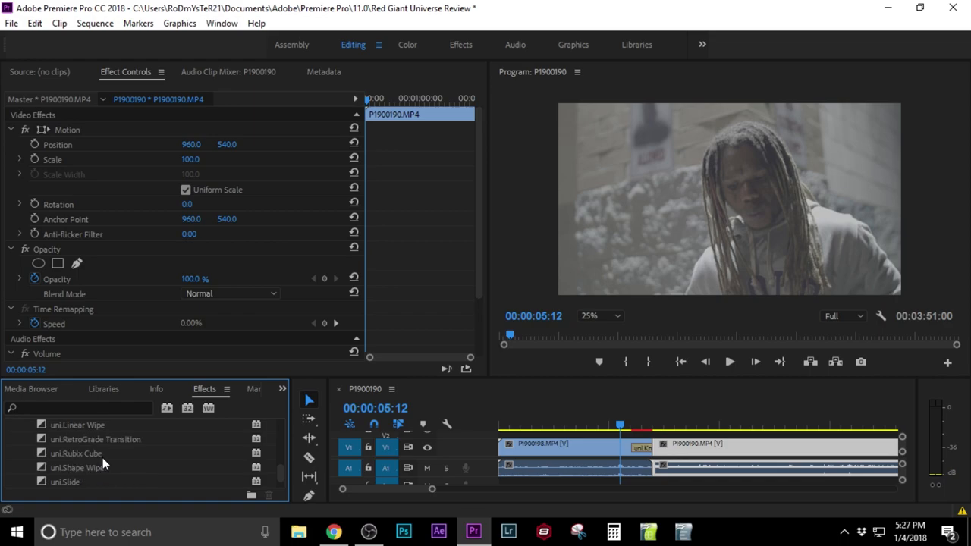
pyautogui.scroll(-3)
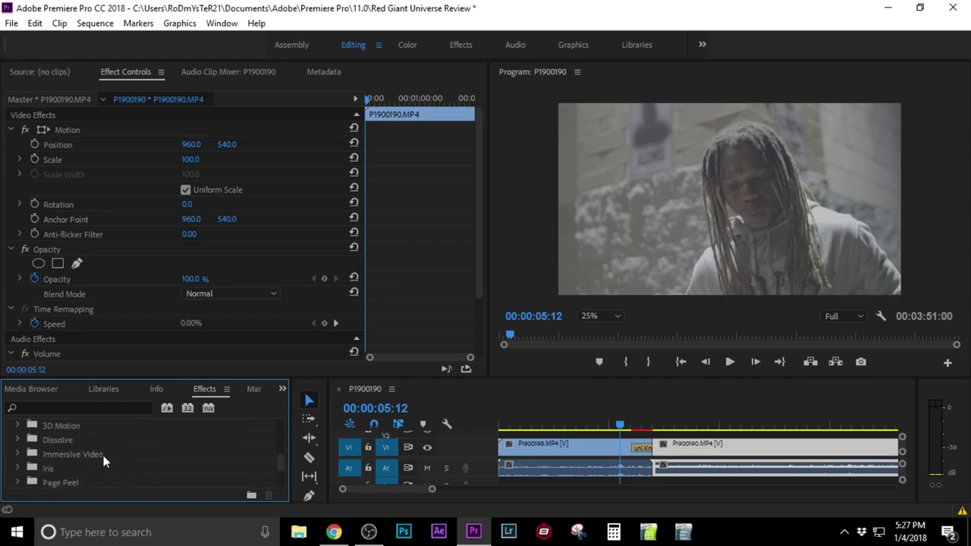
pyautogui.scroll(-3)
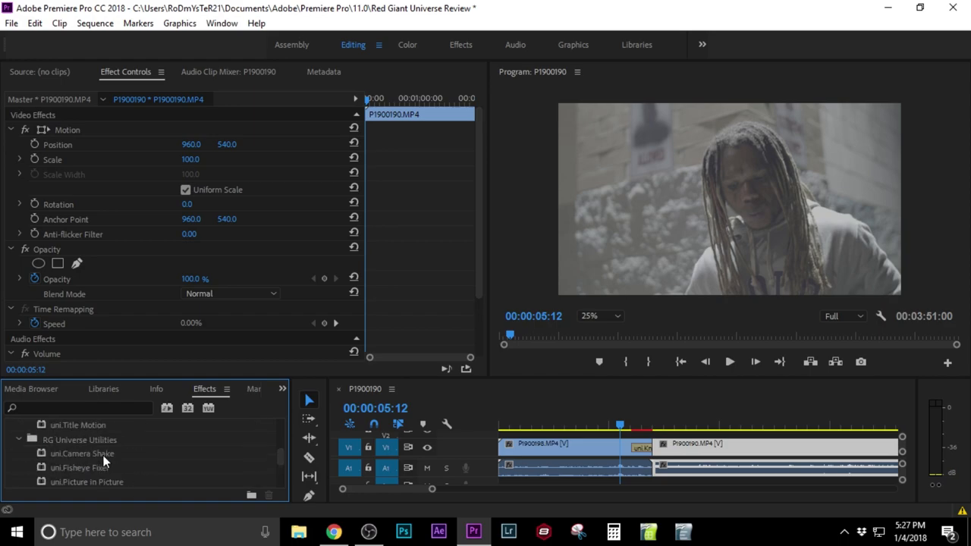
pyautogui.scroll(-3)
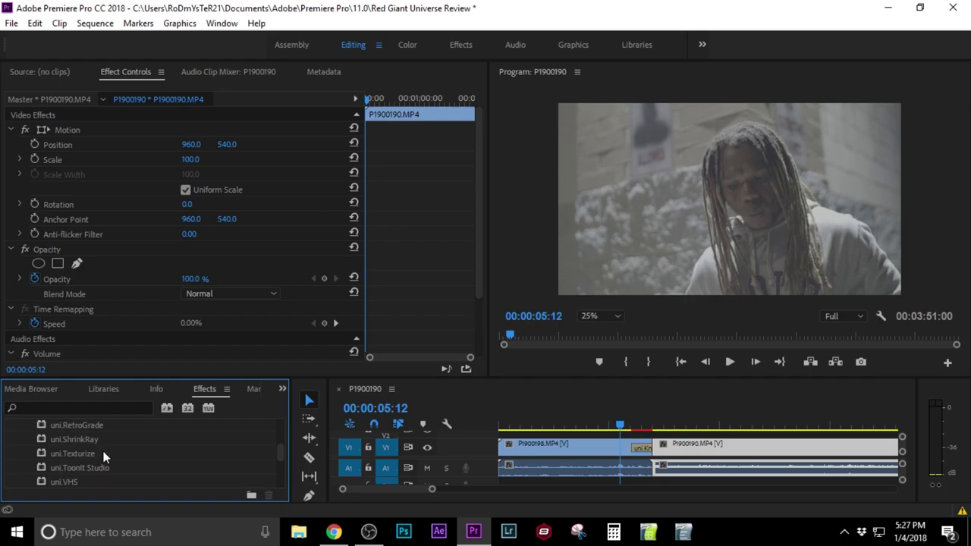
pyautogui.scroll(-3)
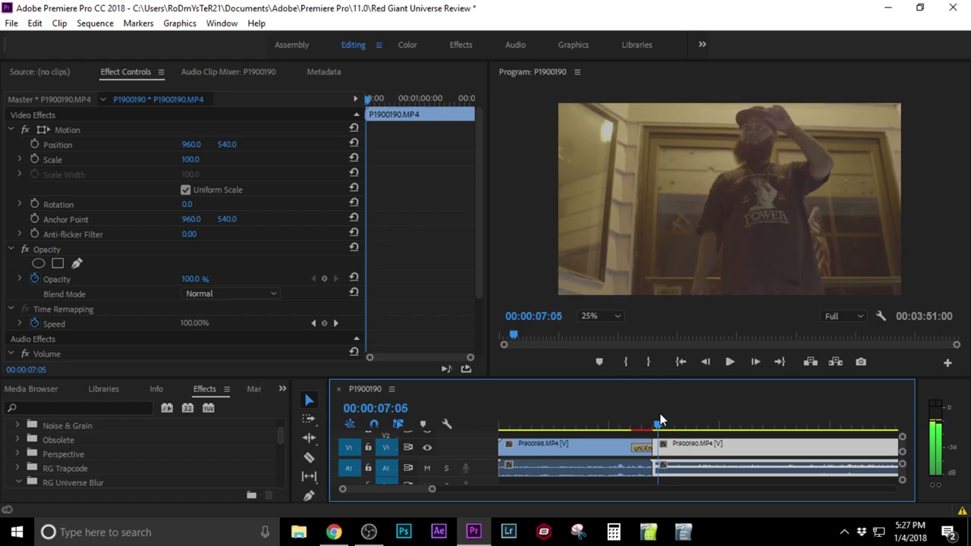
pyautogui.rightClick(640, 442)
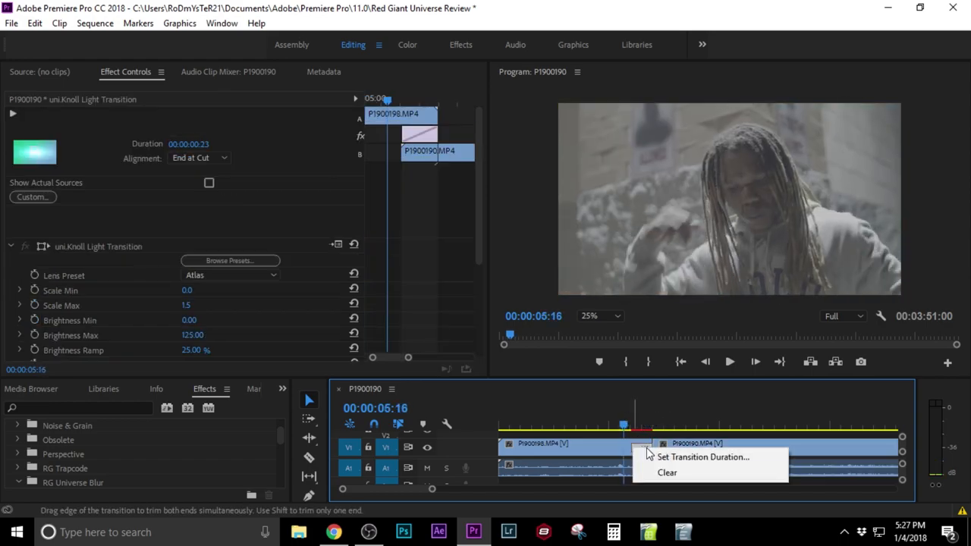
pyautogui.click(667, 471)
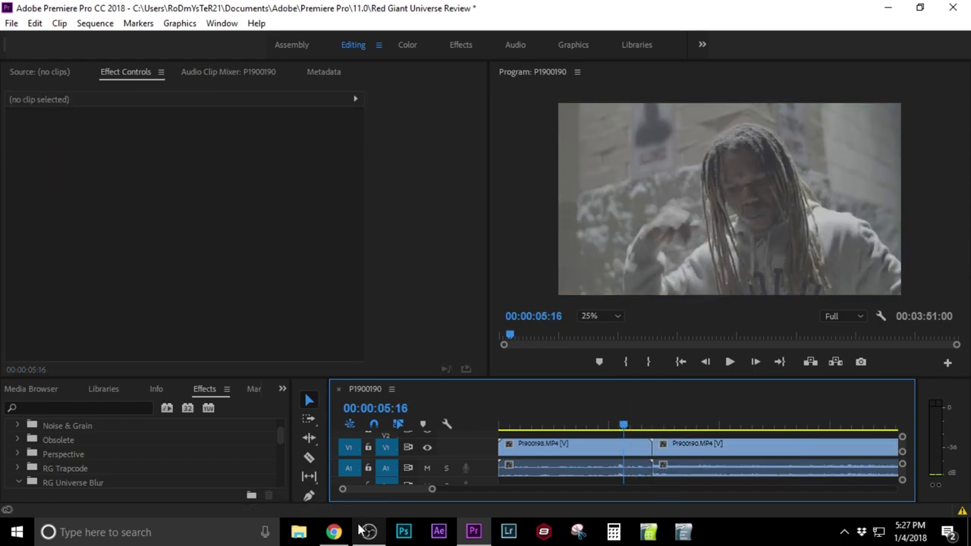
# Switch from Premiere Pro to the Chrome browser showing the Red Giant Universe page
pyautogui.click(334, 530)
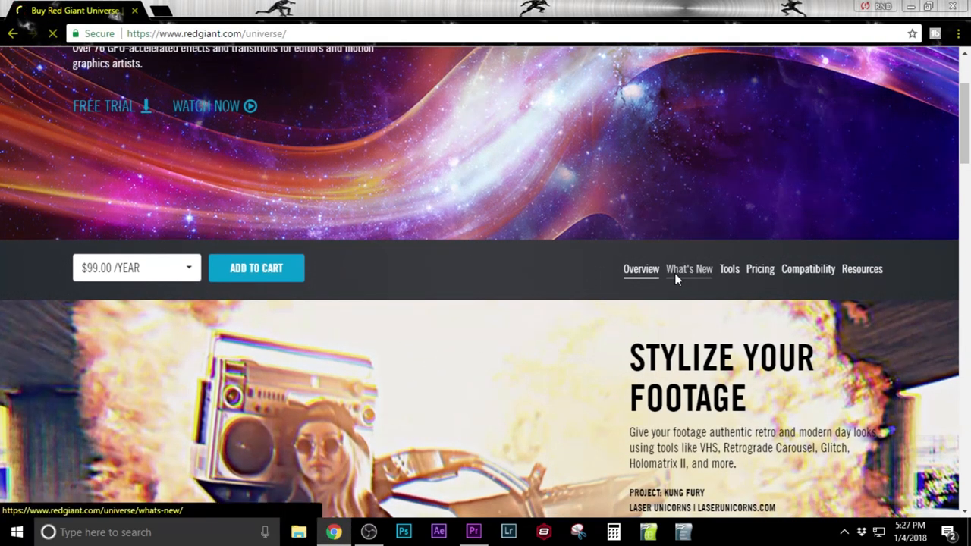
# Visit the Universe 2.2 What's New page, then the Tools catalog showing VHS, Glitch and Holomatrix II
pyautogui.click(688, 268)
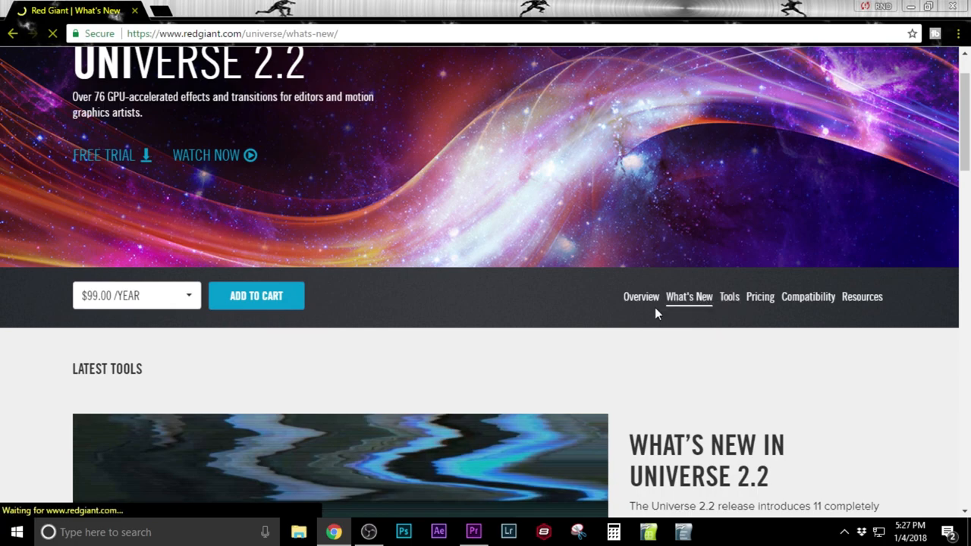
pyautogui.click(727, 296)
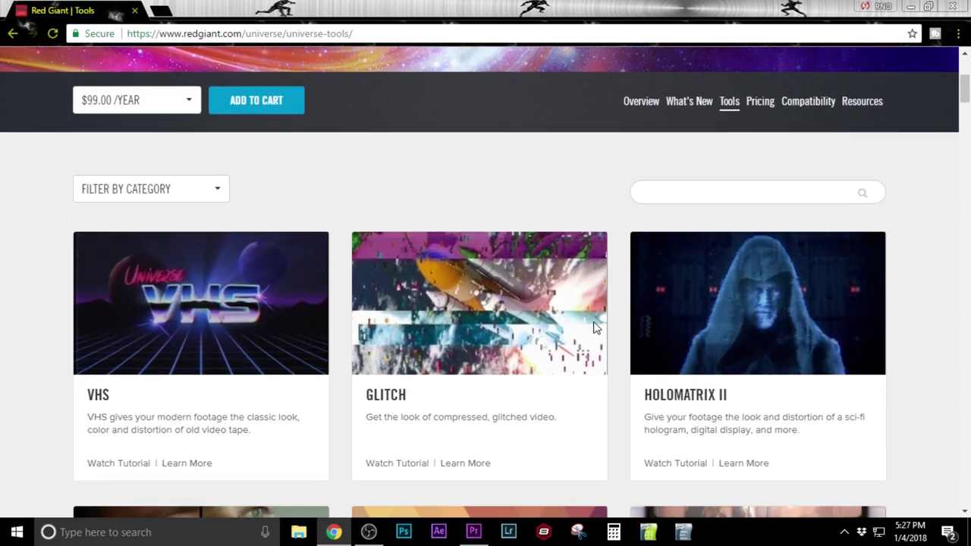
# Scroll the Universe Tools catalog down to the Film Transition, Soft Gradient Background and Unmult row
pyautogui.scroll(-3)
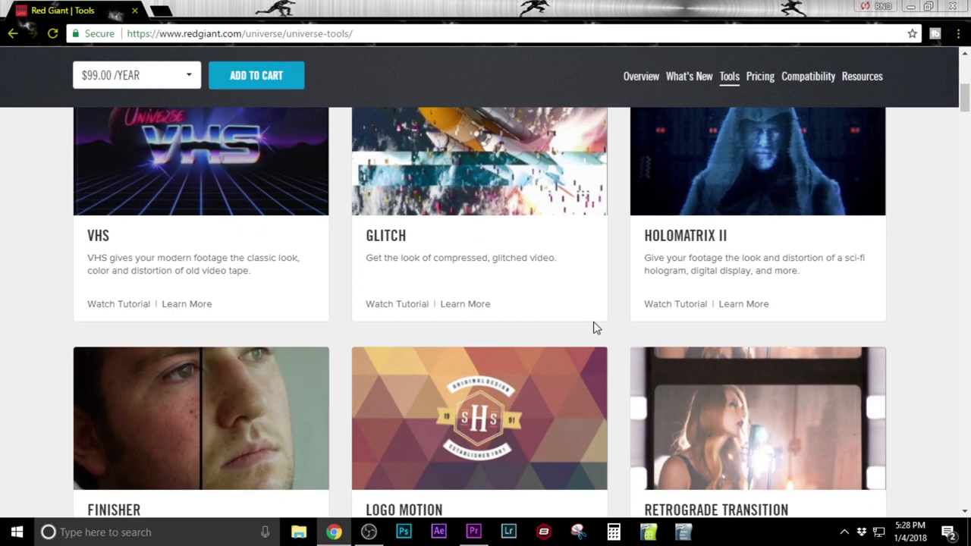
pyautogui.scroll(-3)
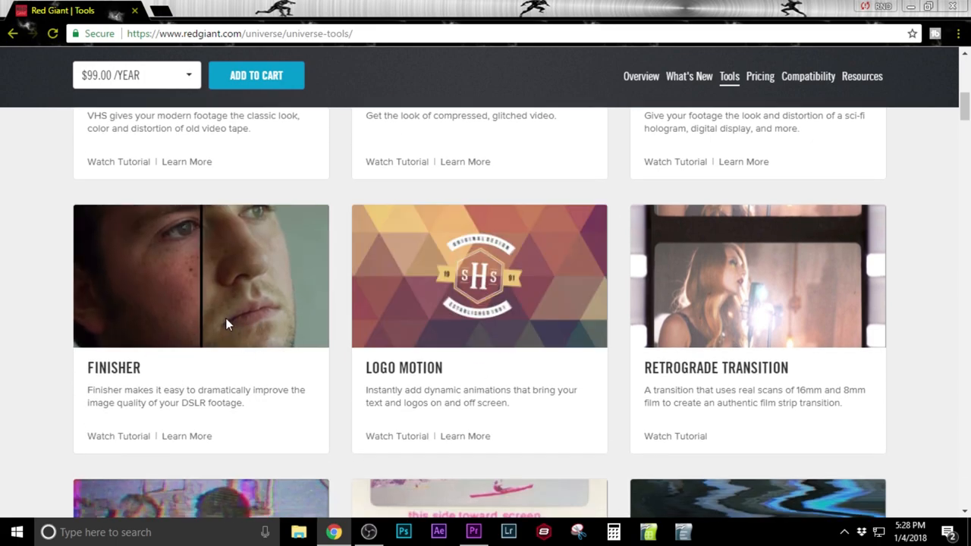
pyautogui.scroll(-3)
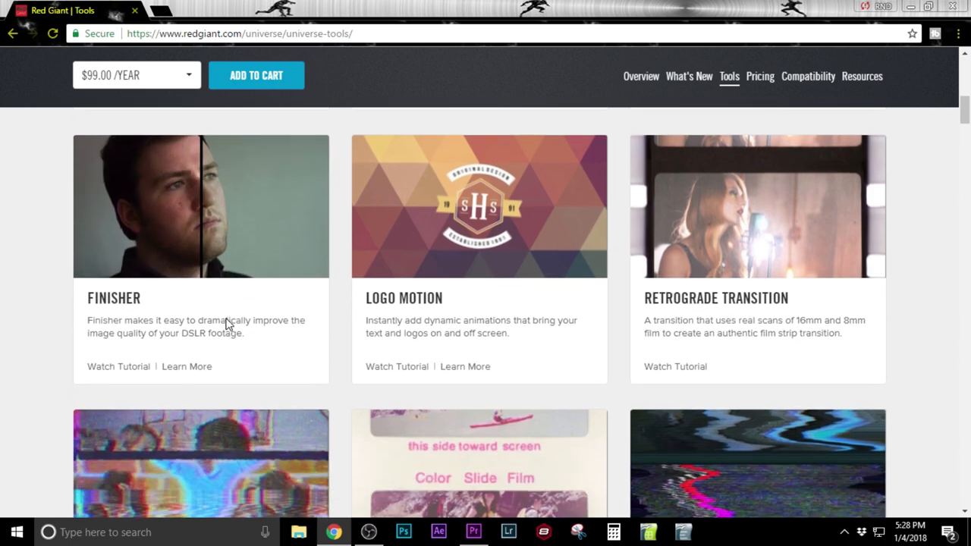
pyautogui.scroll(-3)
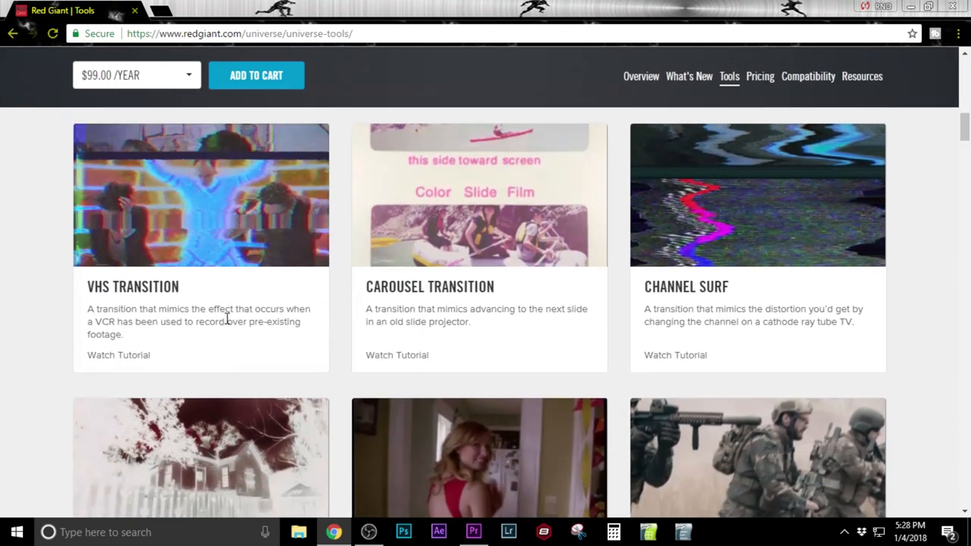
pyautogui.scroll(-3)
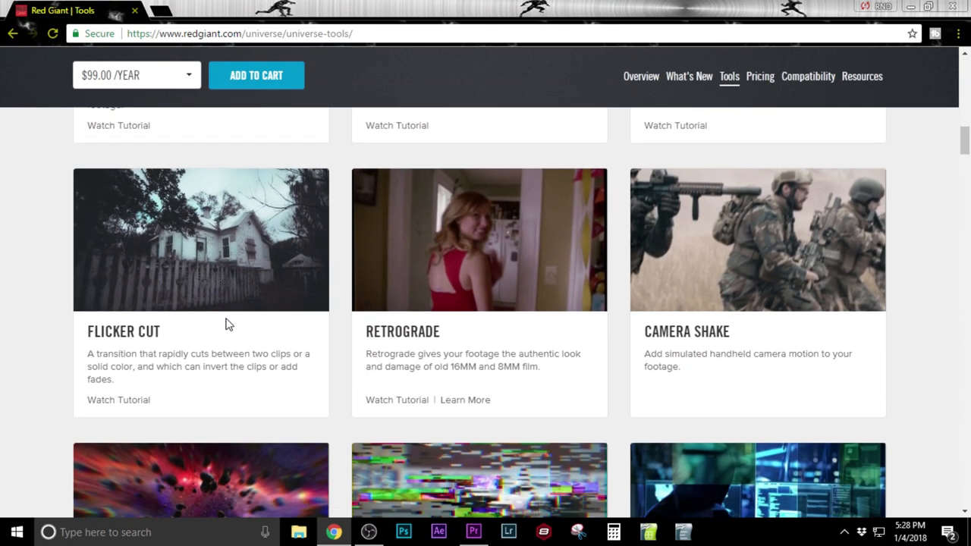
pyautogui.scroll(-3)
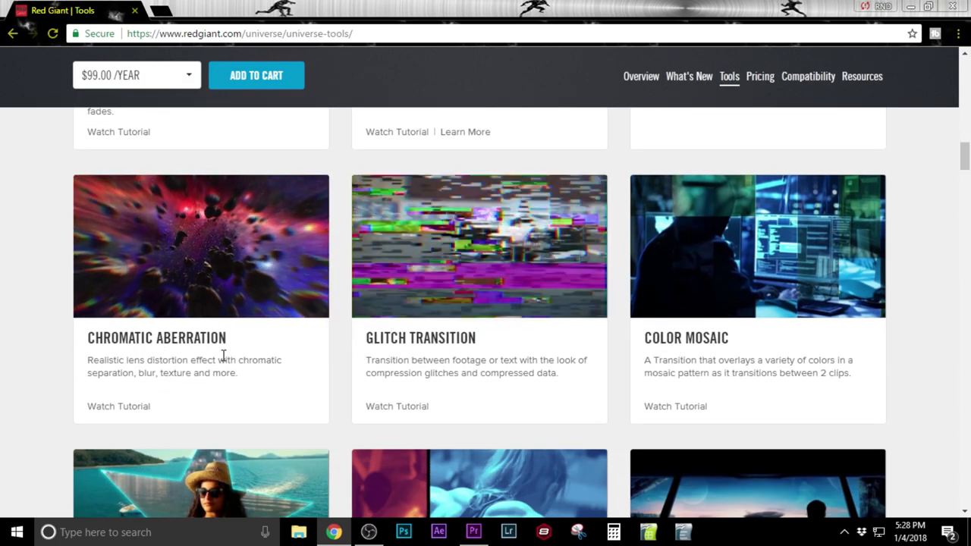
pyautogui.scroll(-3)
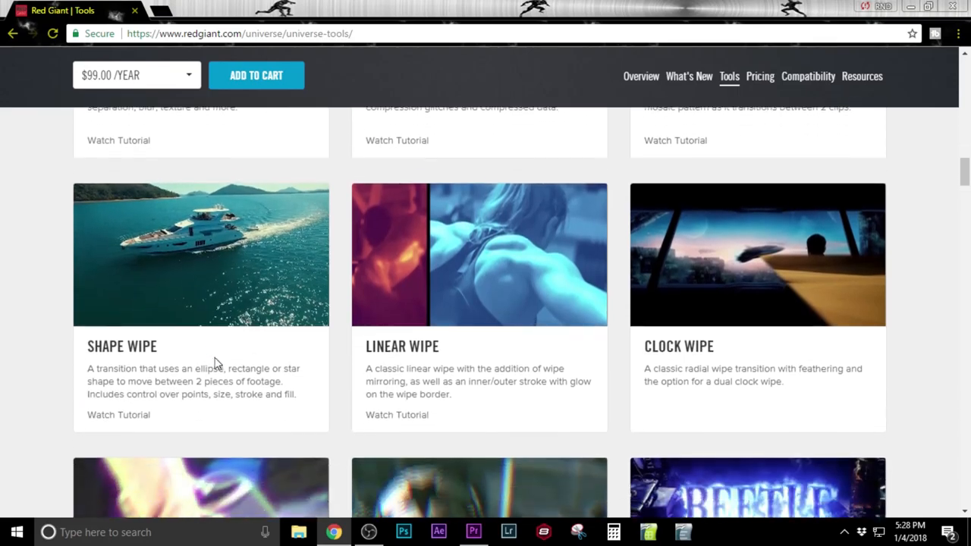
pyautogui.scroll(-3)
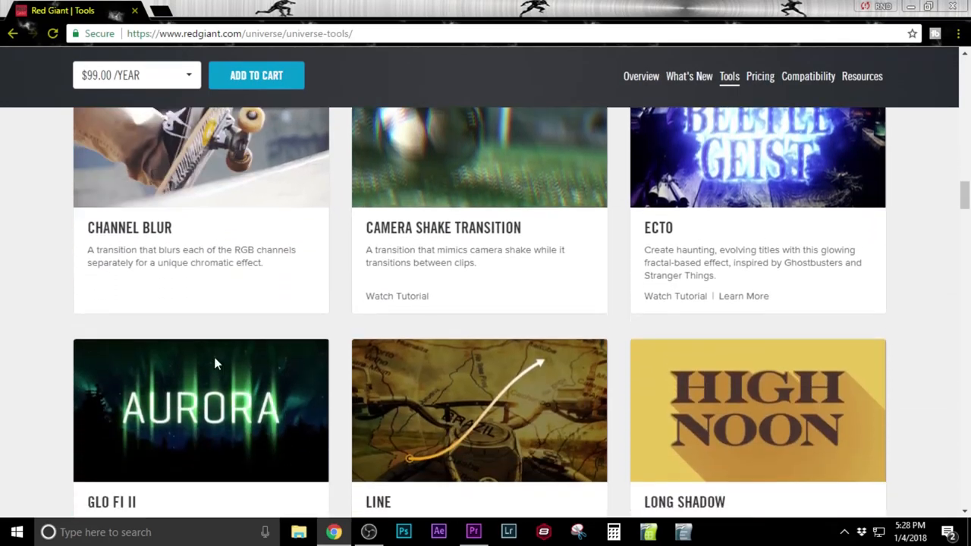
pyautogui.scroll(-3)
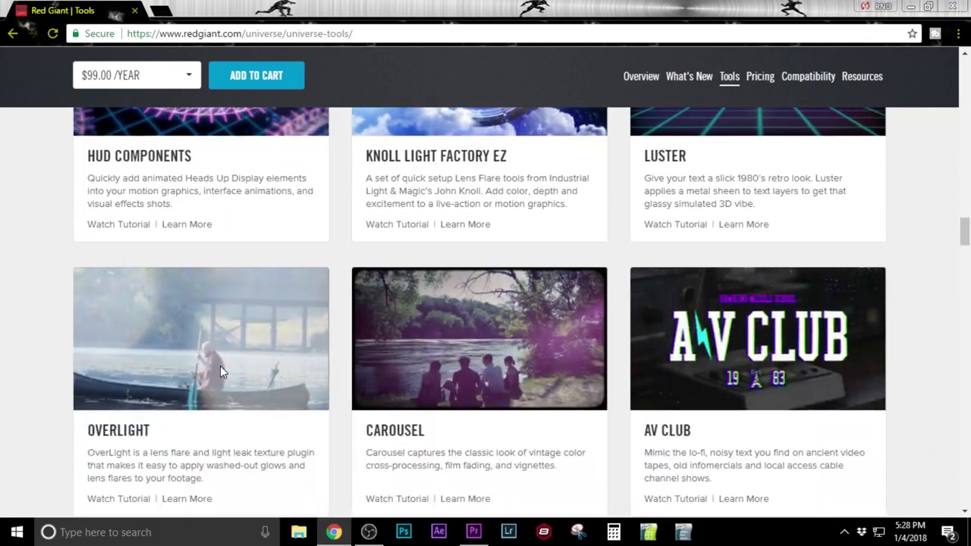
pyautogui.scroll(-3)
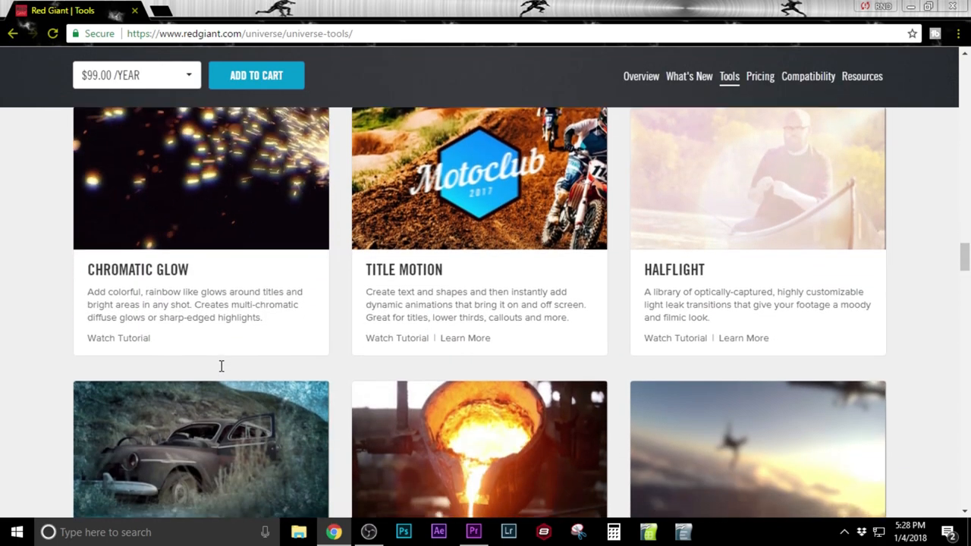
pyautogui.scroll(-3)
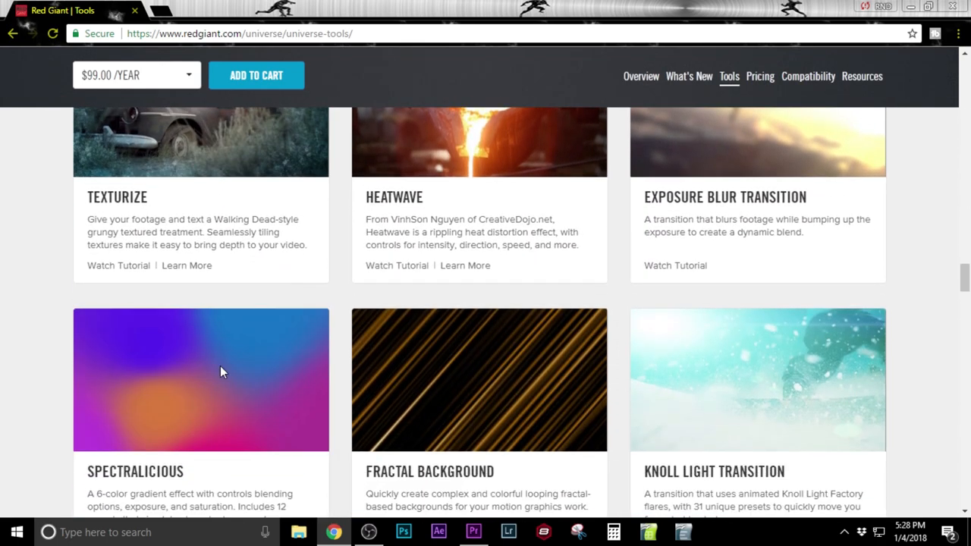
pyautogui.scroll(-3)
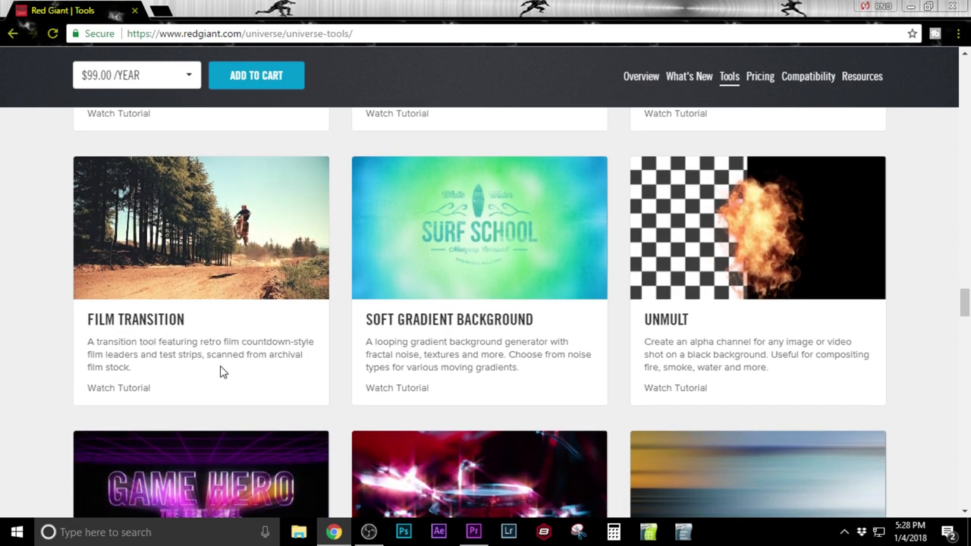
pyautogui.scroll(-3)
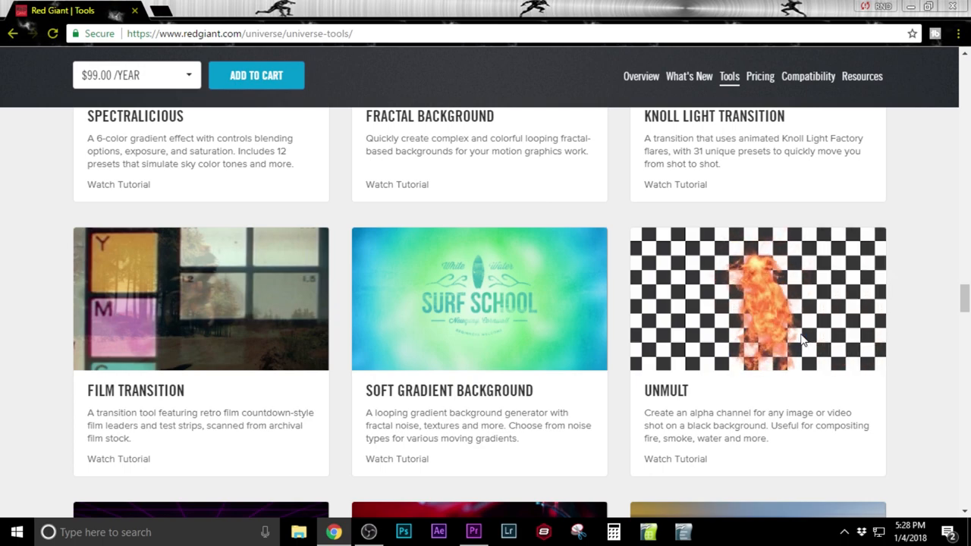
# Scroll to the bottom of the Tools page past Fold and Slide, then back up to the Universe 2.2 banner
pyautogui.scroll(-3)
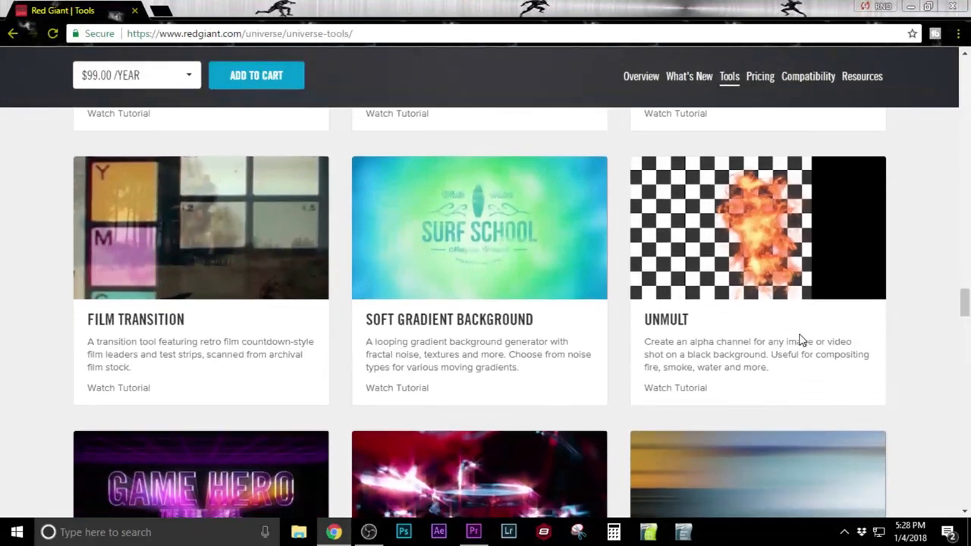
pyautogui.scroll(-3)
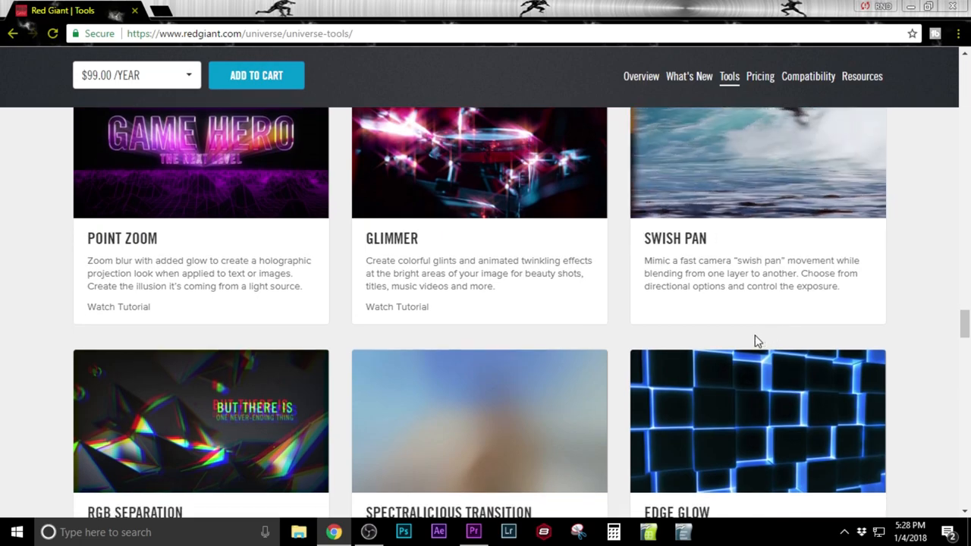
pyautogui.scroll(-3)
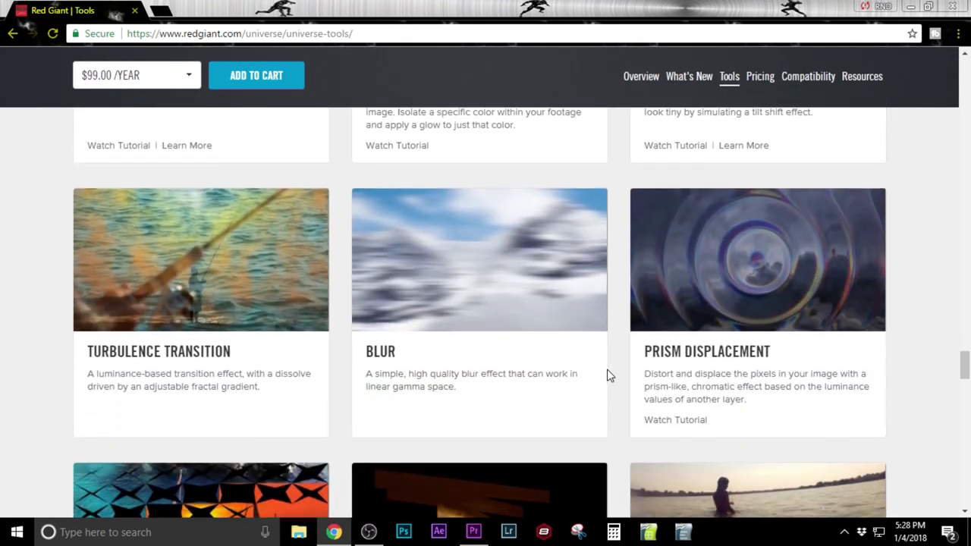
pyautogui.scroll(-3)
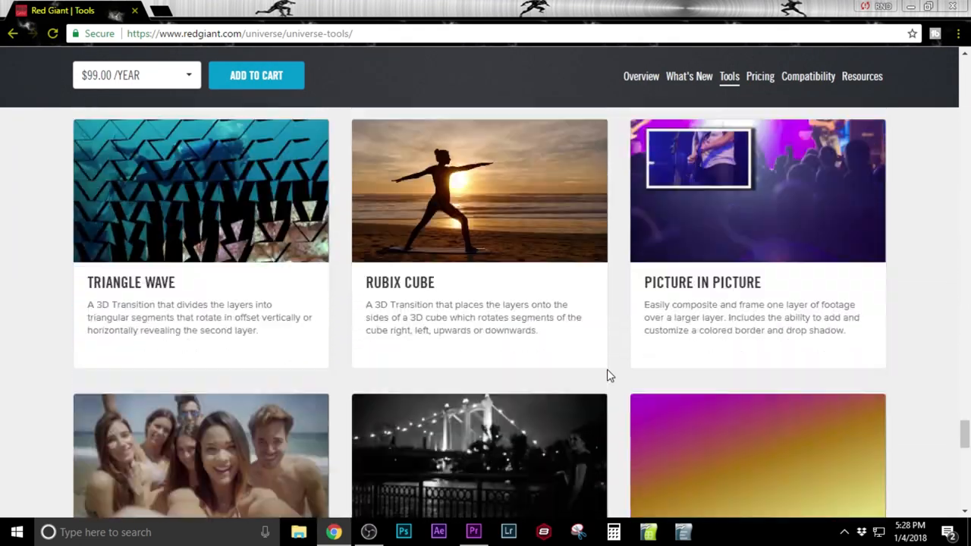
pyautogui.scroll(-3)
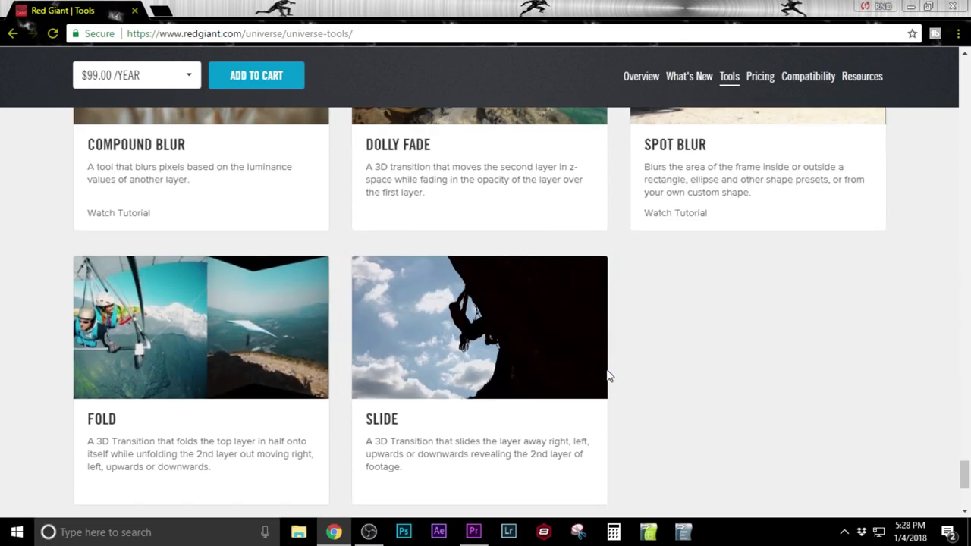
pyautogui.scroll(-3)
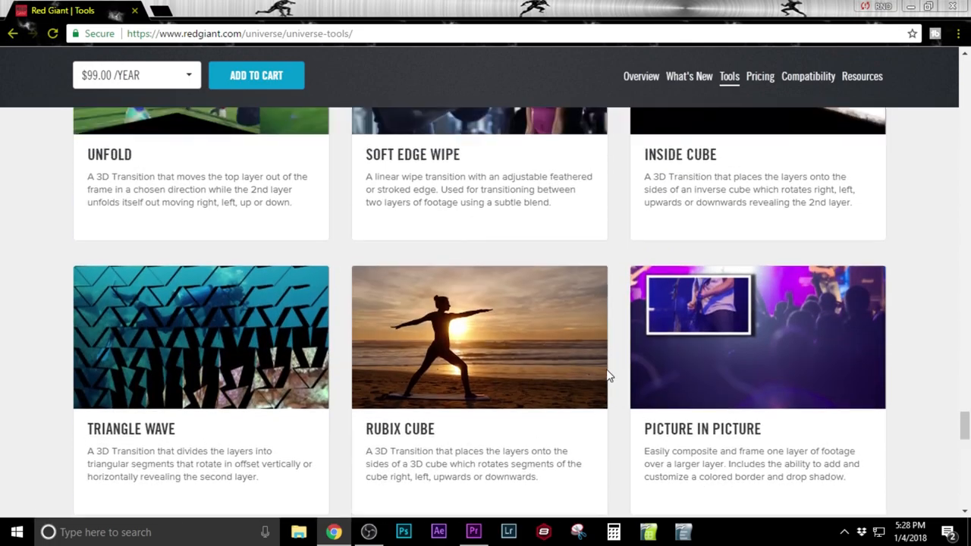
pyautogui.scroll(-3)
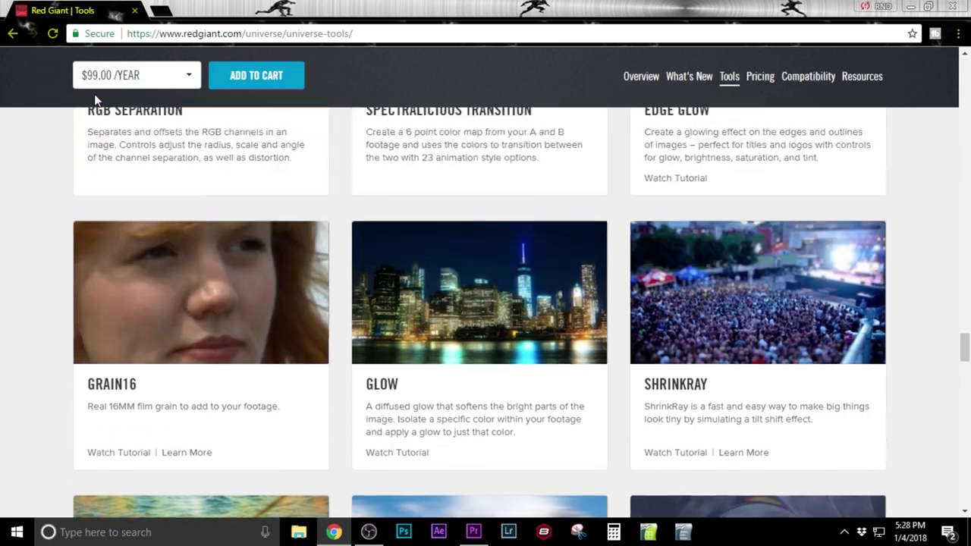
pyautogui.scroll(-3)
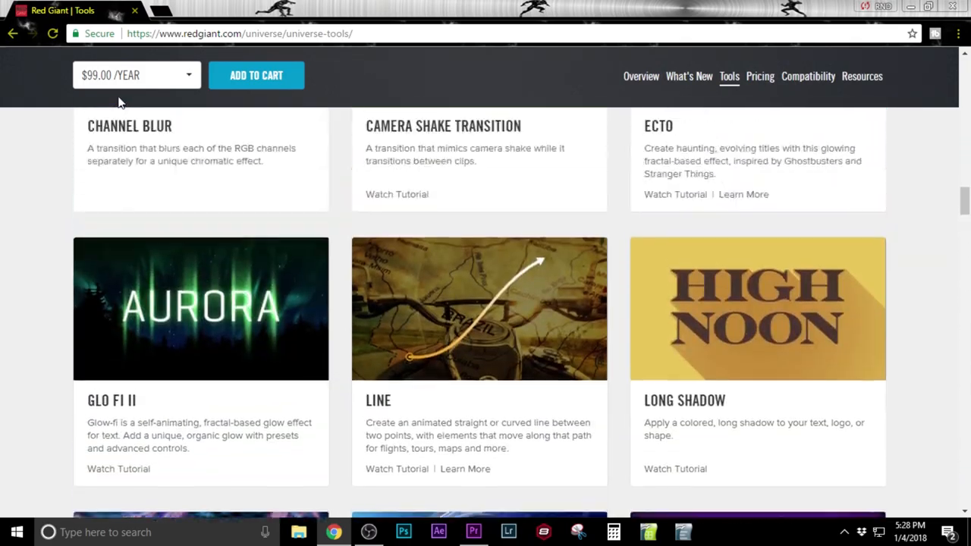
pyautogui.scroll(3)
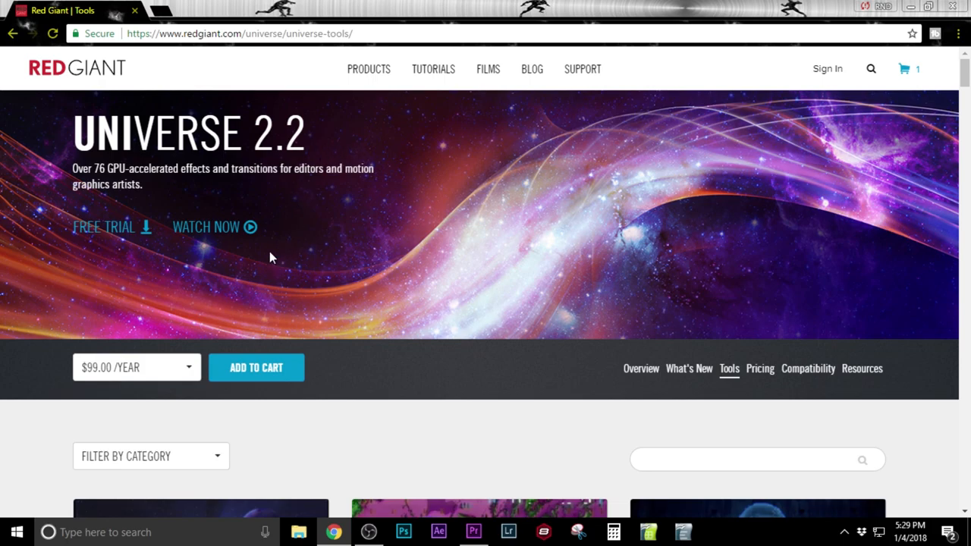
pyautogui.moveTo(204, 358)
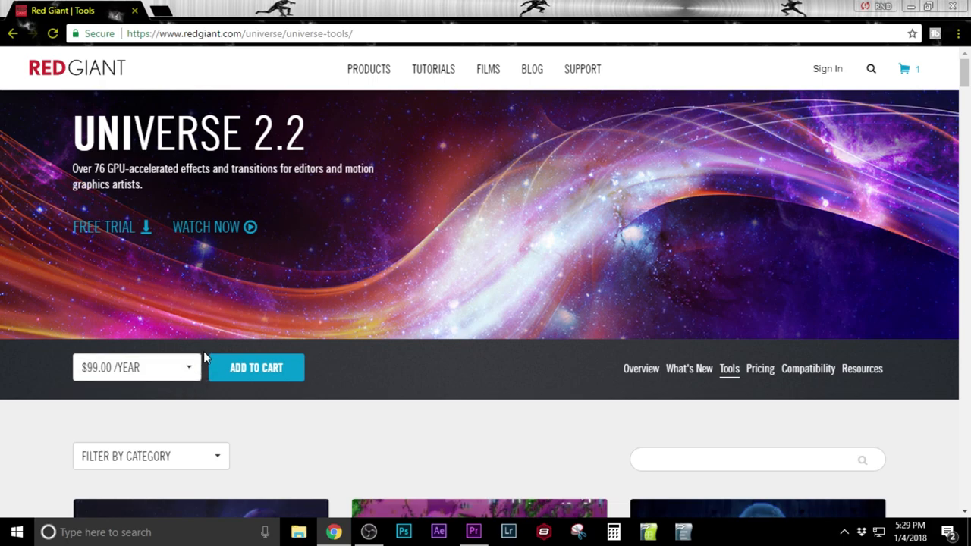